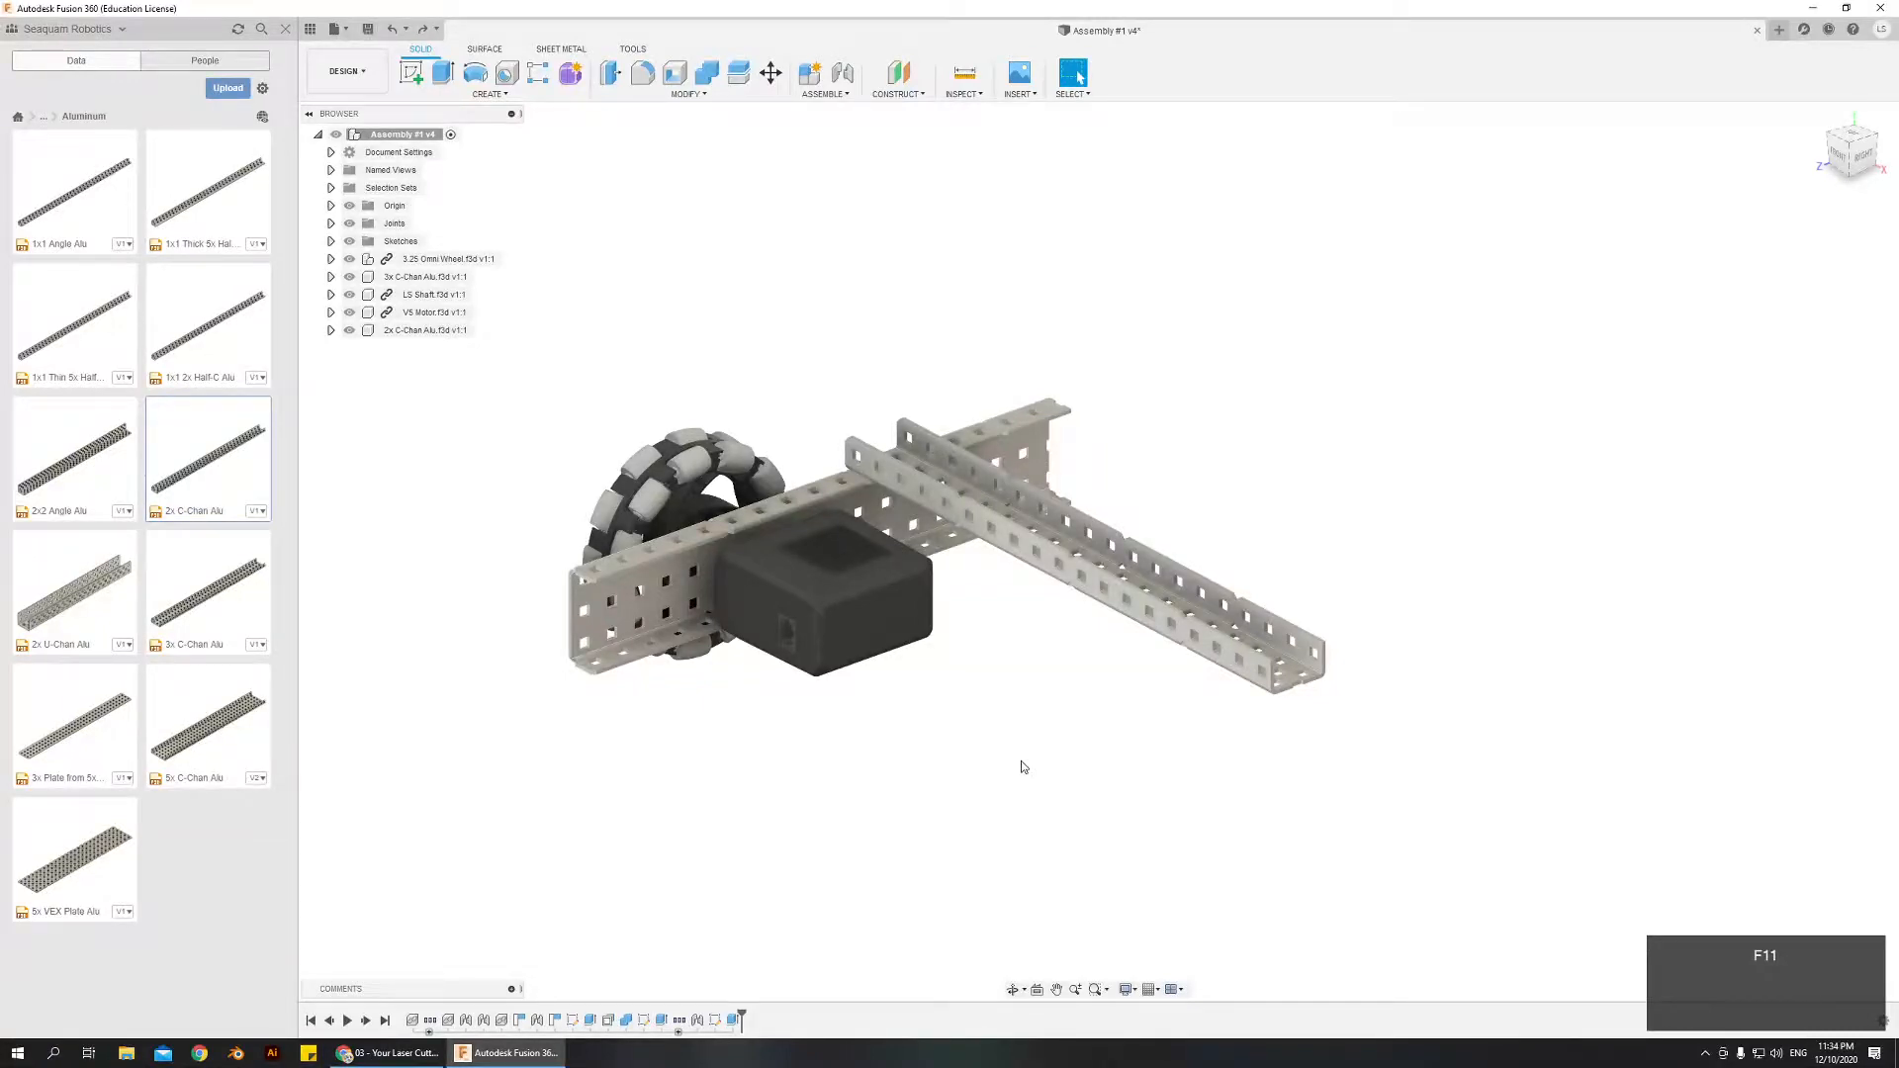
mouse_move(1001, 751)
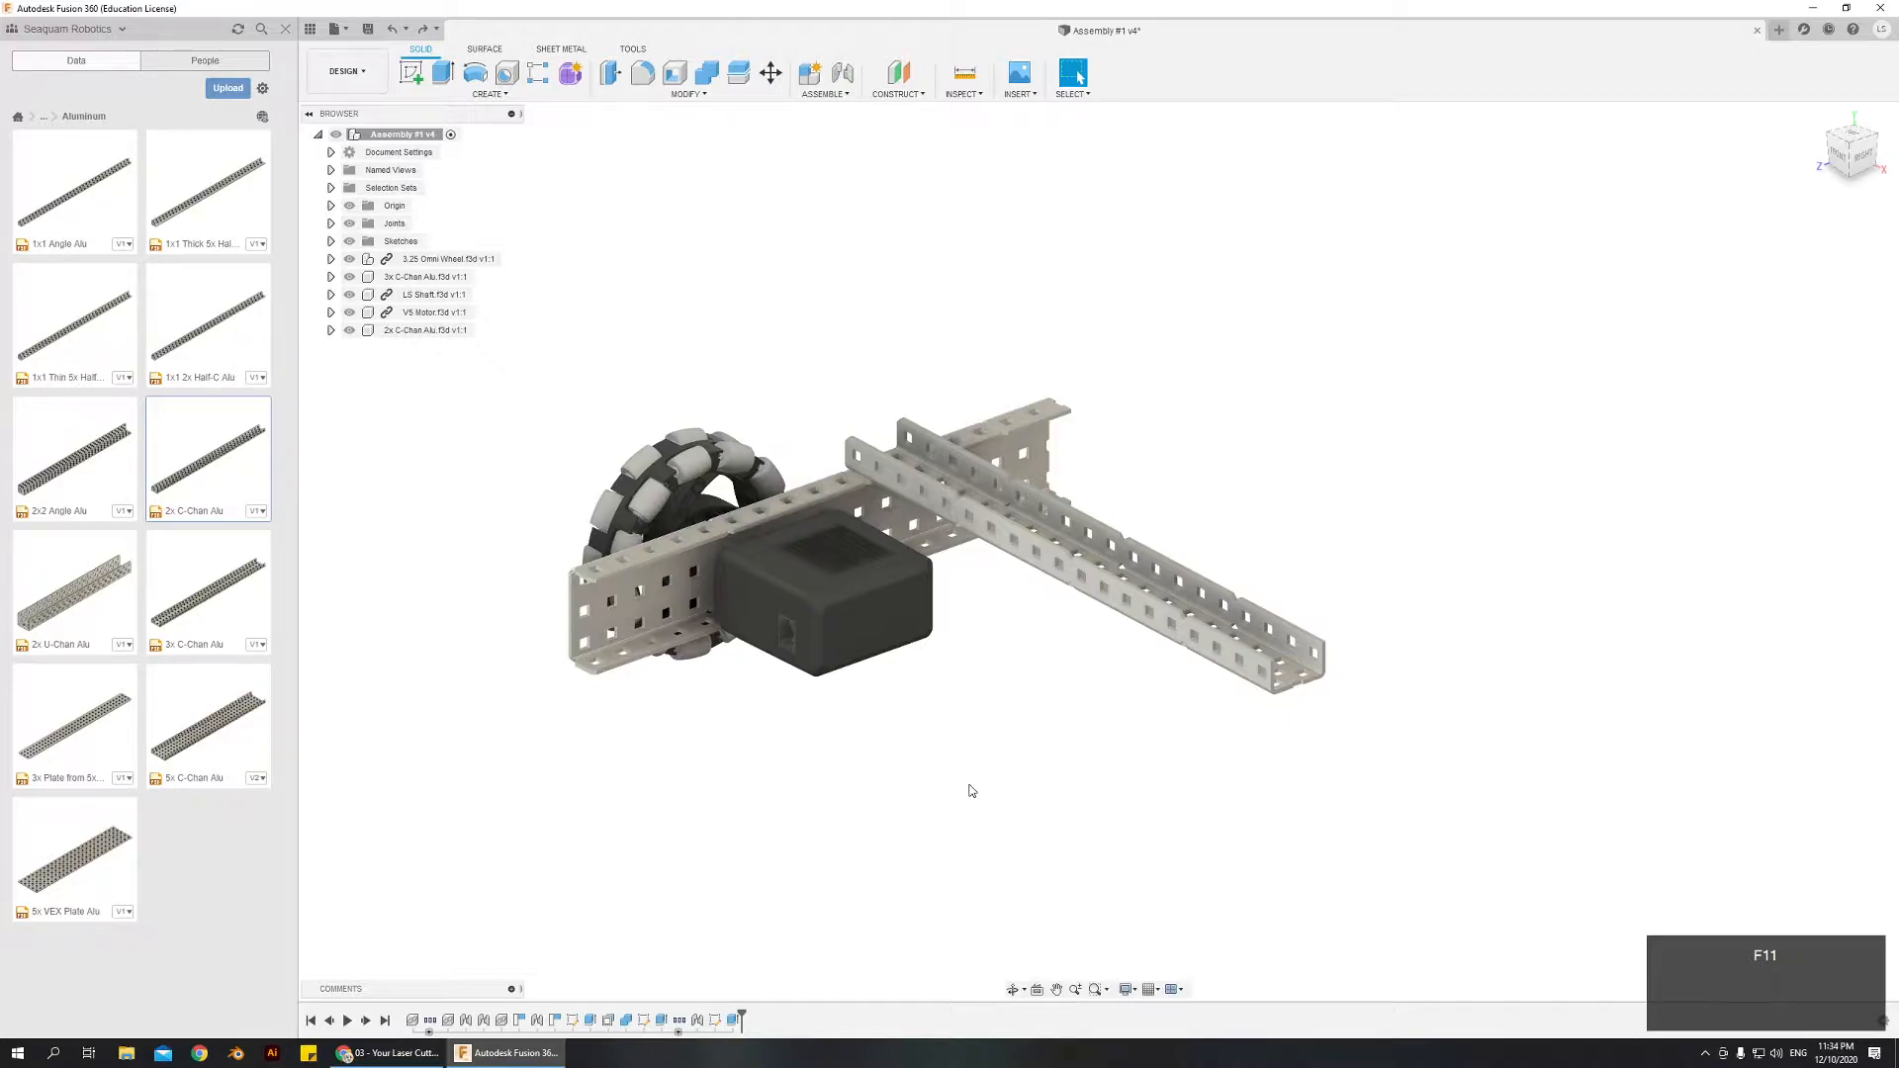
mouse_move(1020, 811)
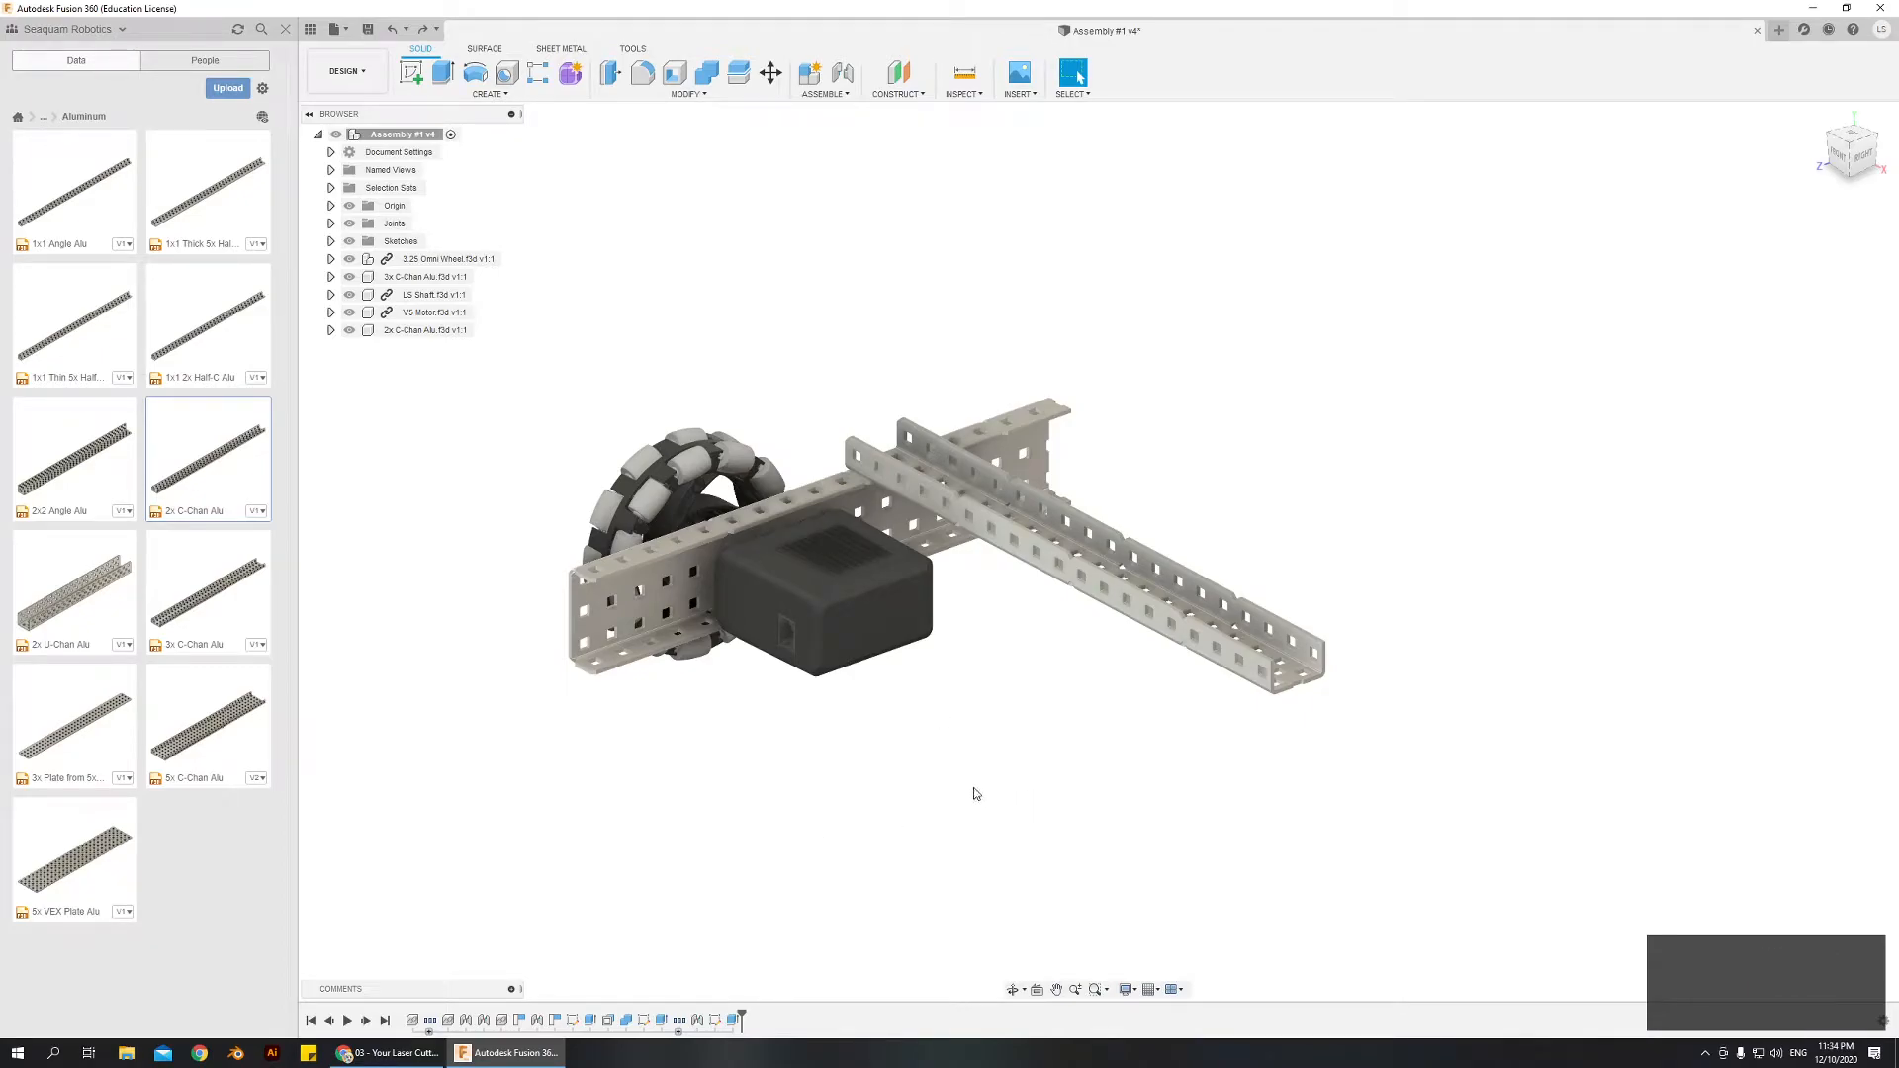
mouse_move(841, 845)
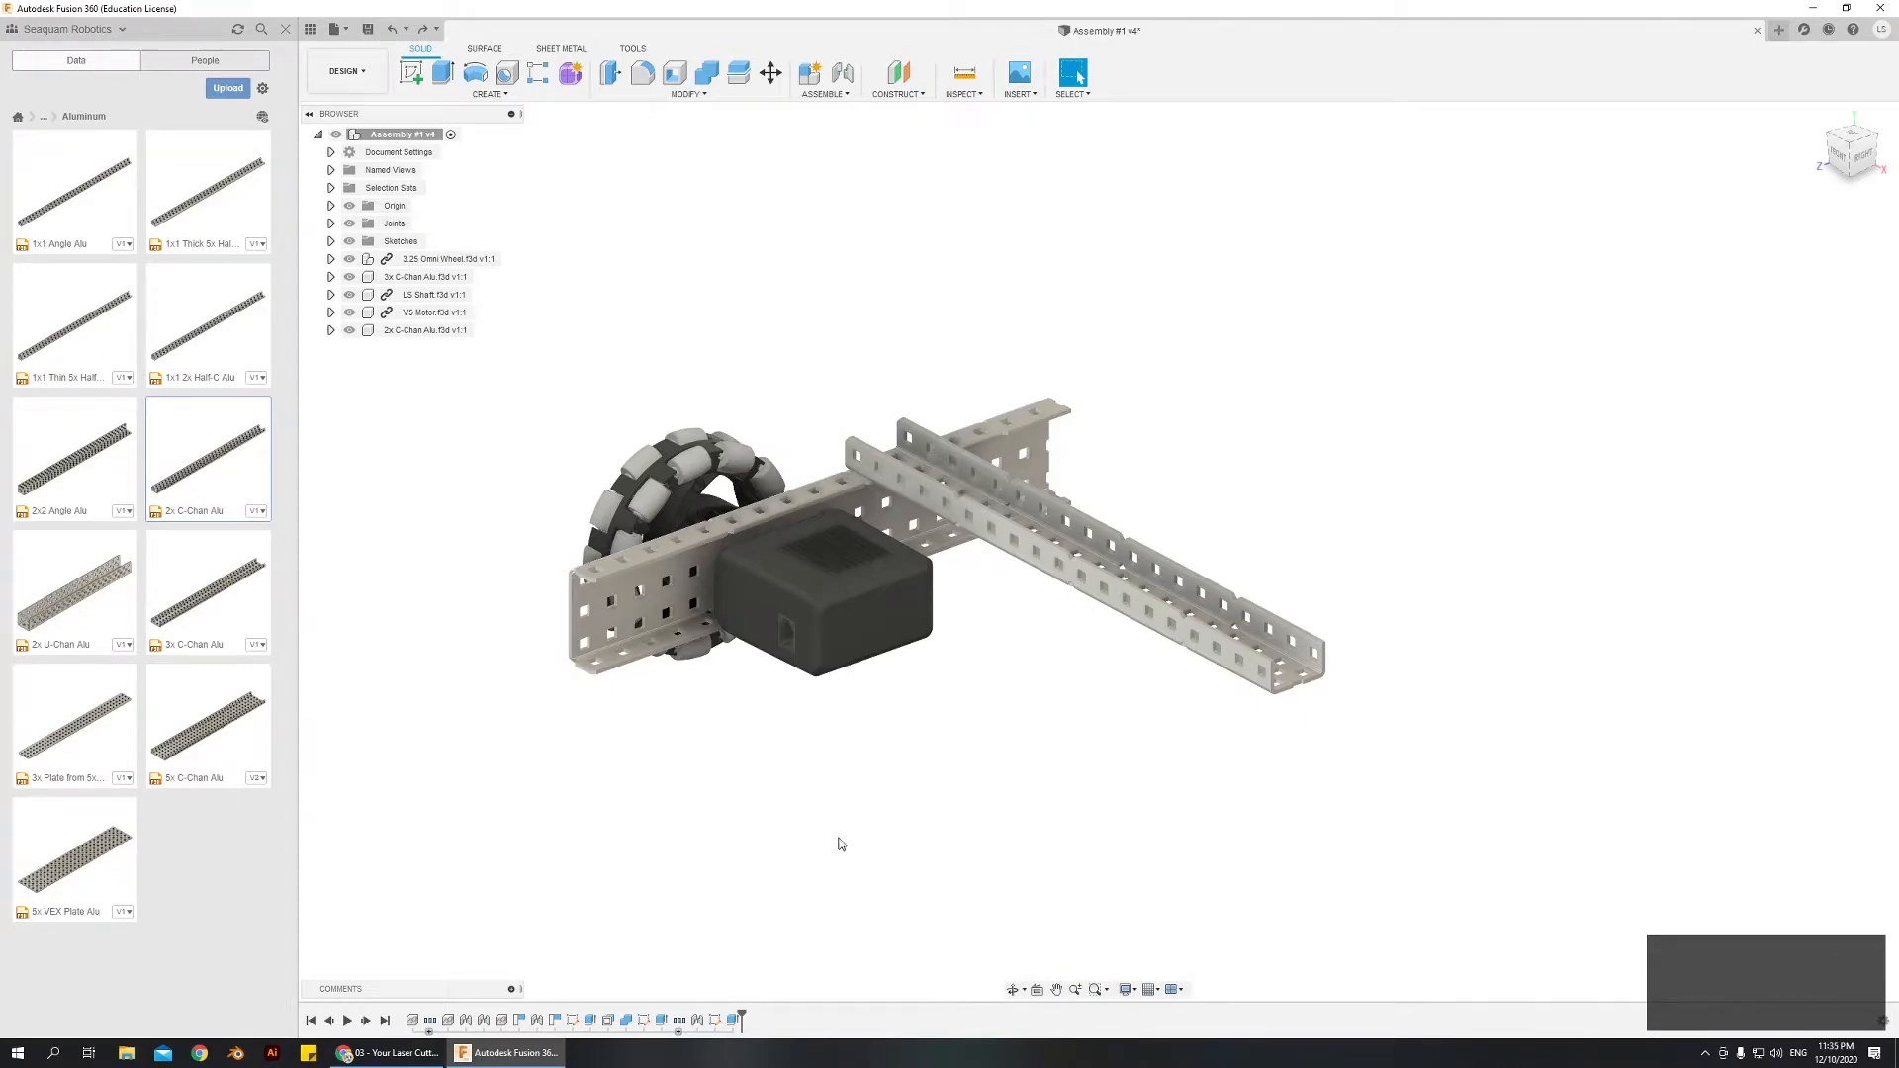
Step: Navigate up to the VEX Parts Library root to show its Electronics, Motion and Structure folders
left_click(47, 117)
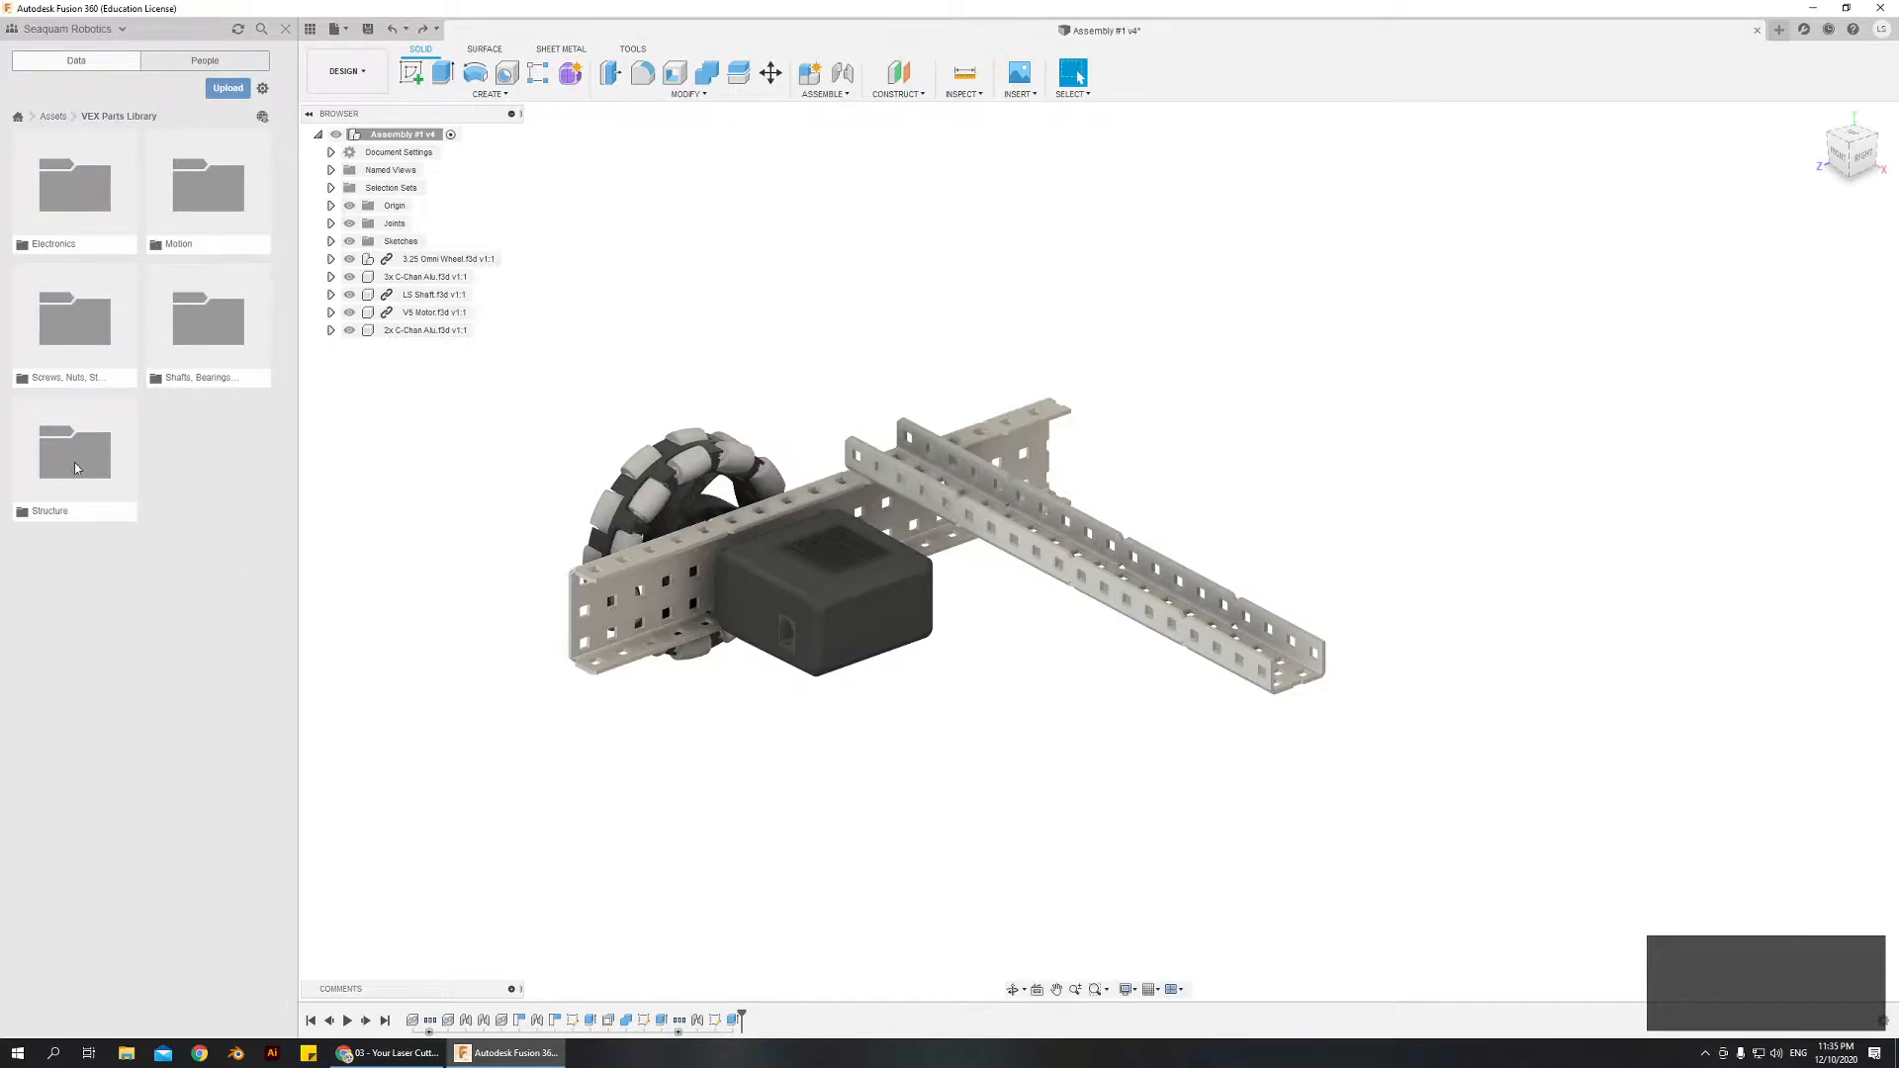
Step: Return to the Structure > Aluminum folder and orbit the chassis to another angle
left_click(74, 454)
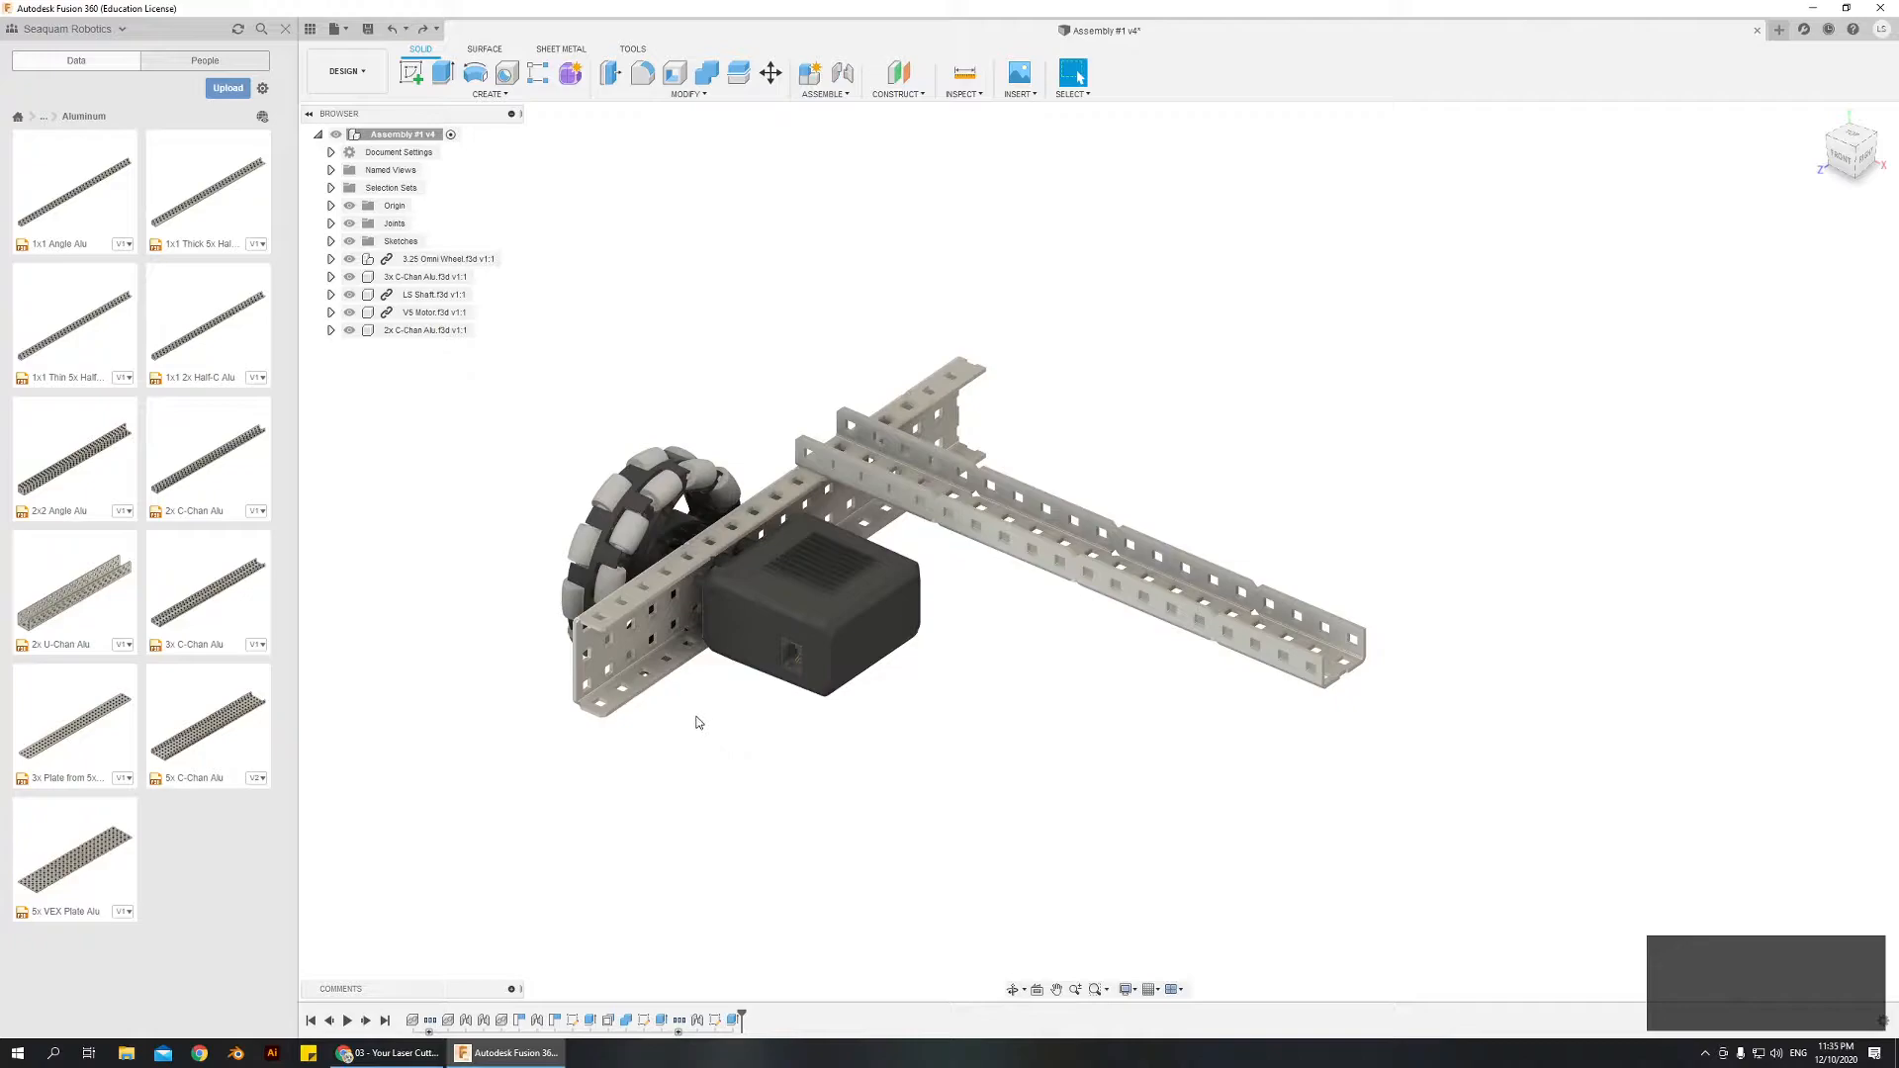
mouse_move(695, 731)
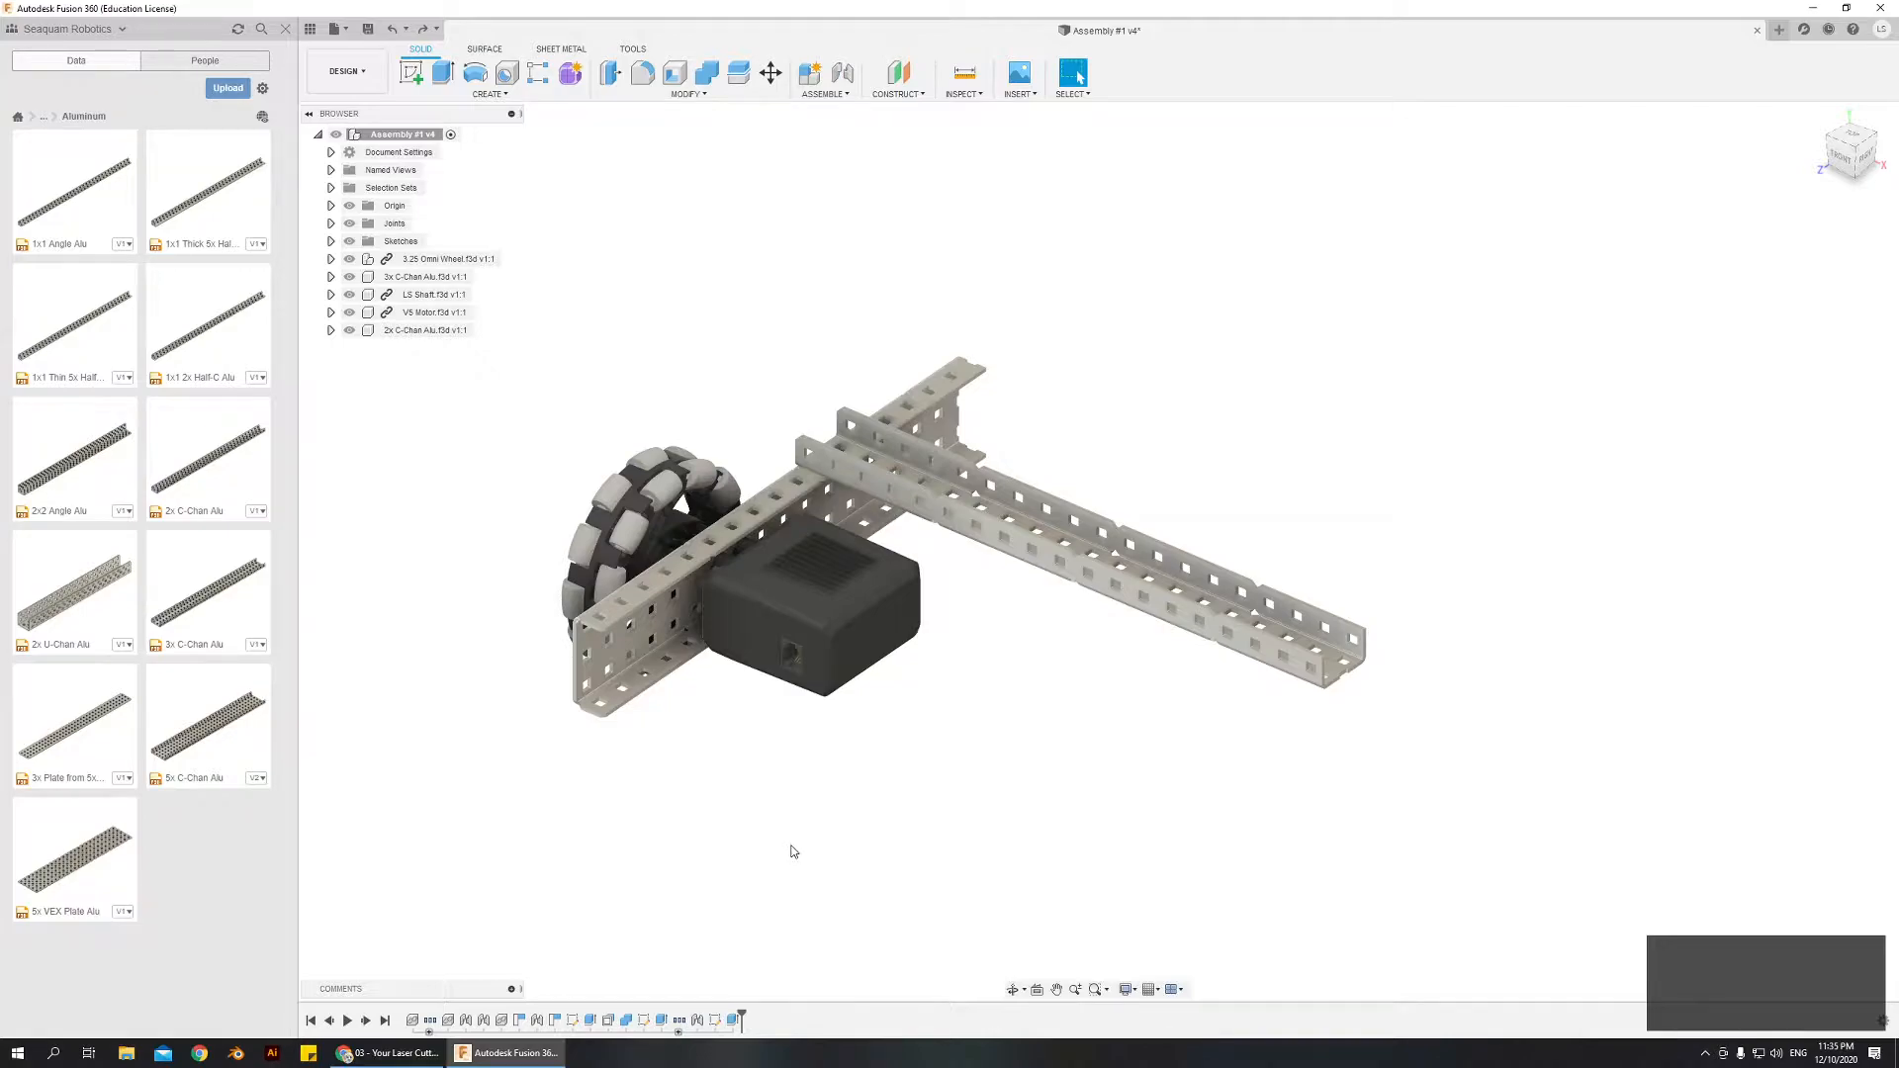
mouse_move(784, 873)
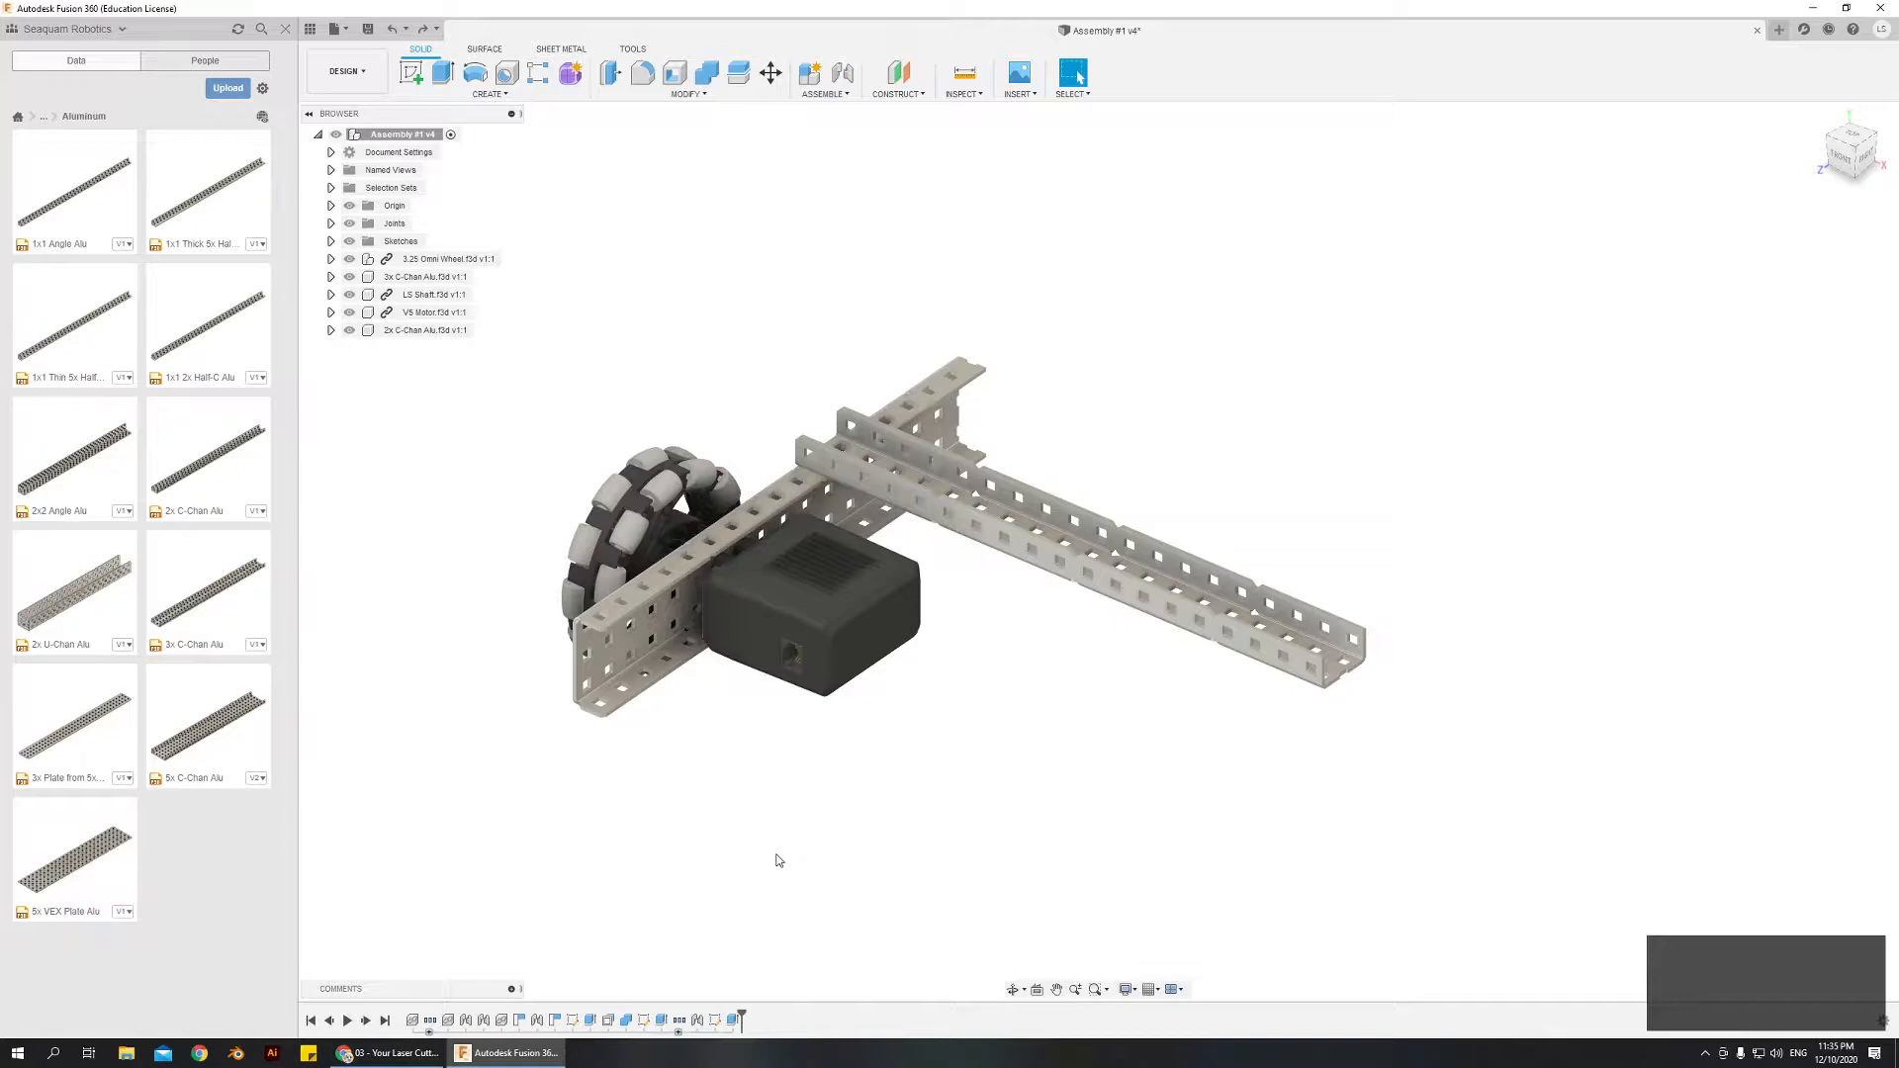
mouse_move(760, 872)
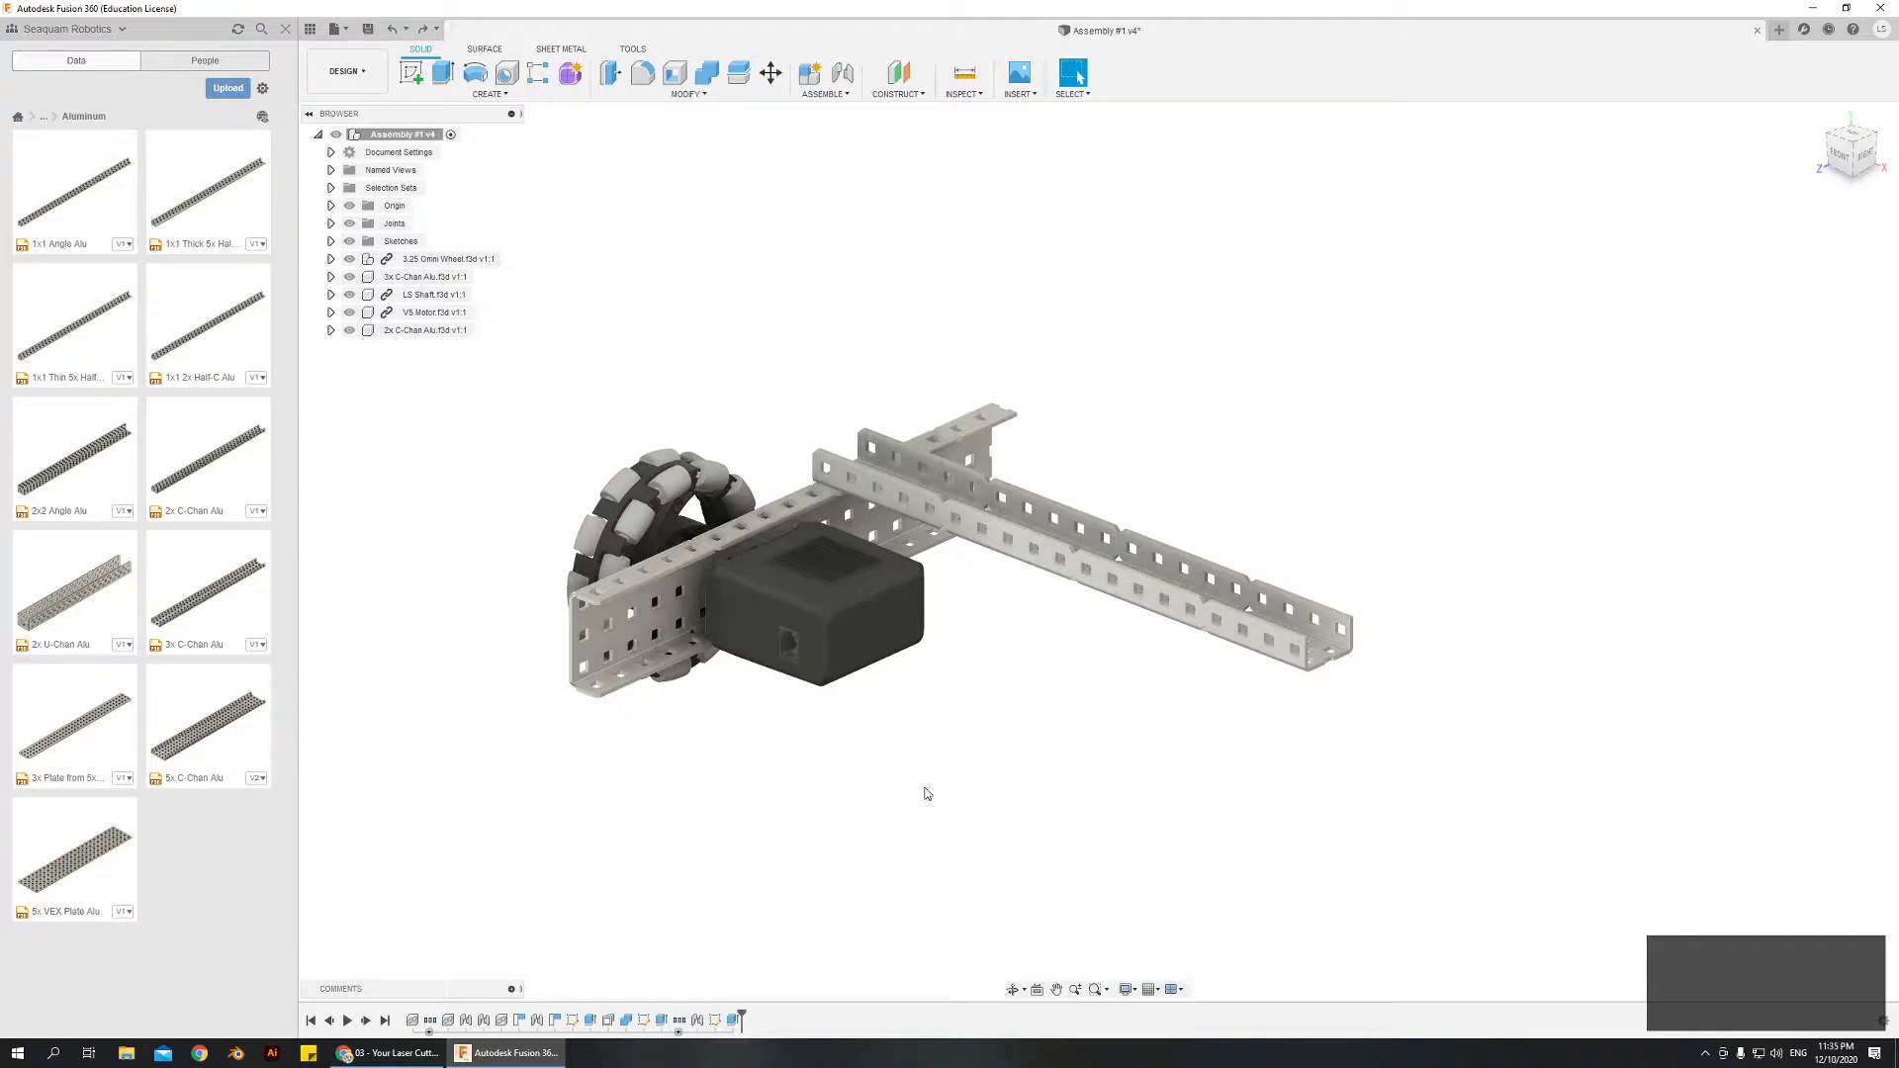
left_click_drag(927, 793, 999, 712)
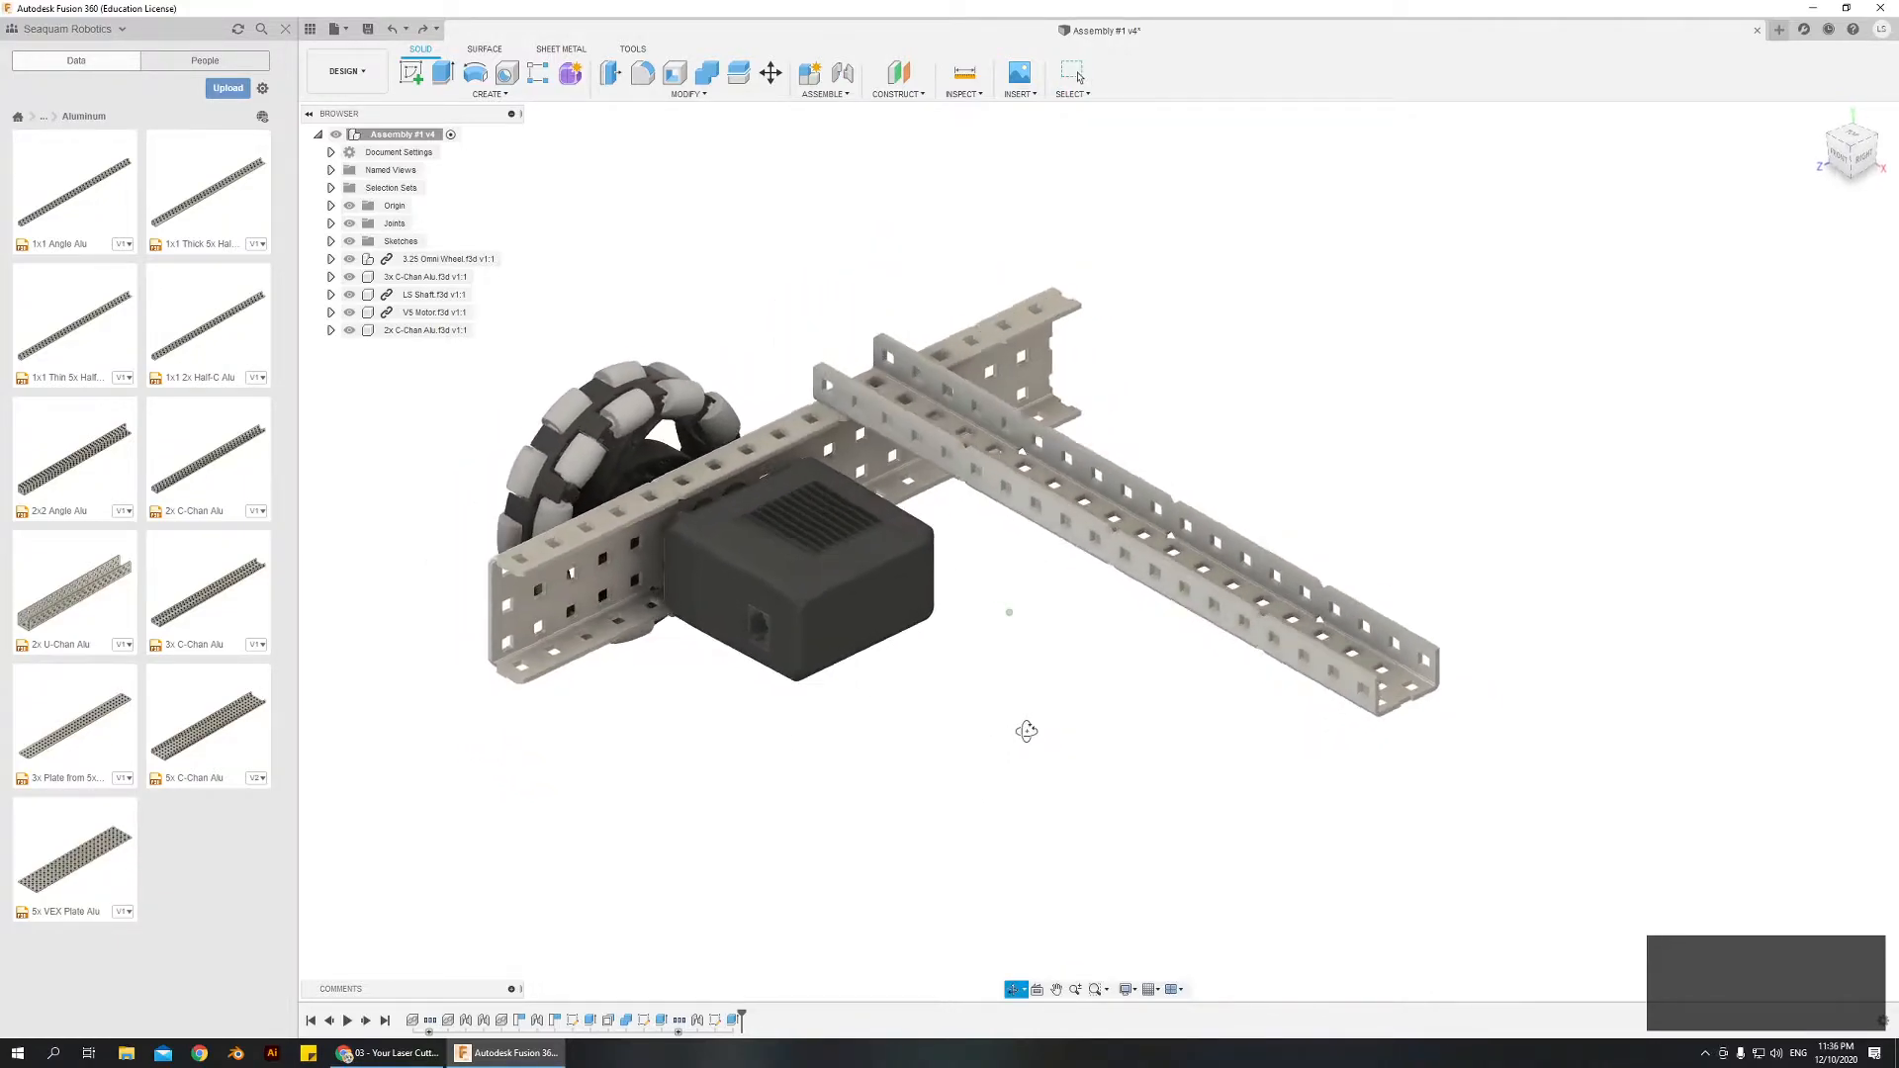
Step: Reveal the origin plane and ghosted C-channel geometry, then orbit the chassis
left_click(1125, 989)
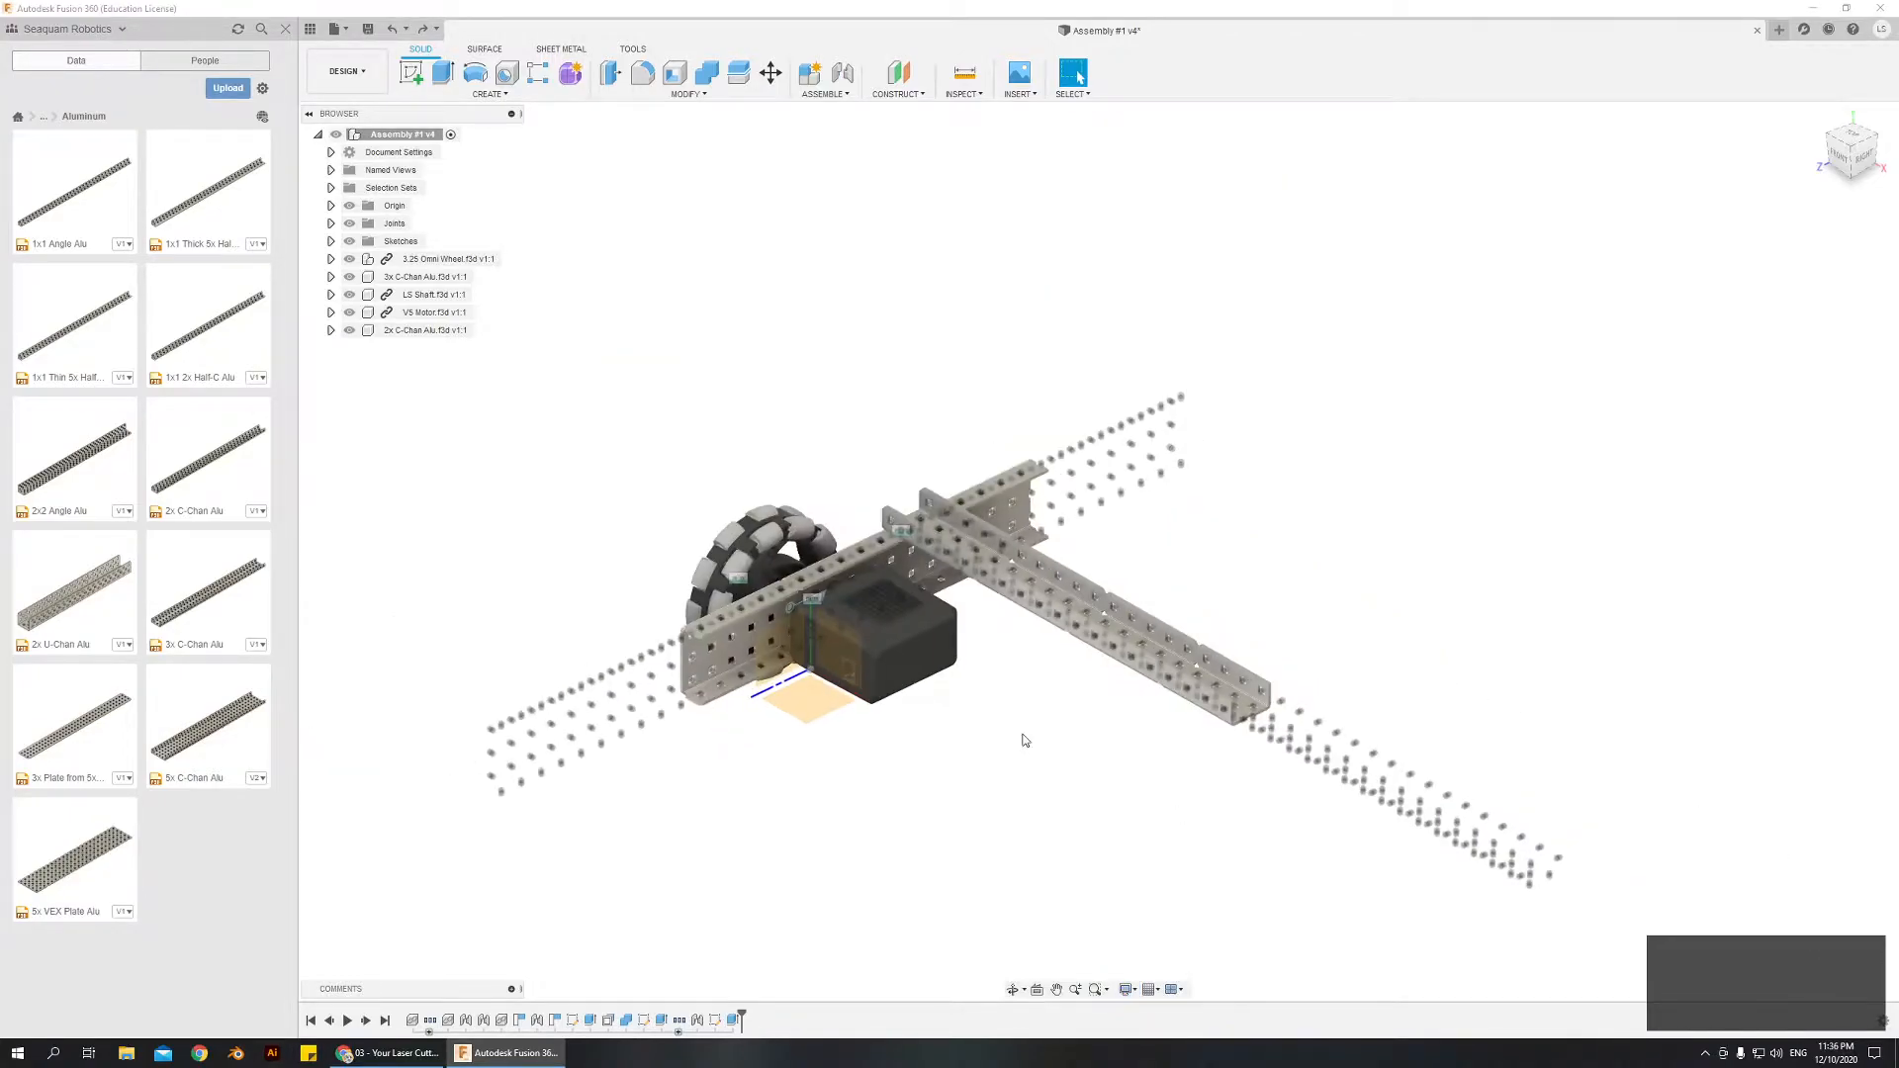
left_click_drag(1023, 740, 945, 517)
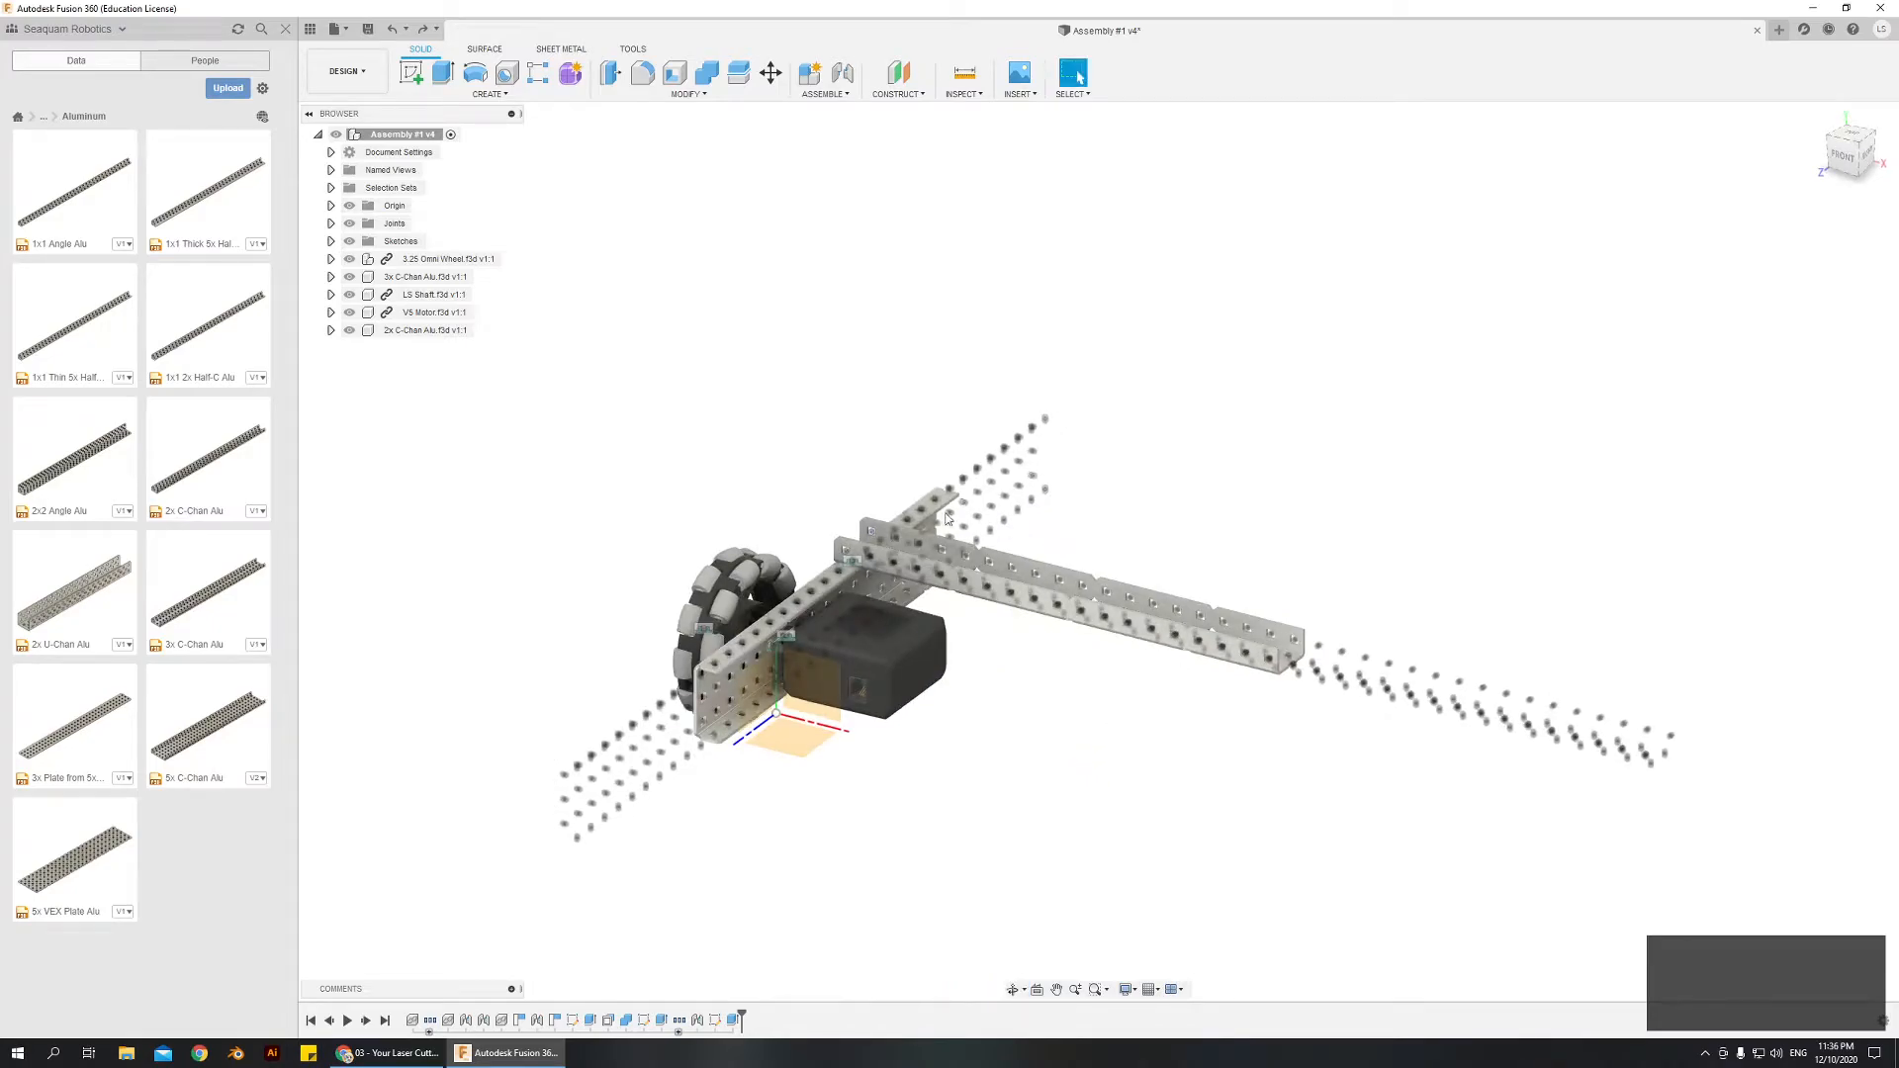
mouse_move(1664, 751)
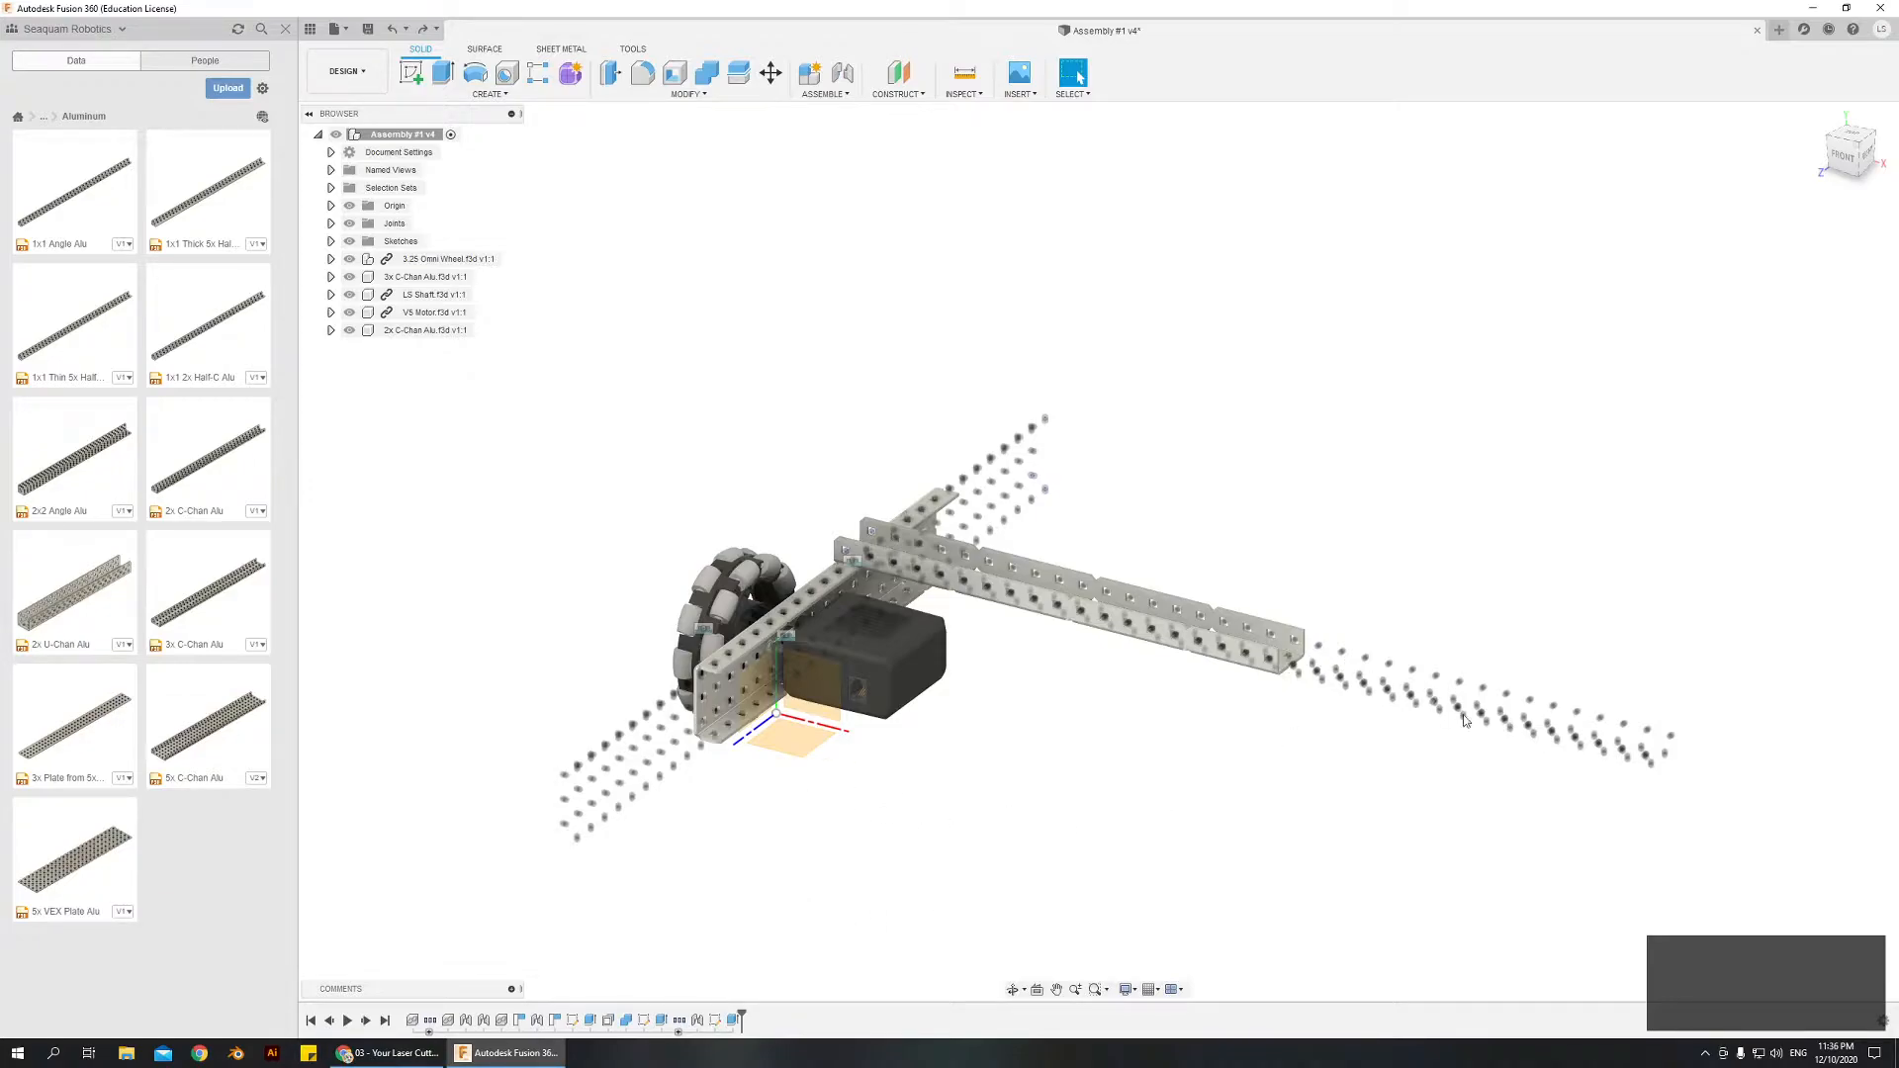
mouse_move(1582, 747)
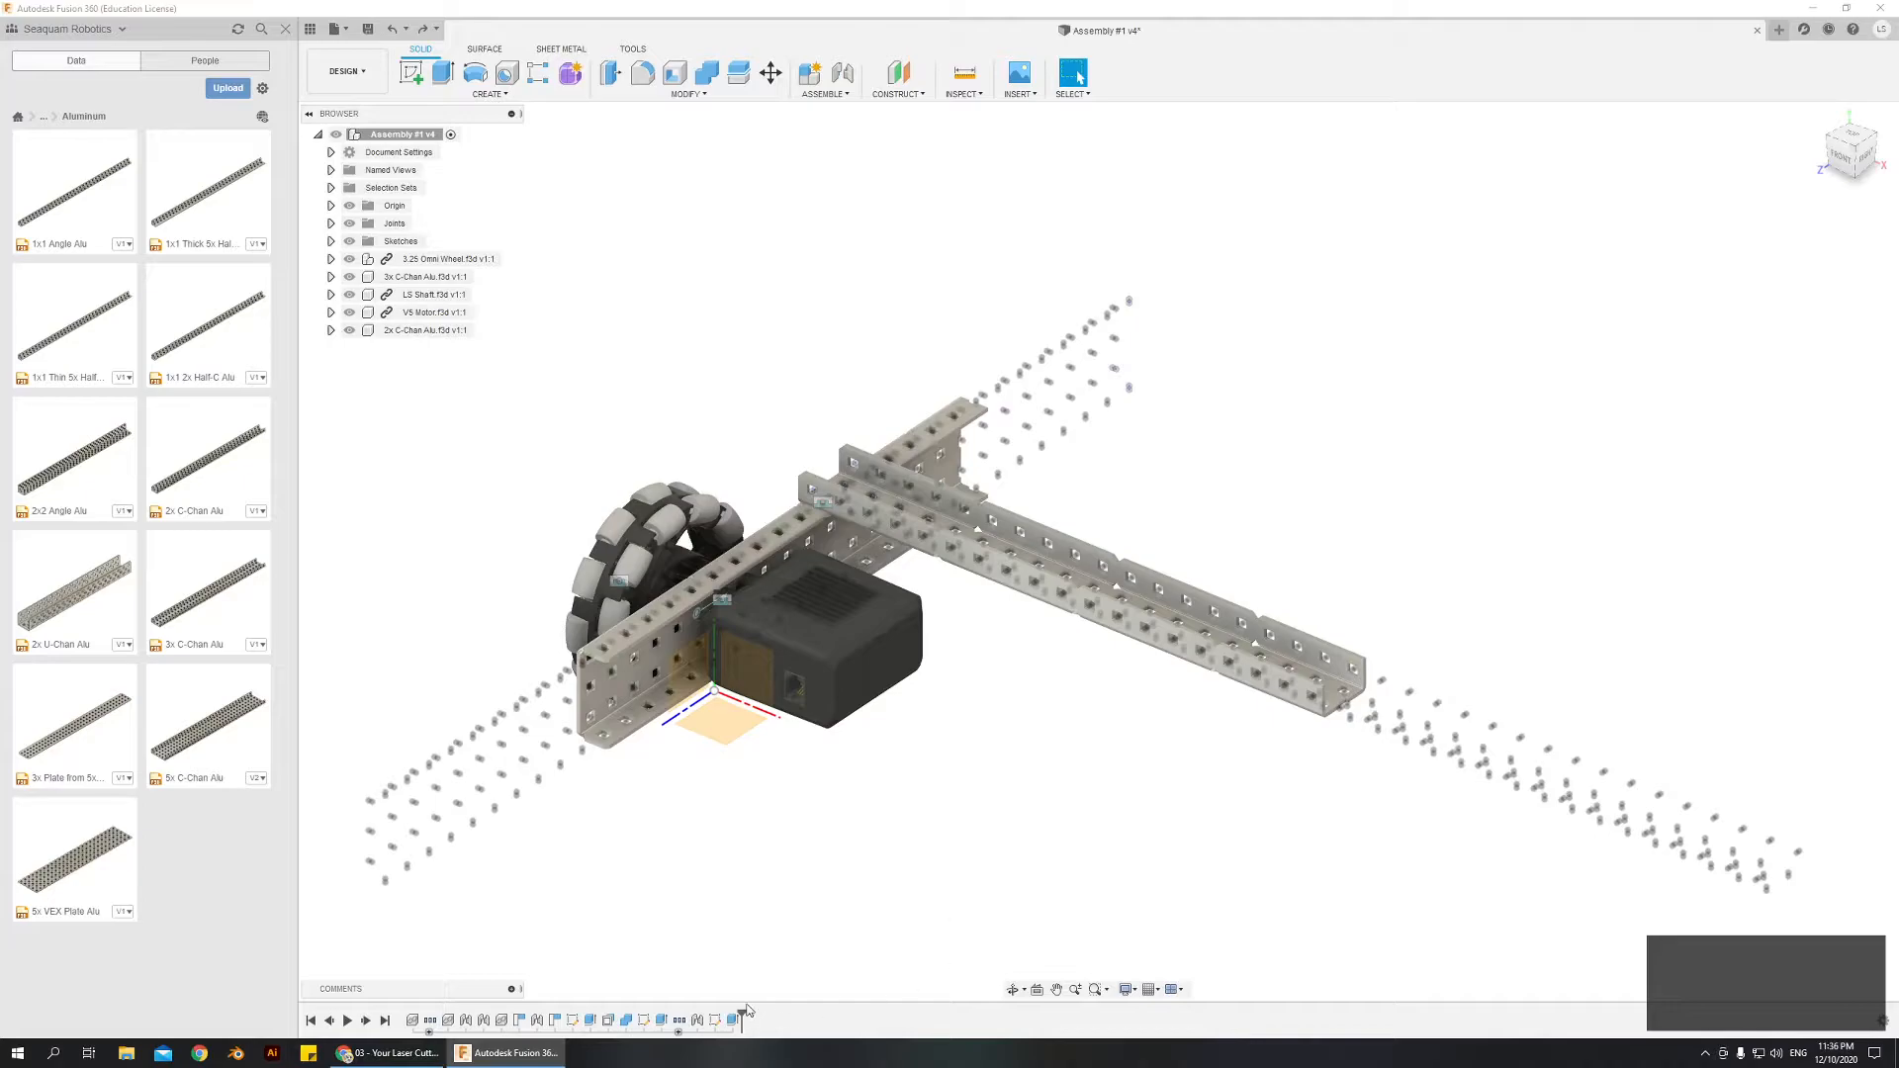
left_click(679, 1019)
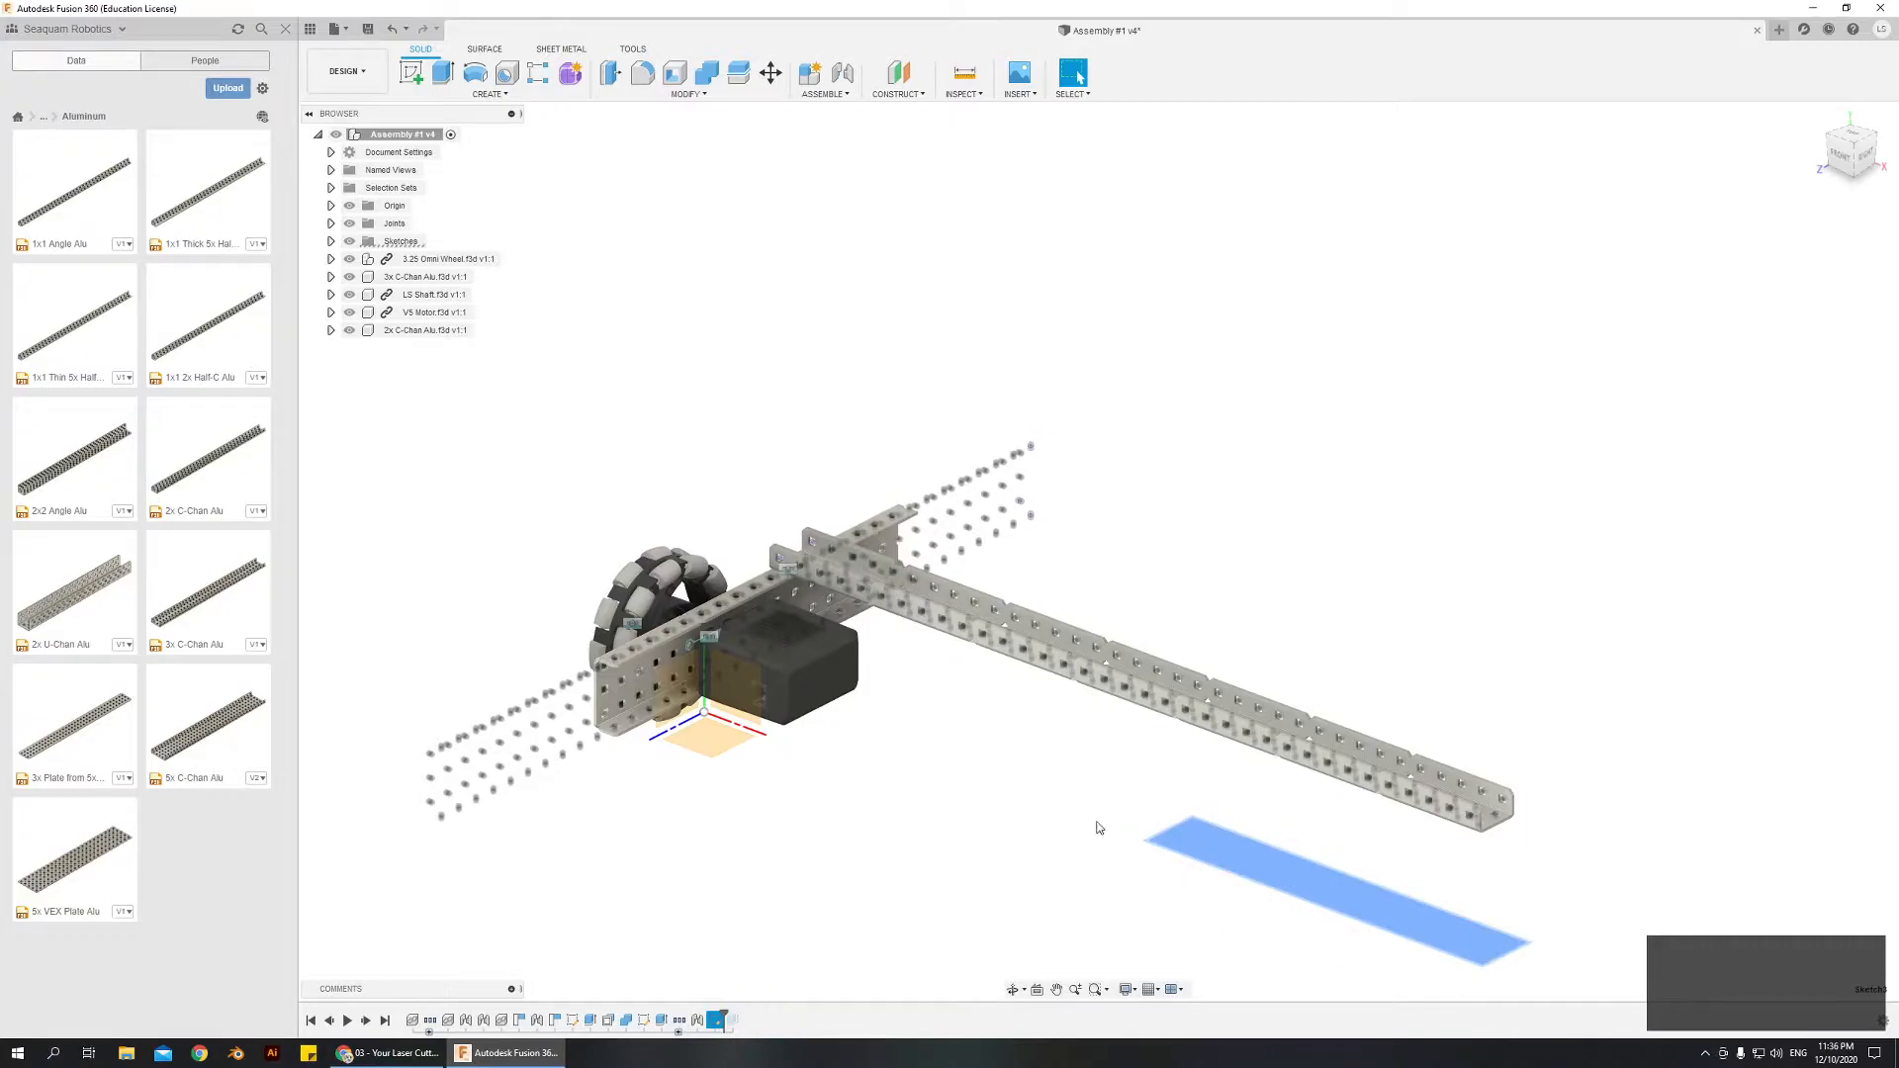
mouse_move(766, 992)
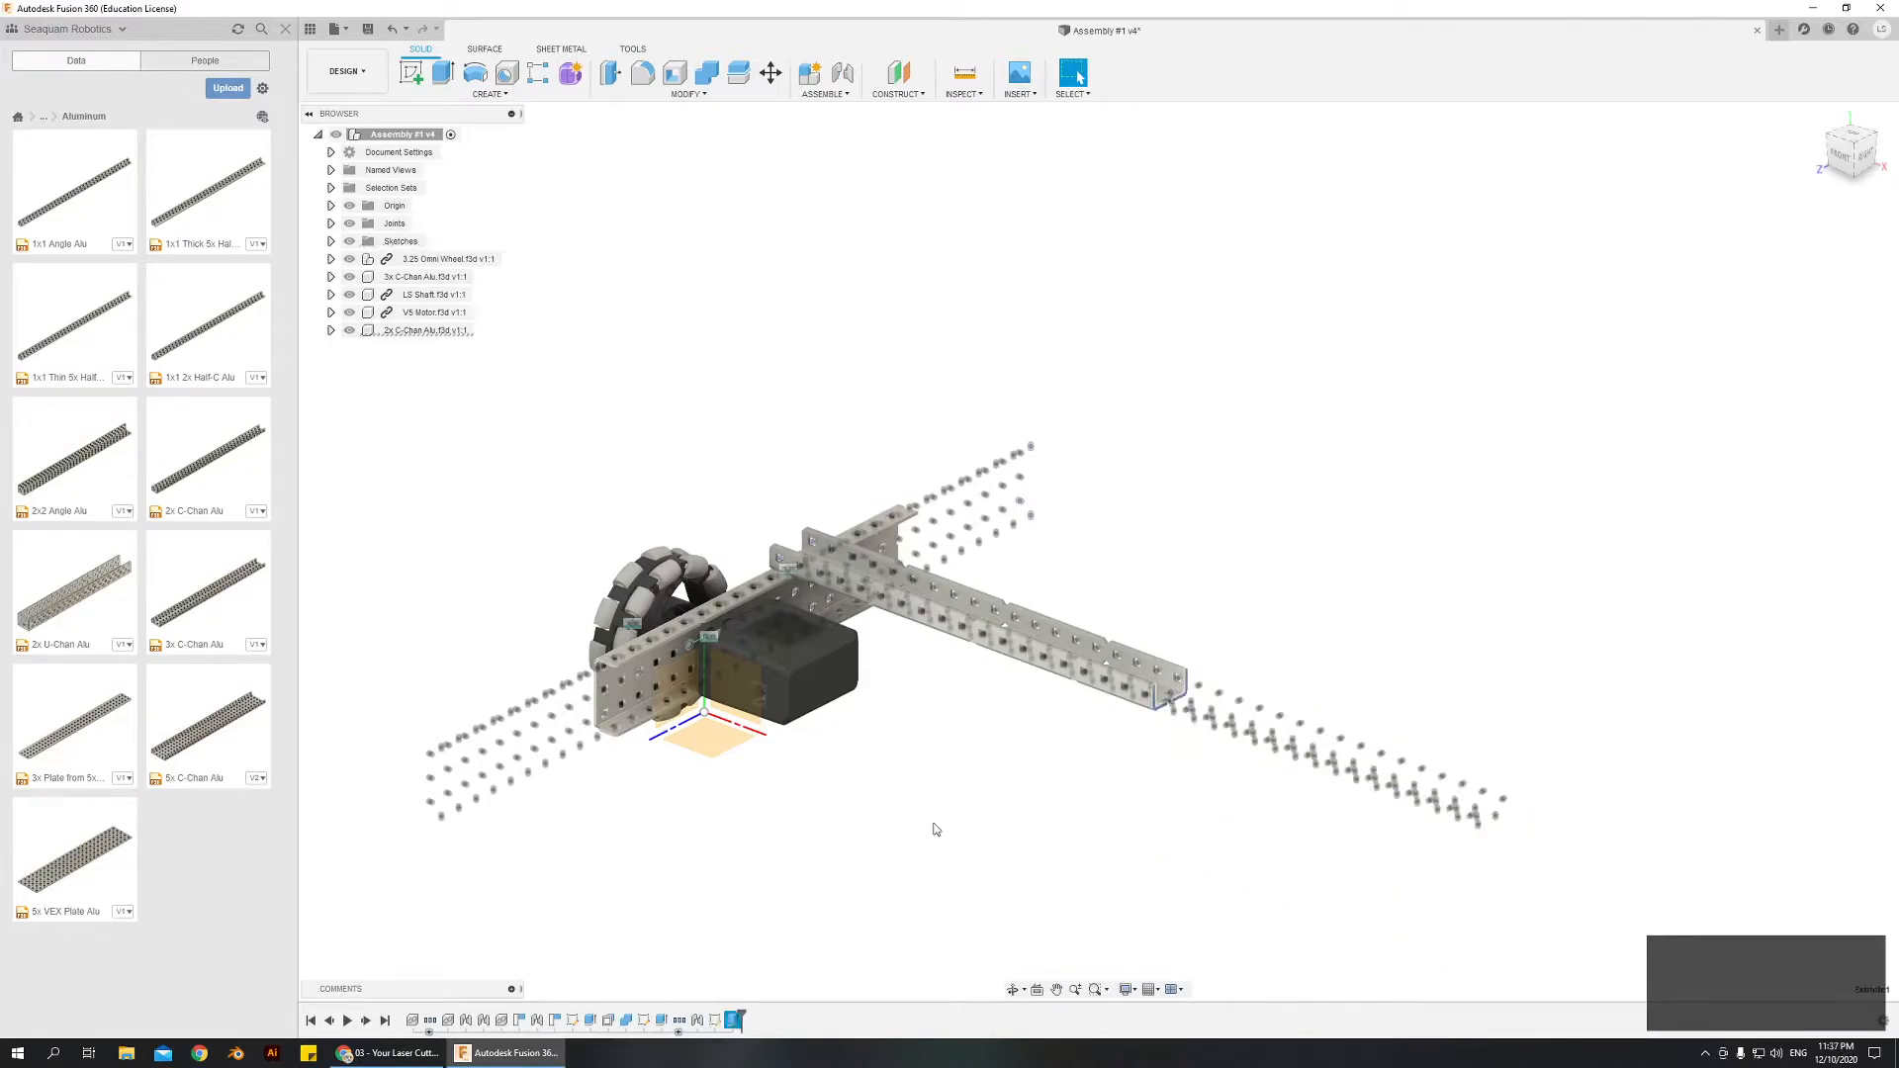
mouse_move(1281, 694)
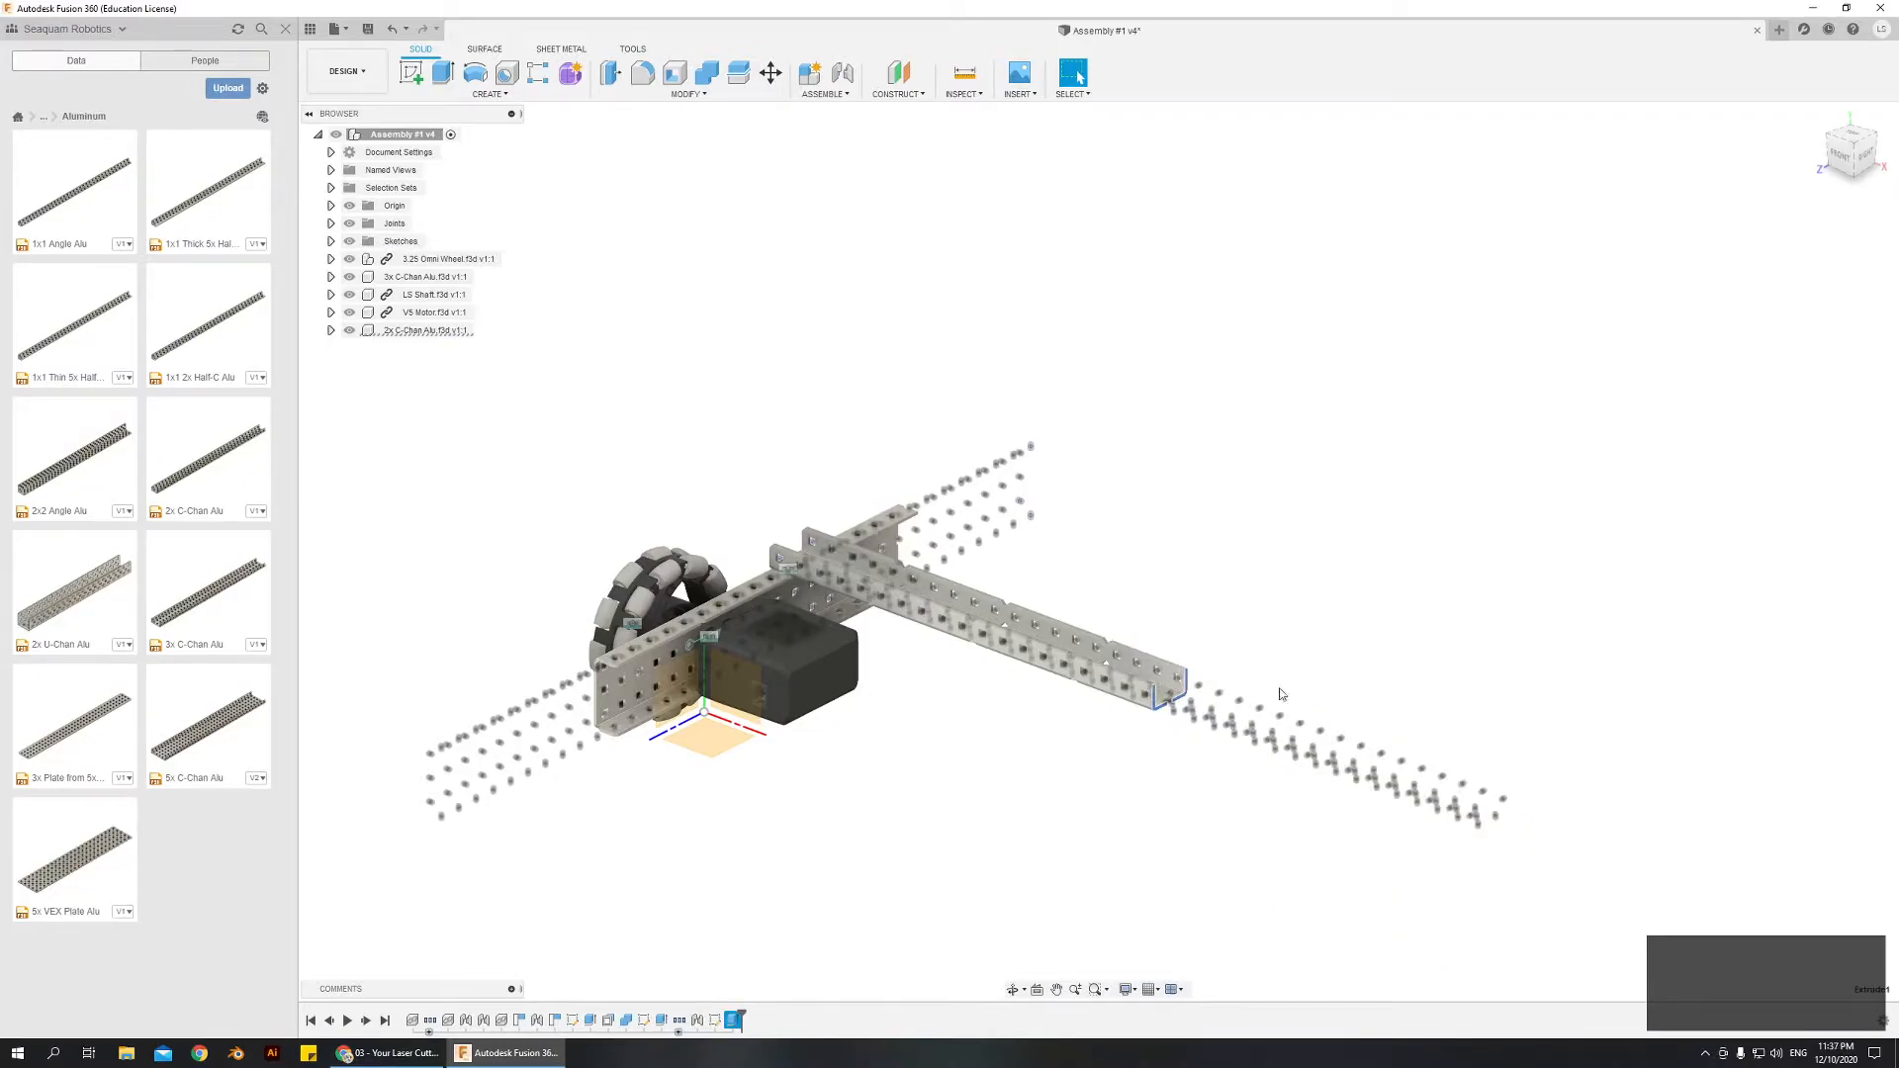
mouse_move(938, 784)
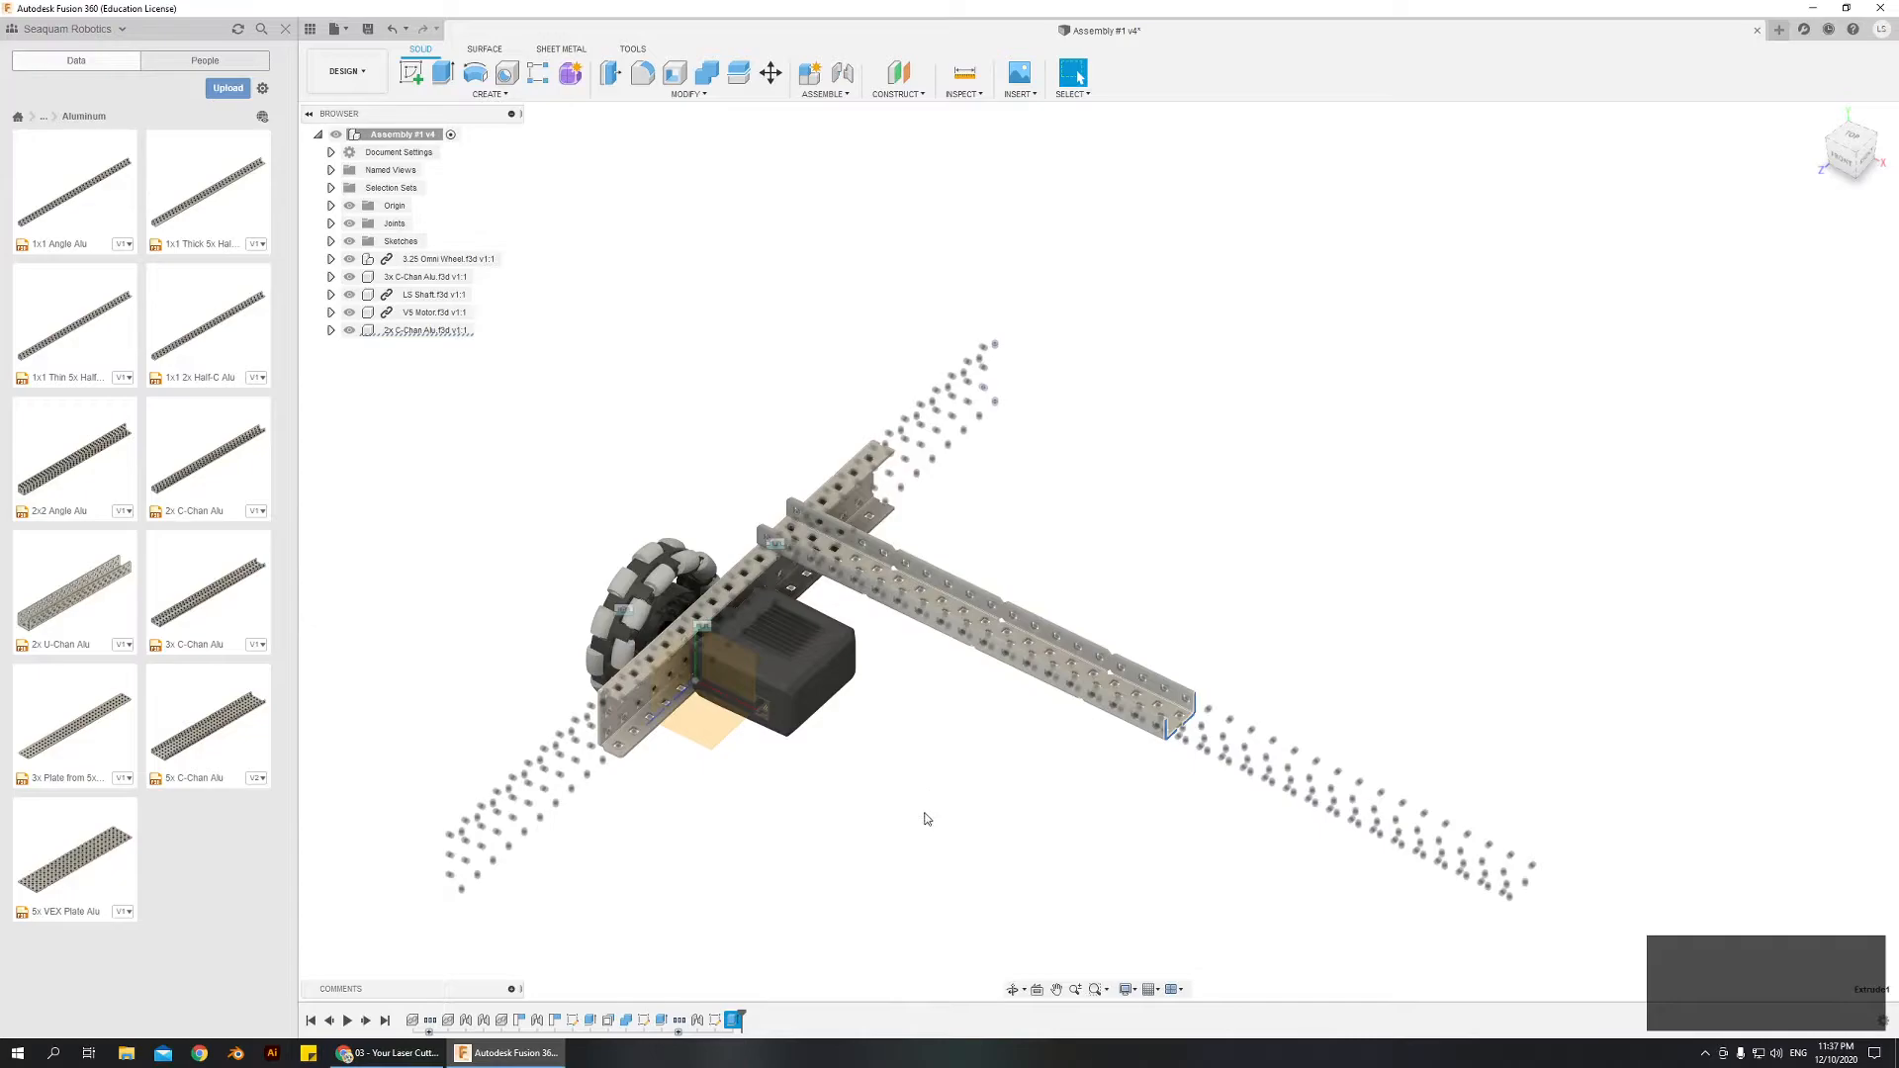
mouse_move(897, 812)
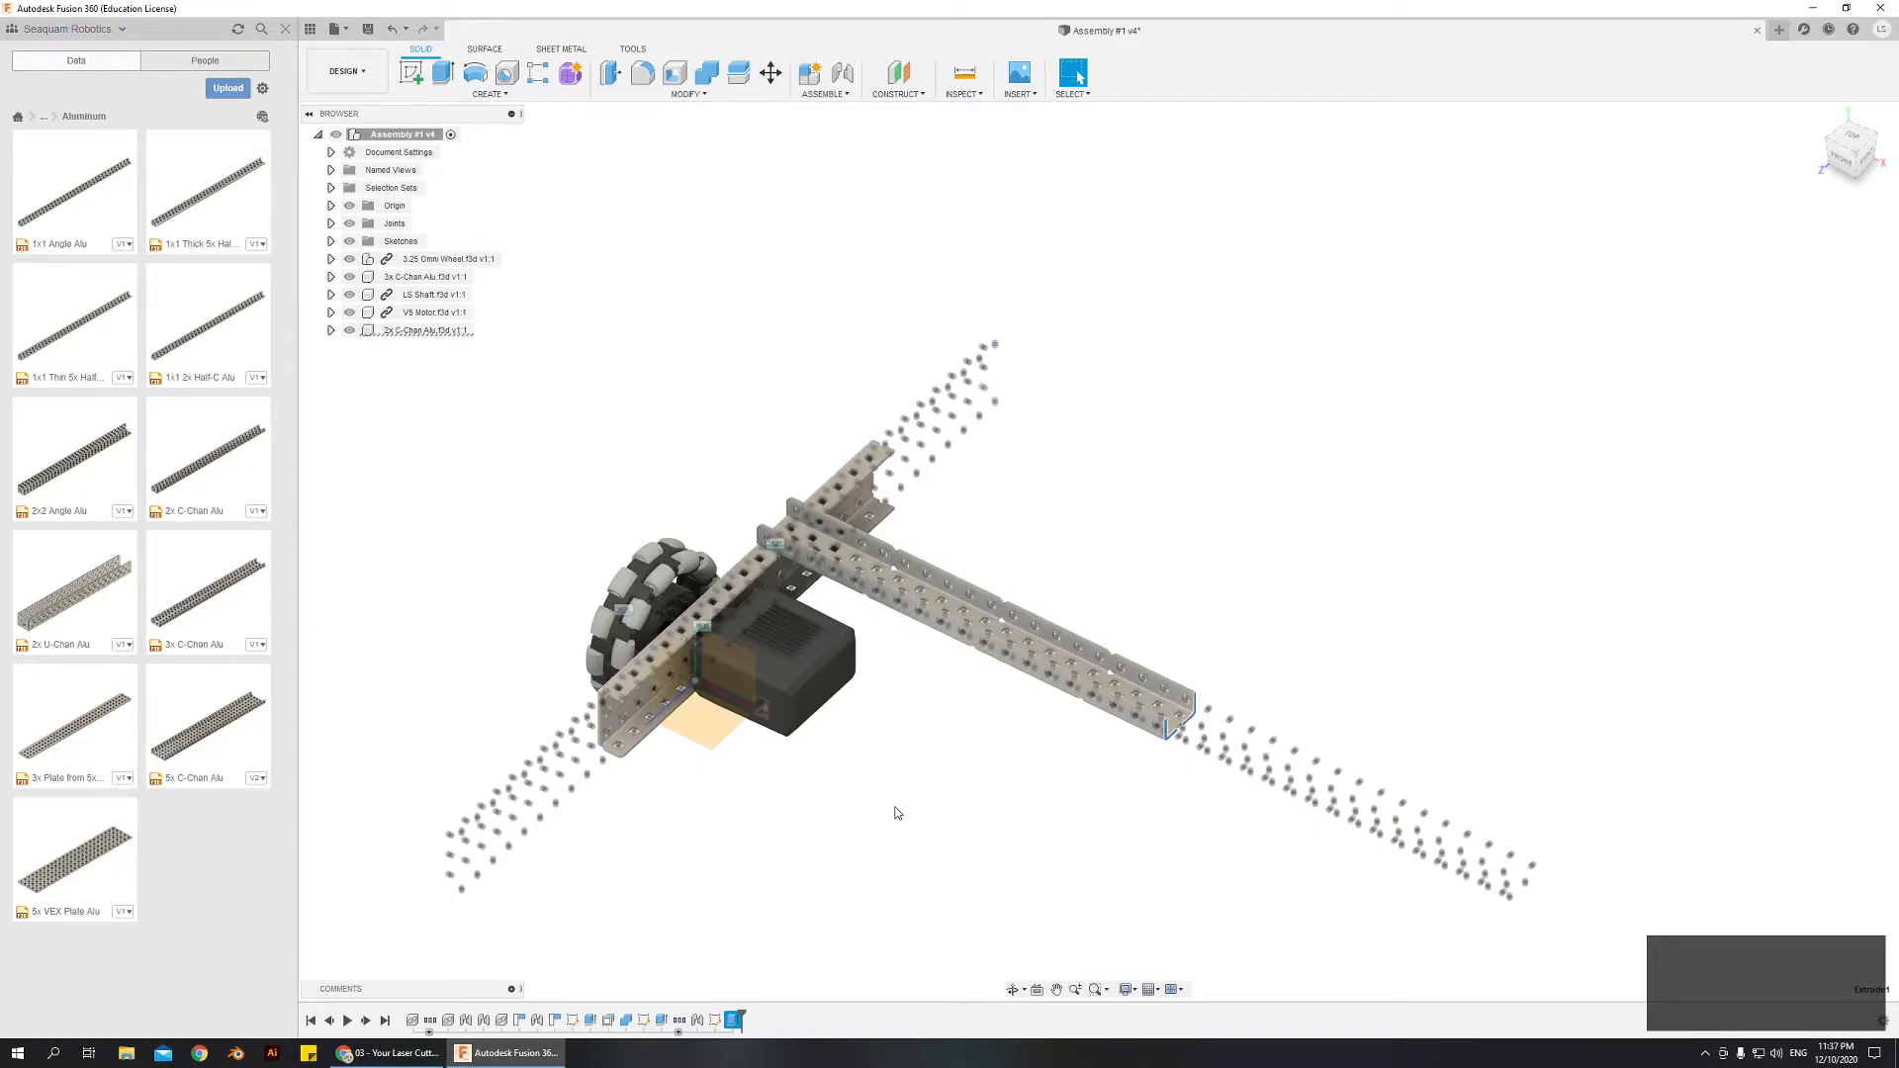
mouse_move(779, 659)
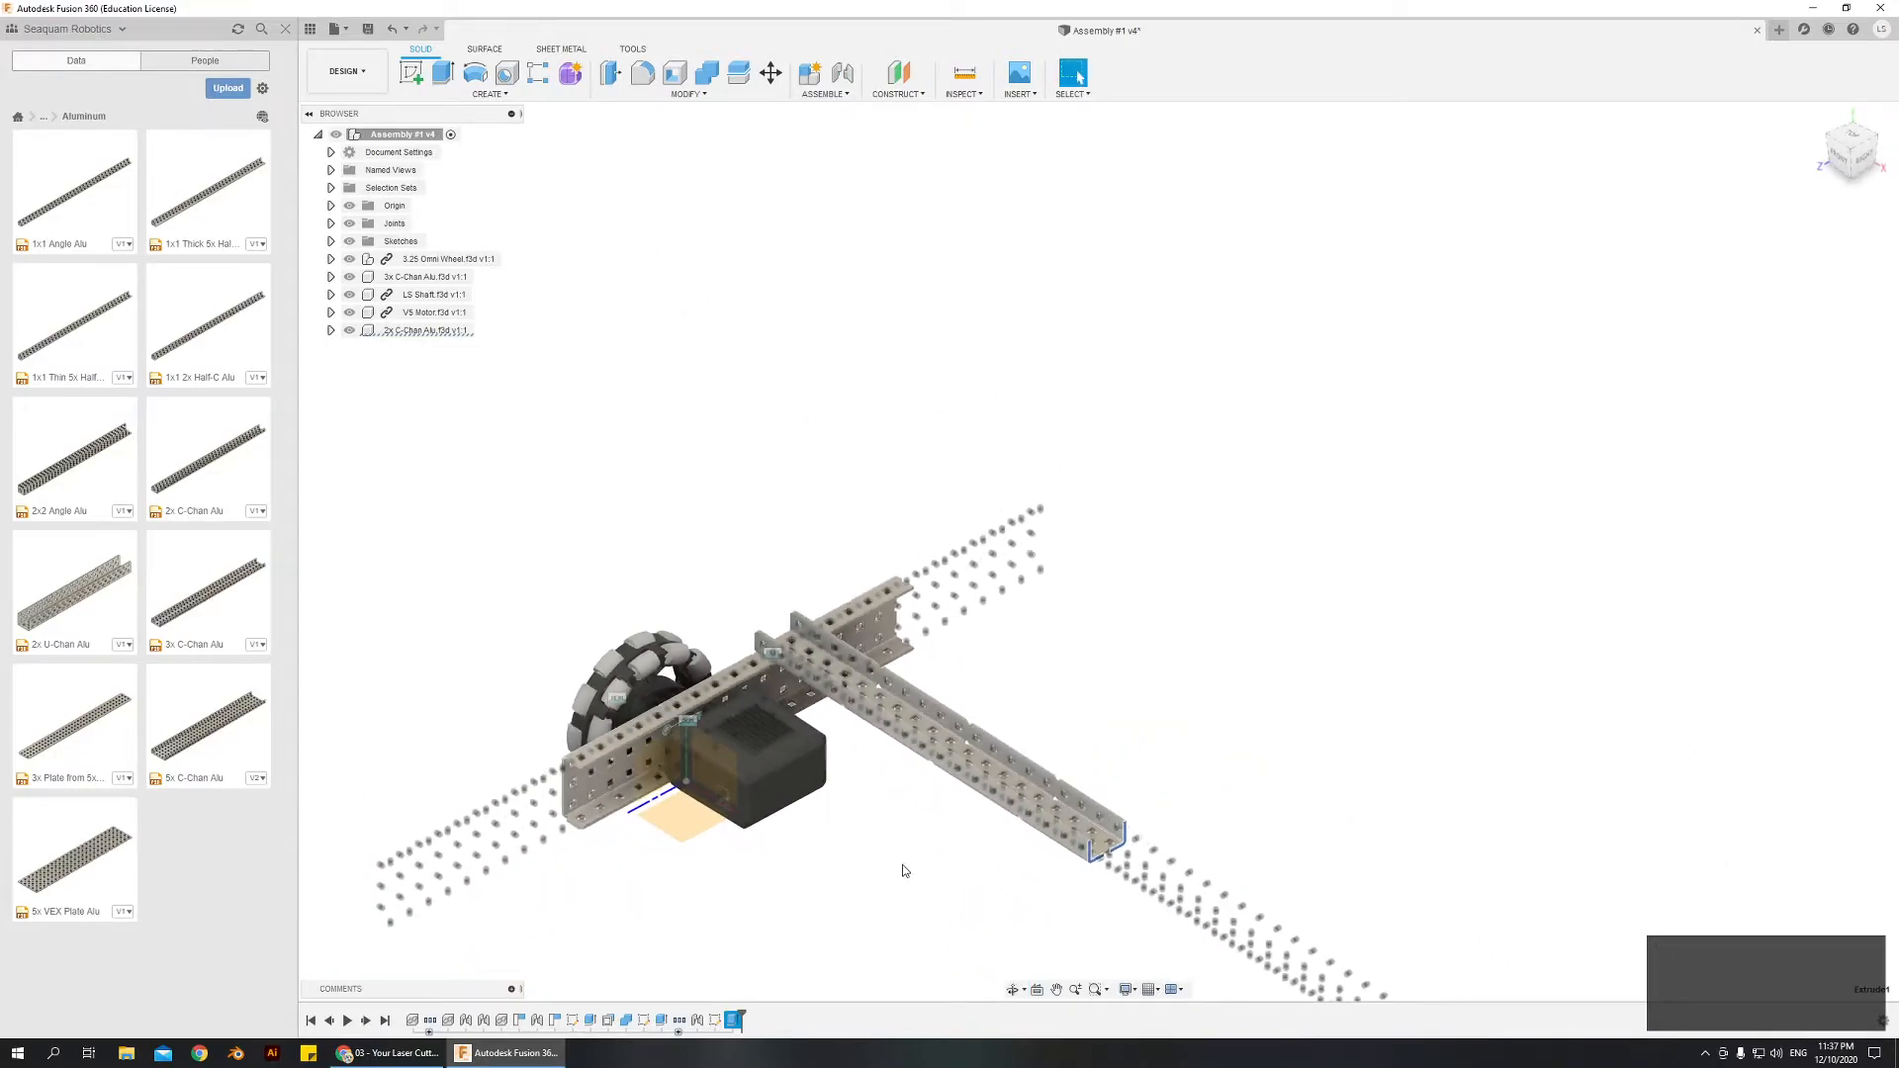
left_click_drag(902, 678, 1193, 679)
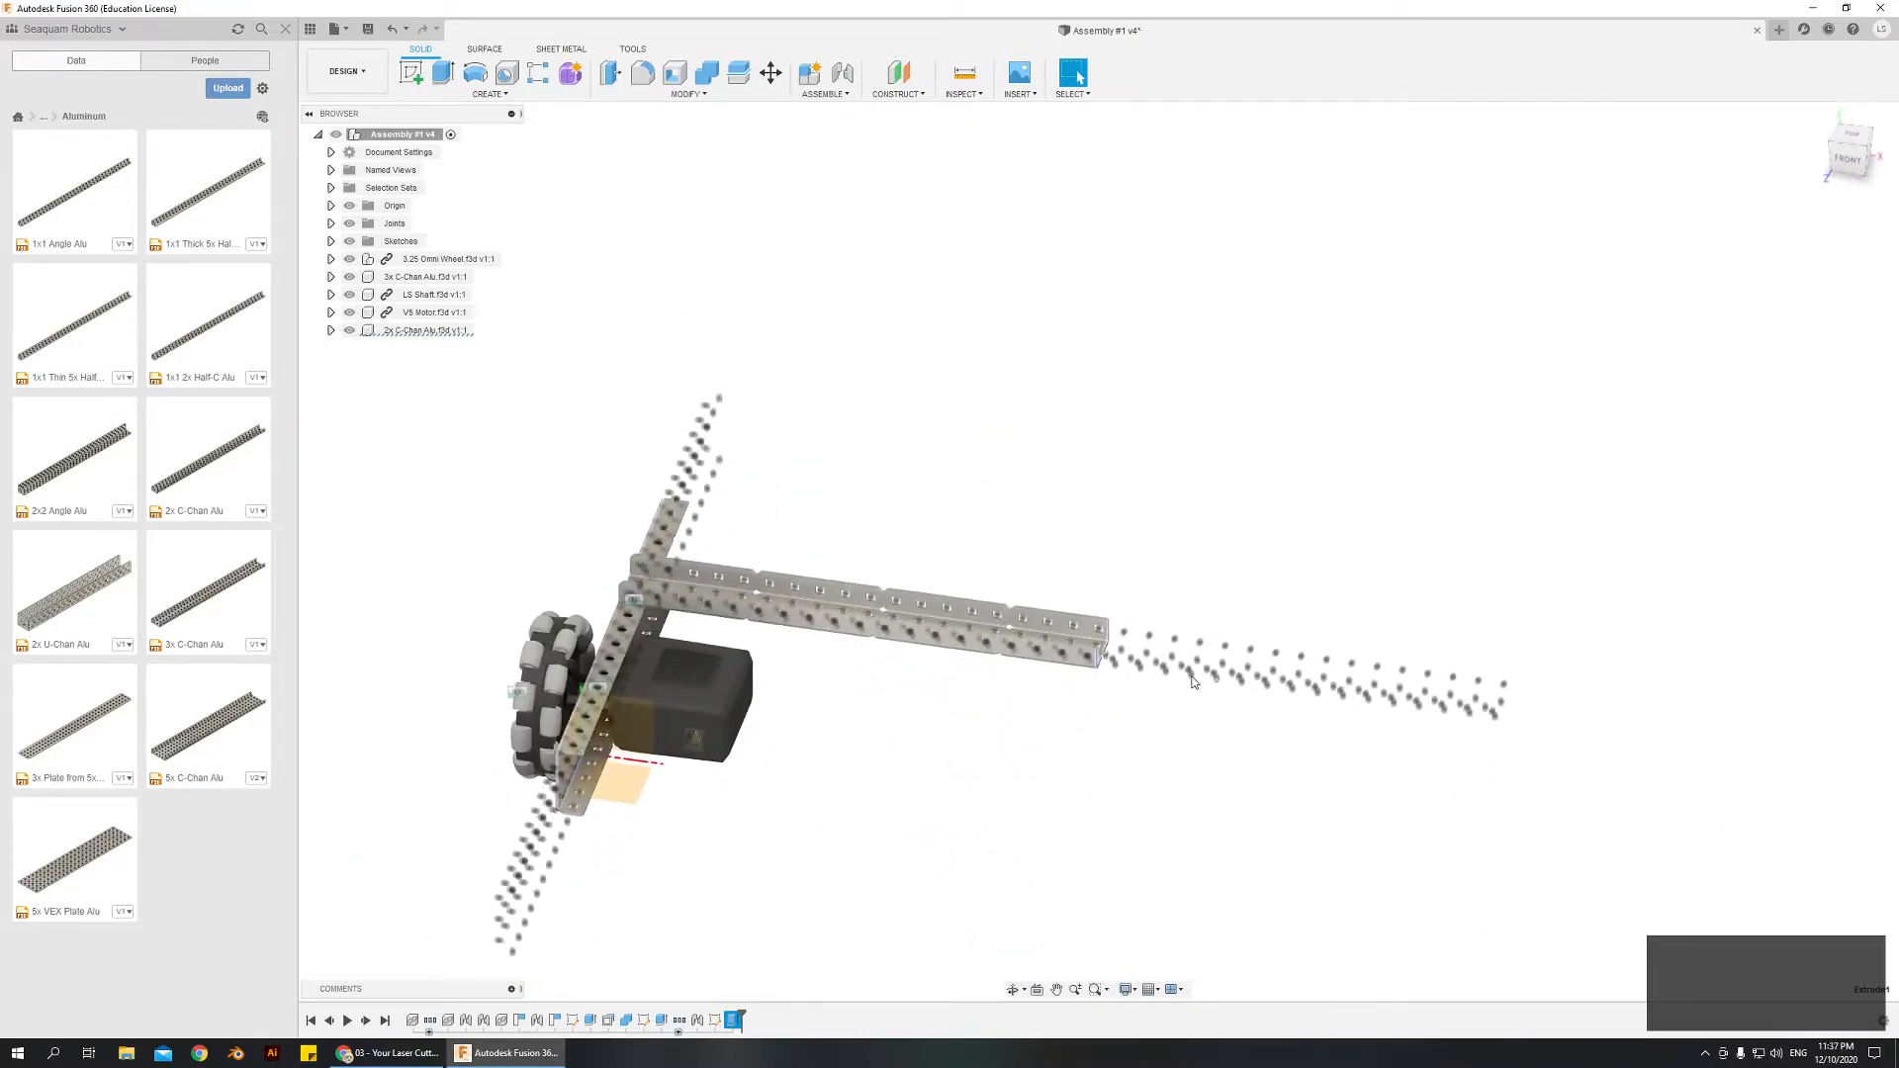
left_click_drag(1193, 681, 858, 751)
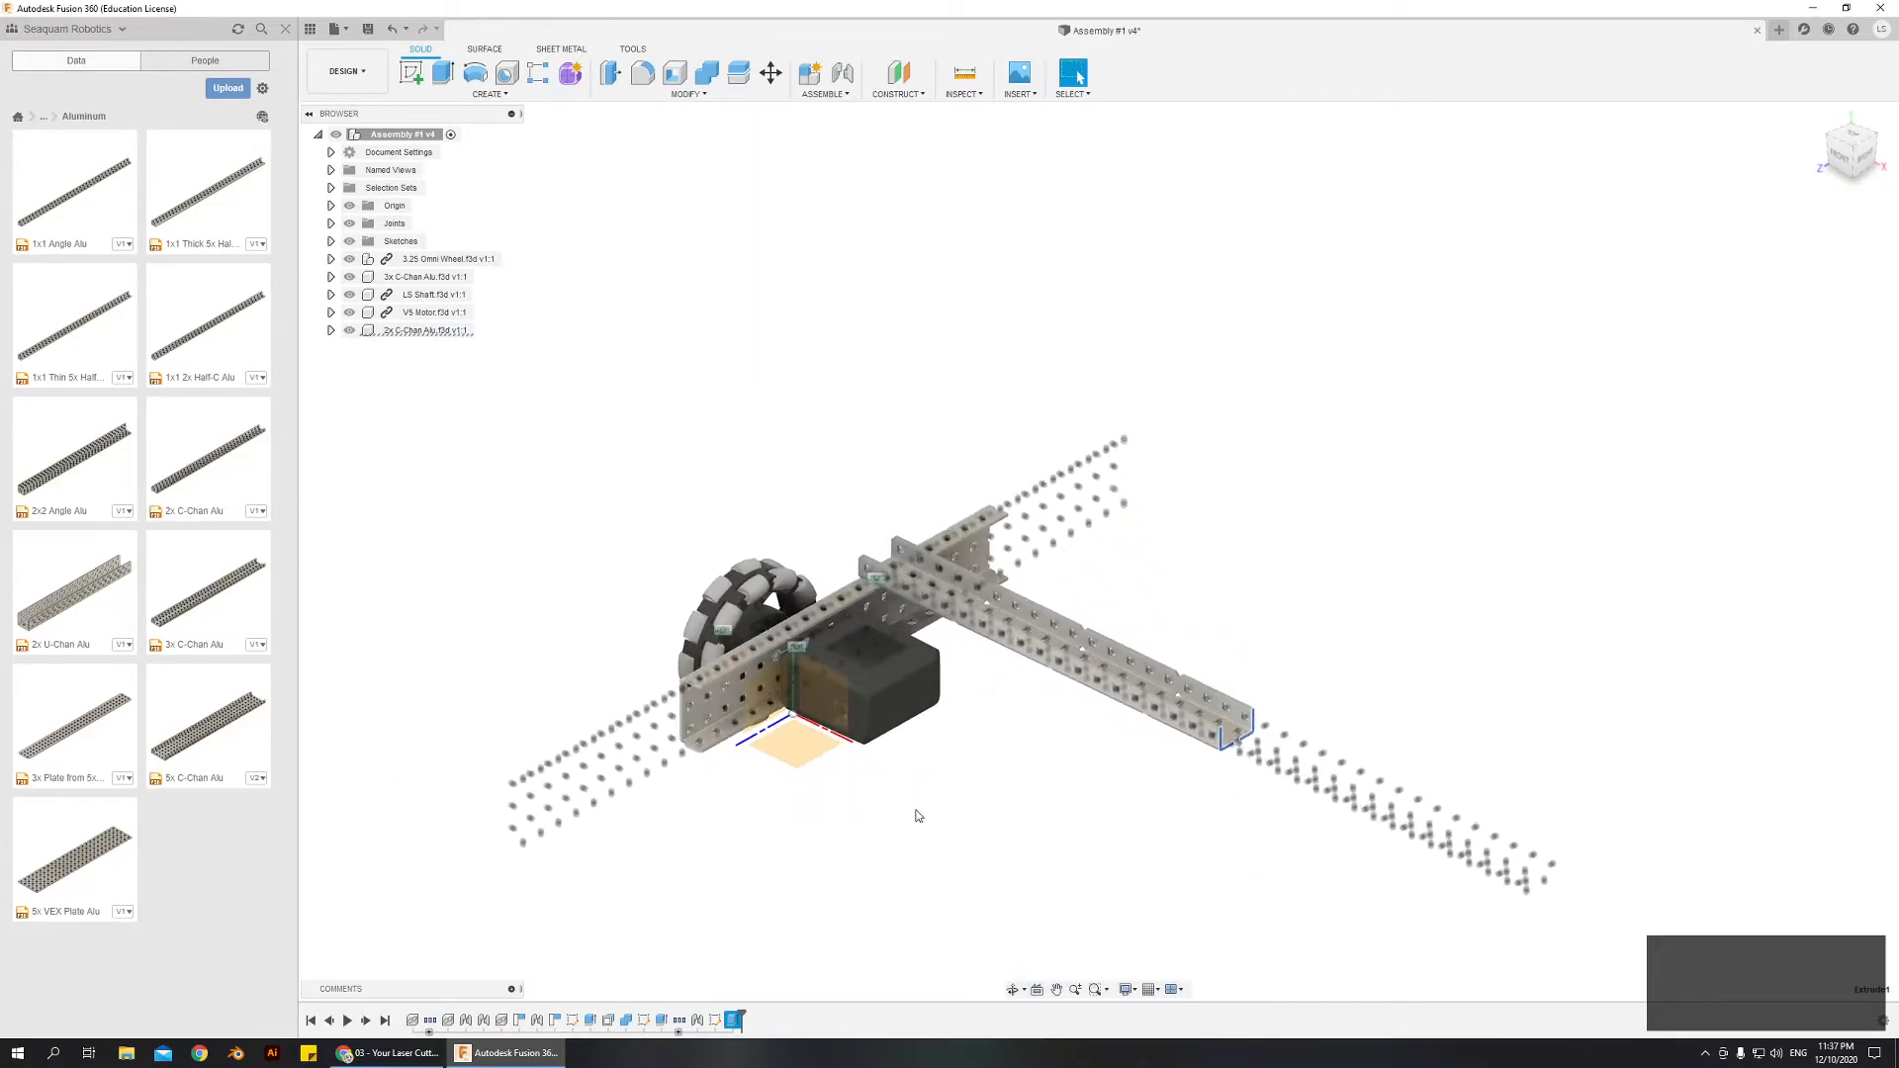
left_click_drag(917, 815, 743, 872)
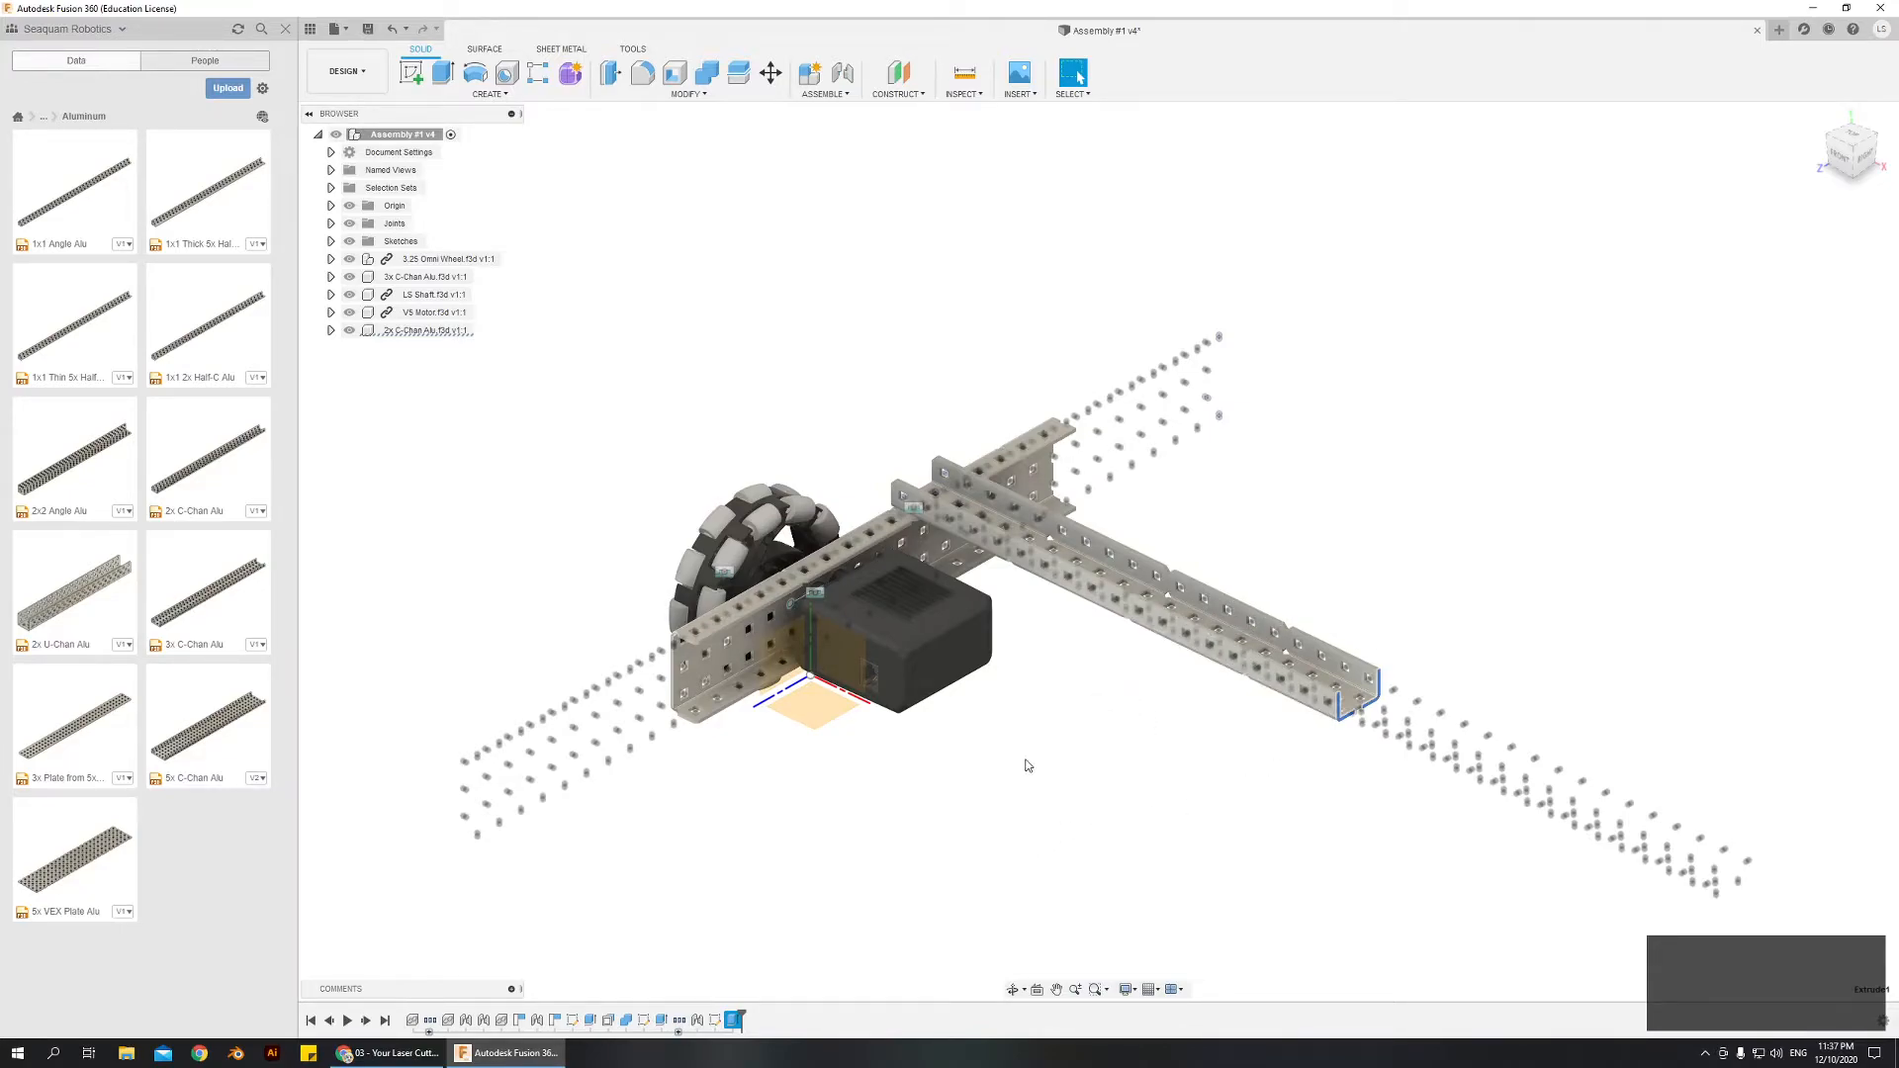
mouse_move(750, 704)
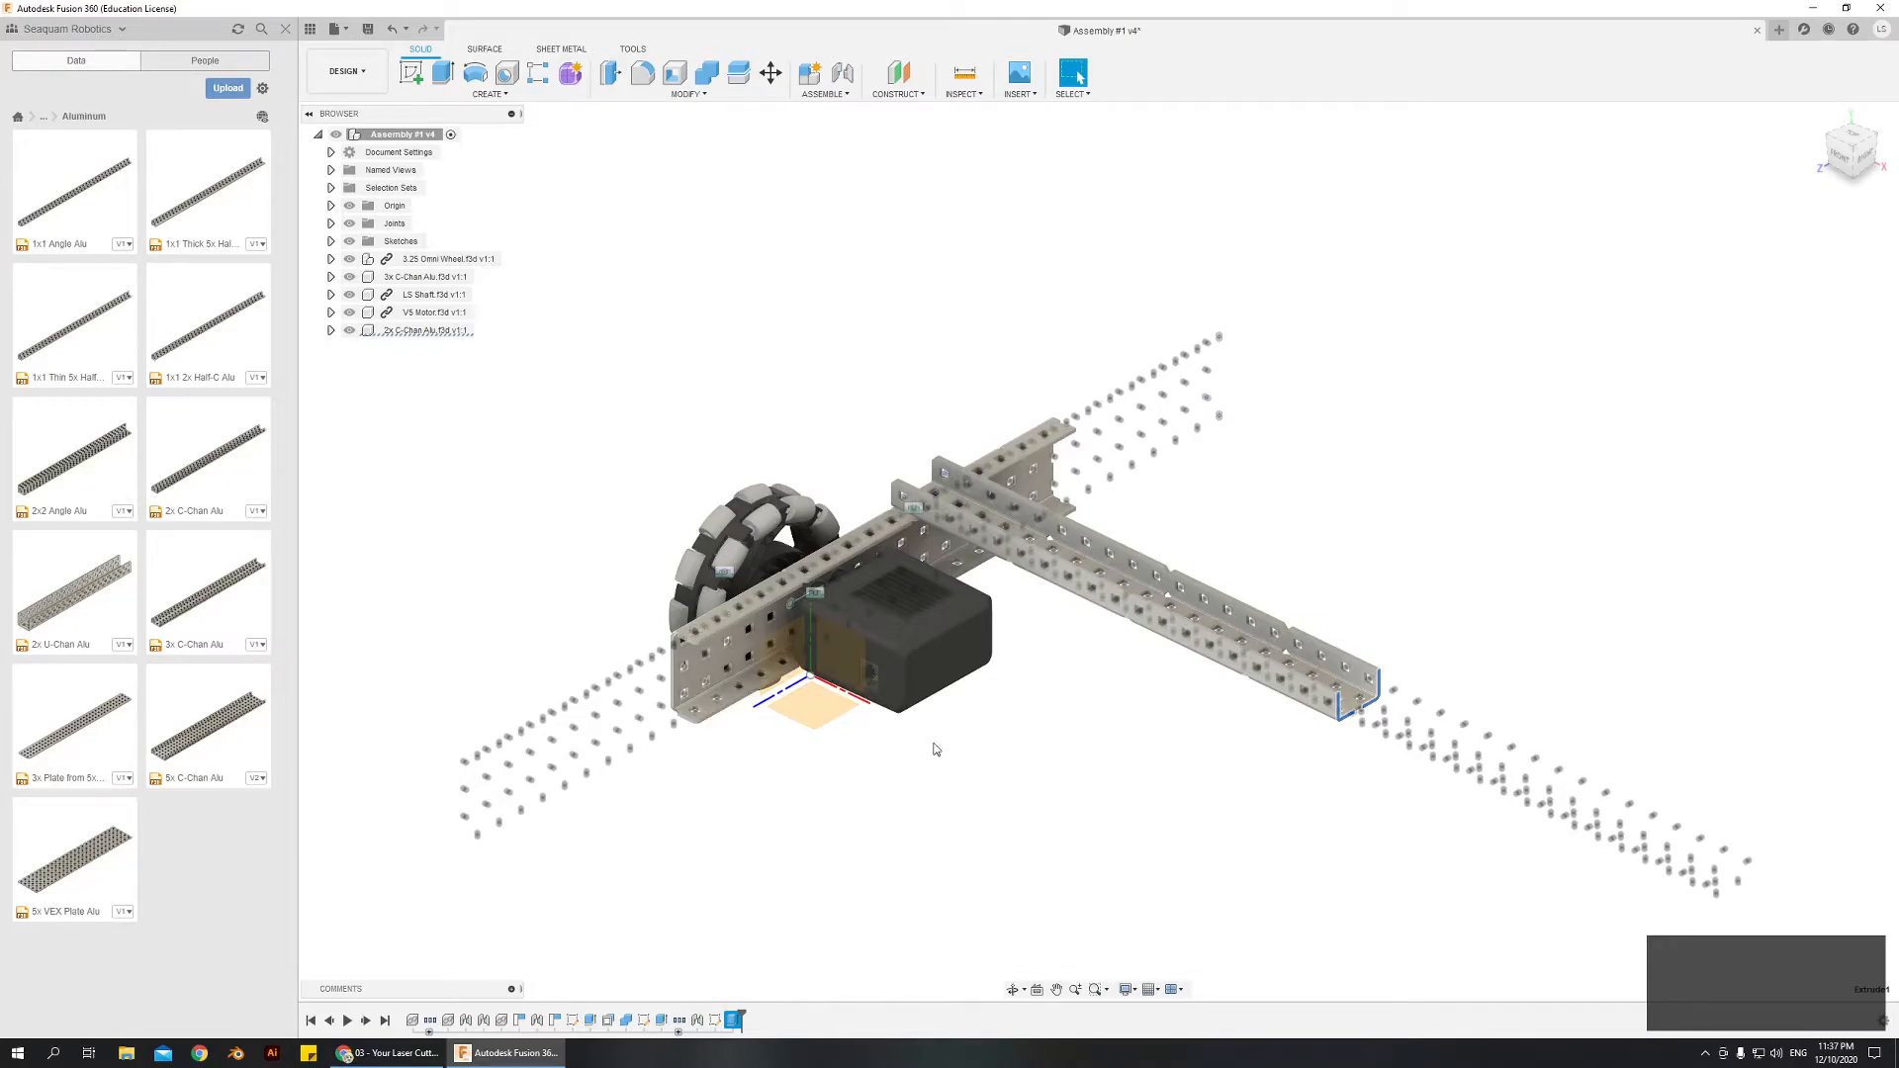
left_click_drag(932, 749, 620, 523)
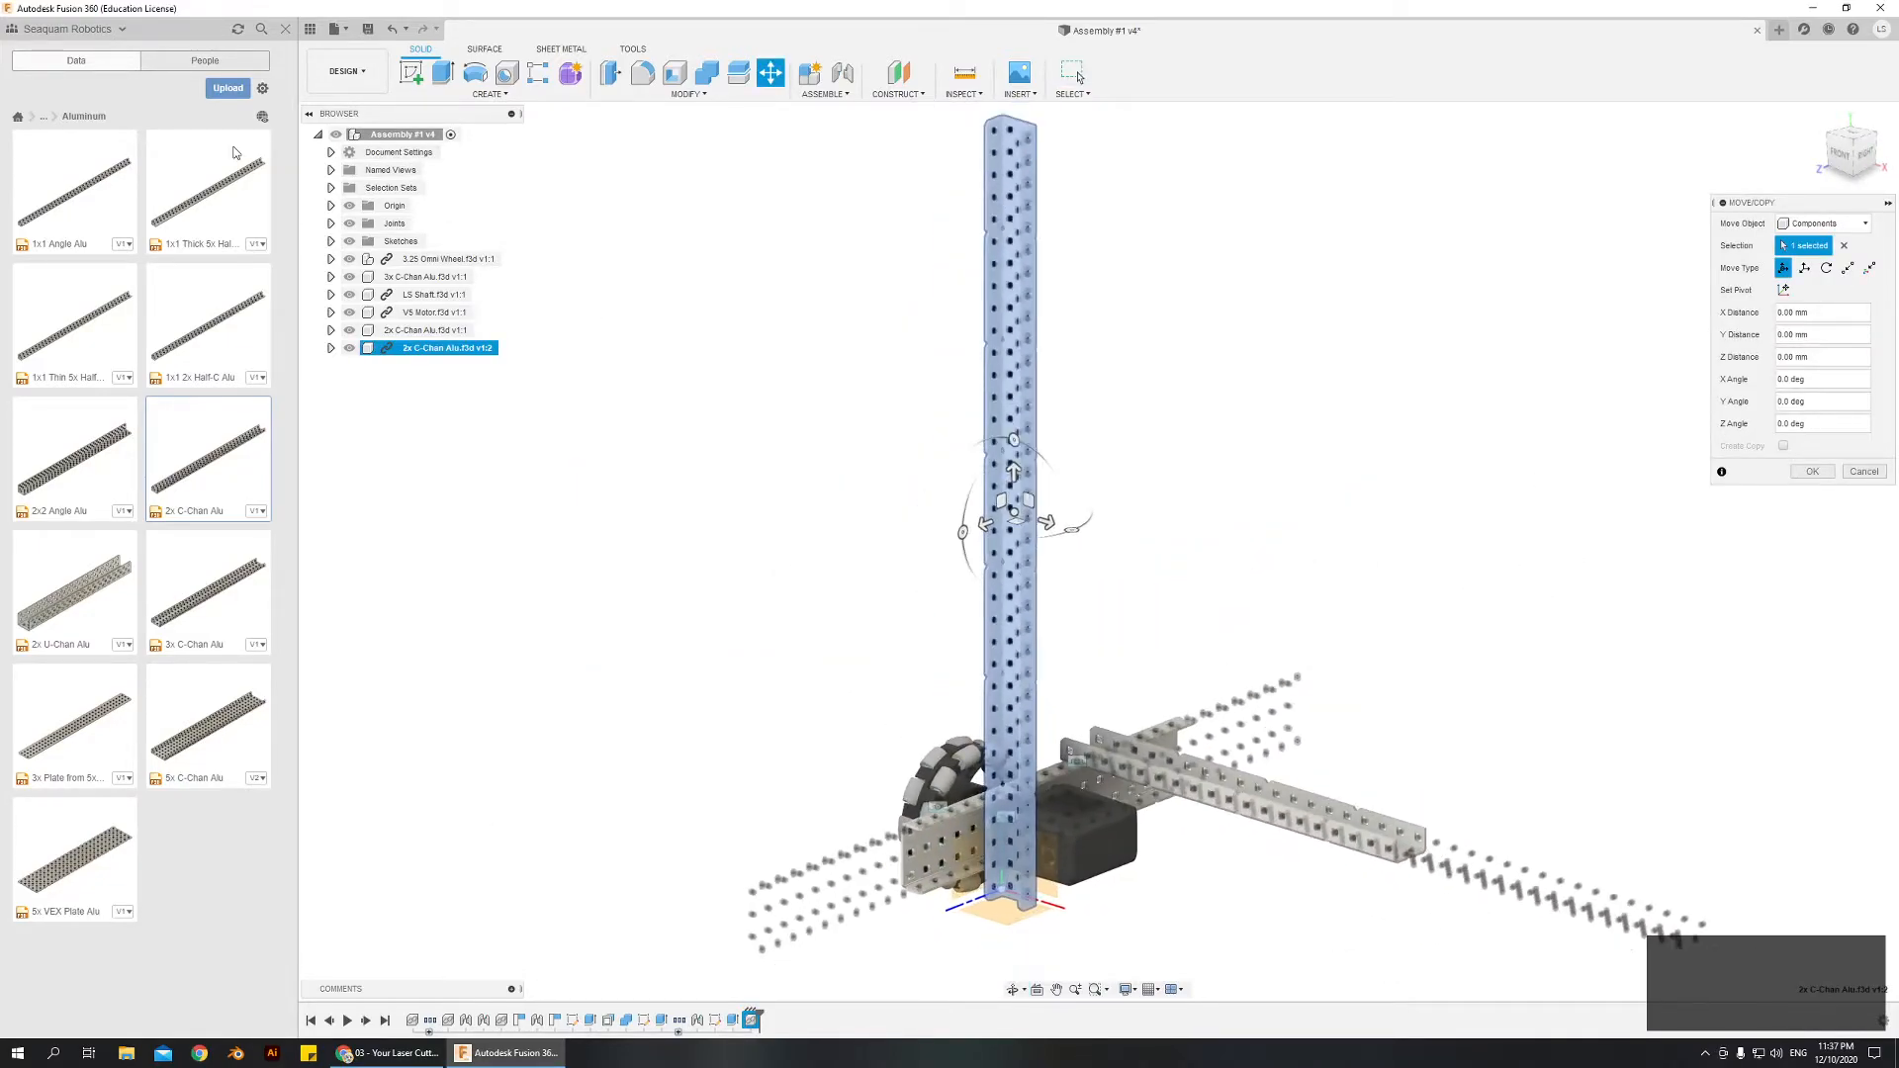
mouse_move(261, 90)
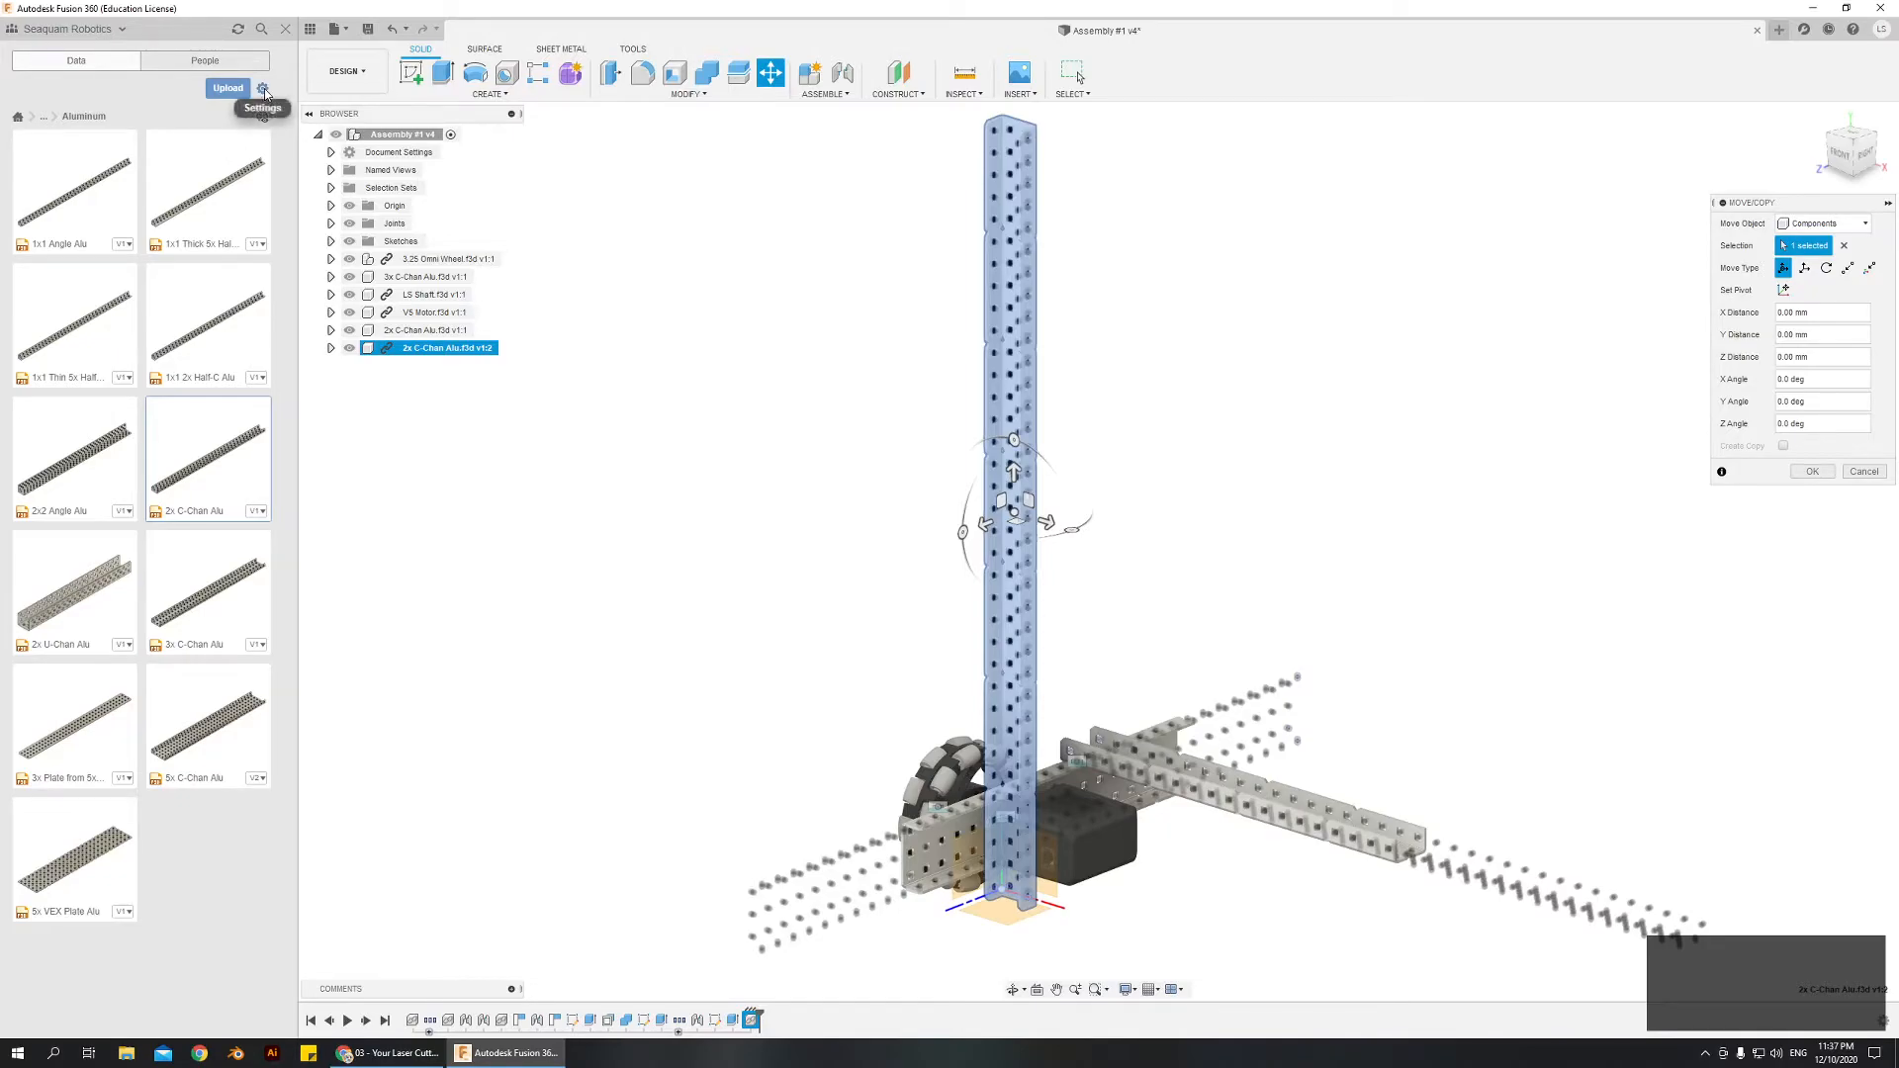
left_click(283, 89)
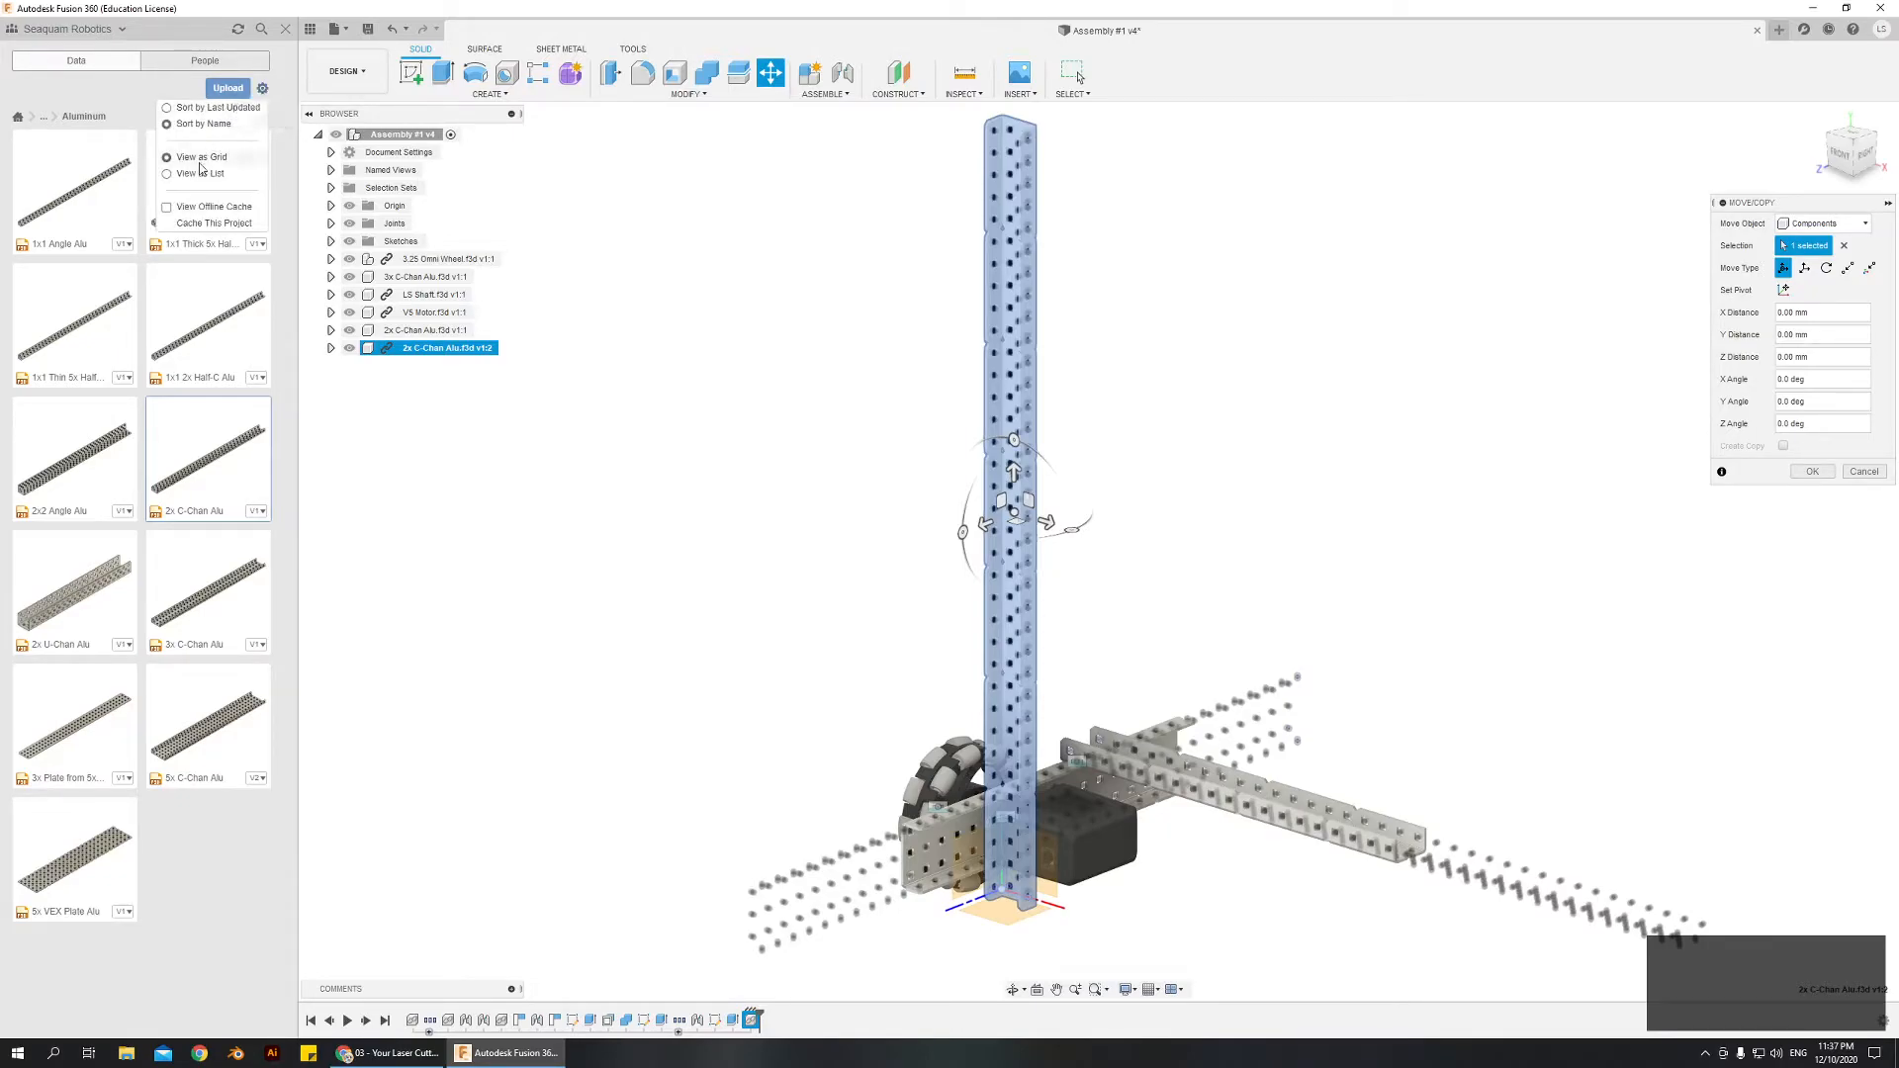
left_click(185, 173)
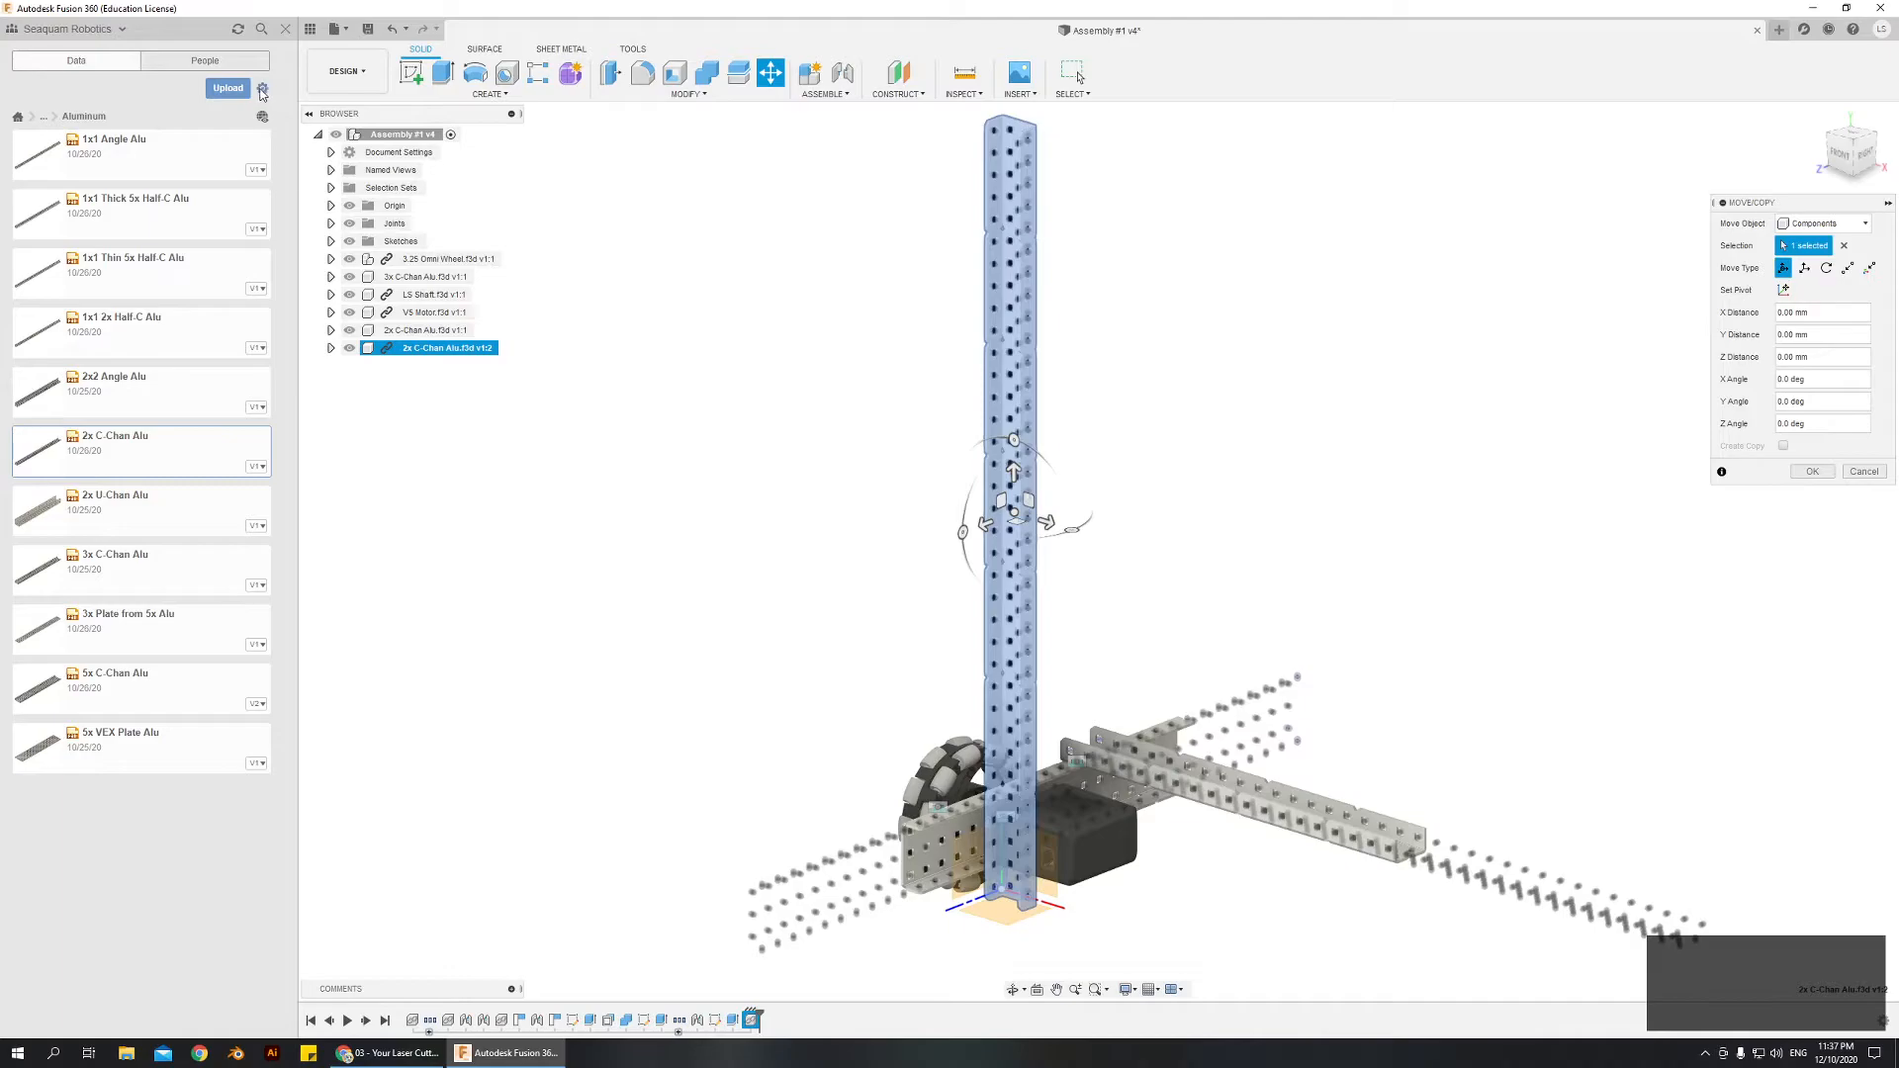
left_click(261, 89)
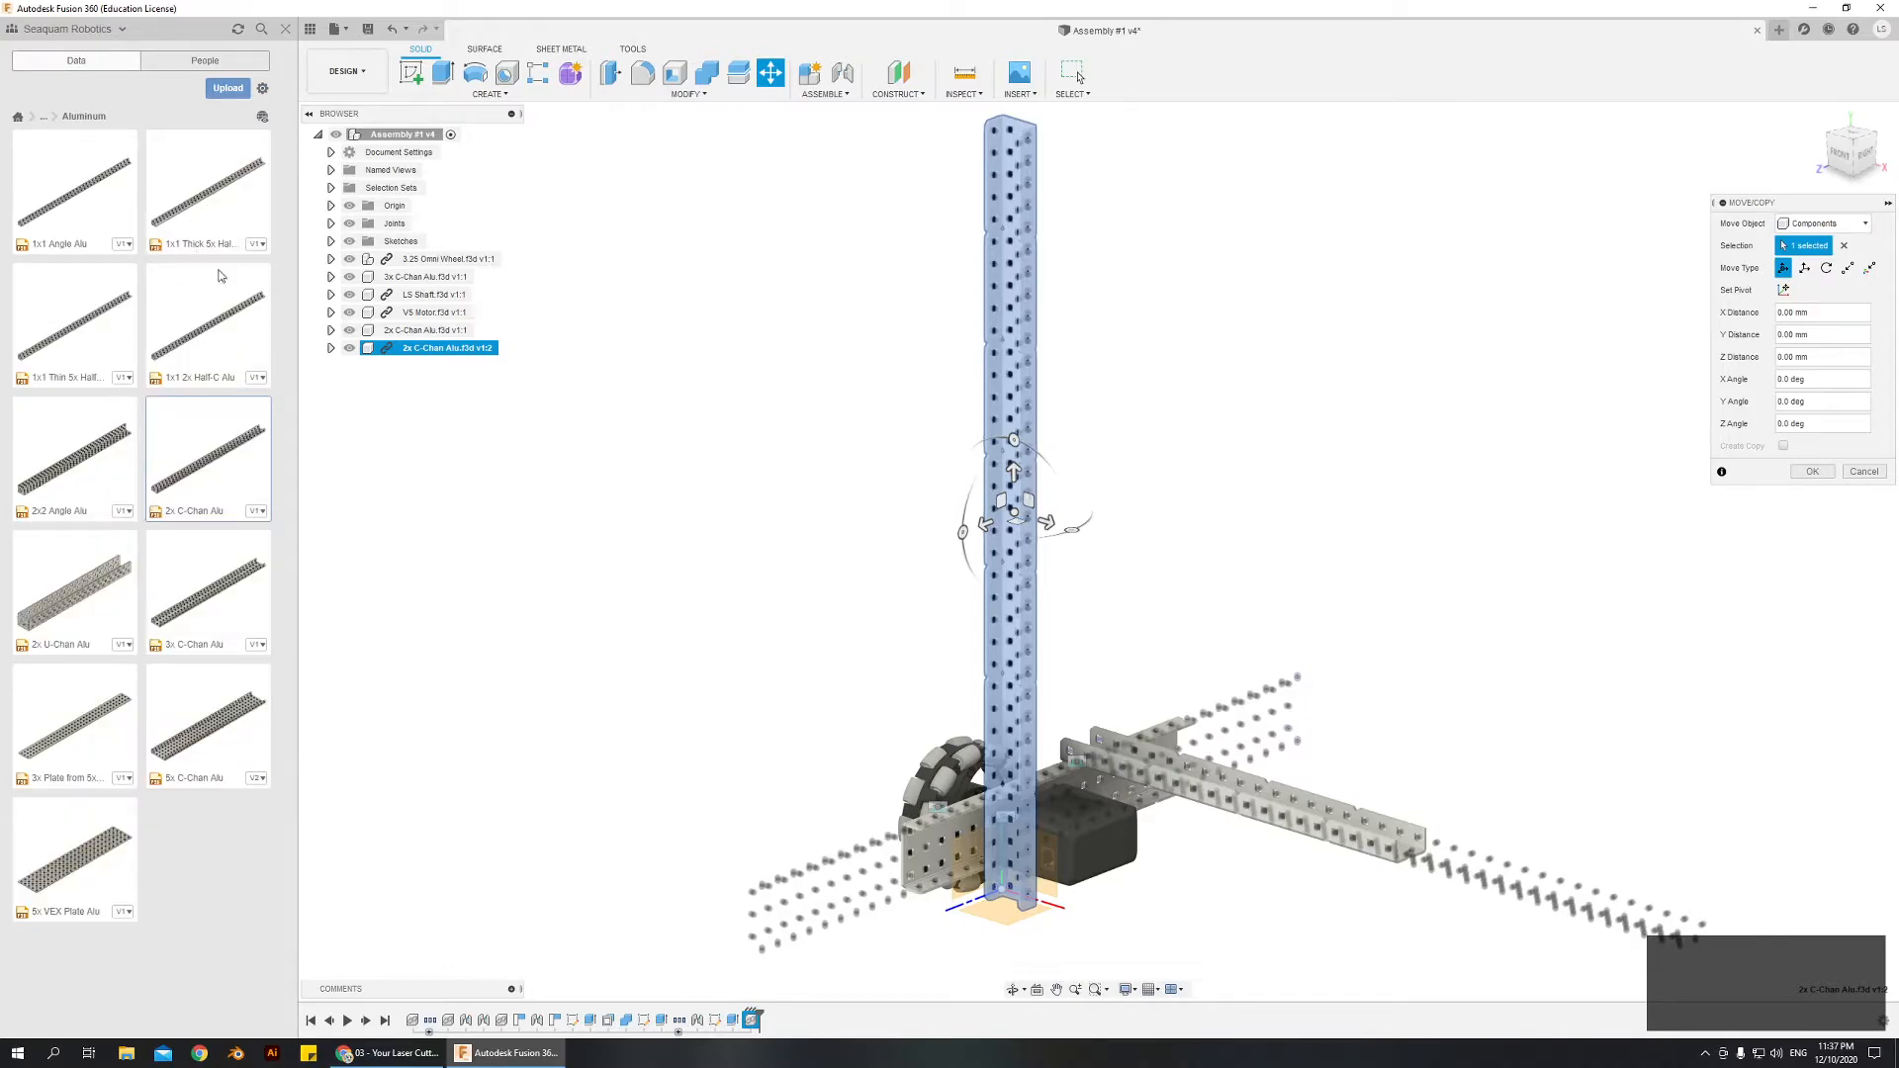
mouse_move(1295, 899)
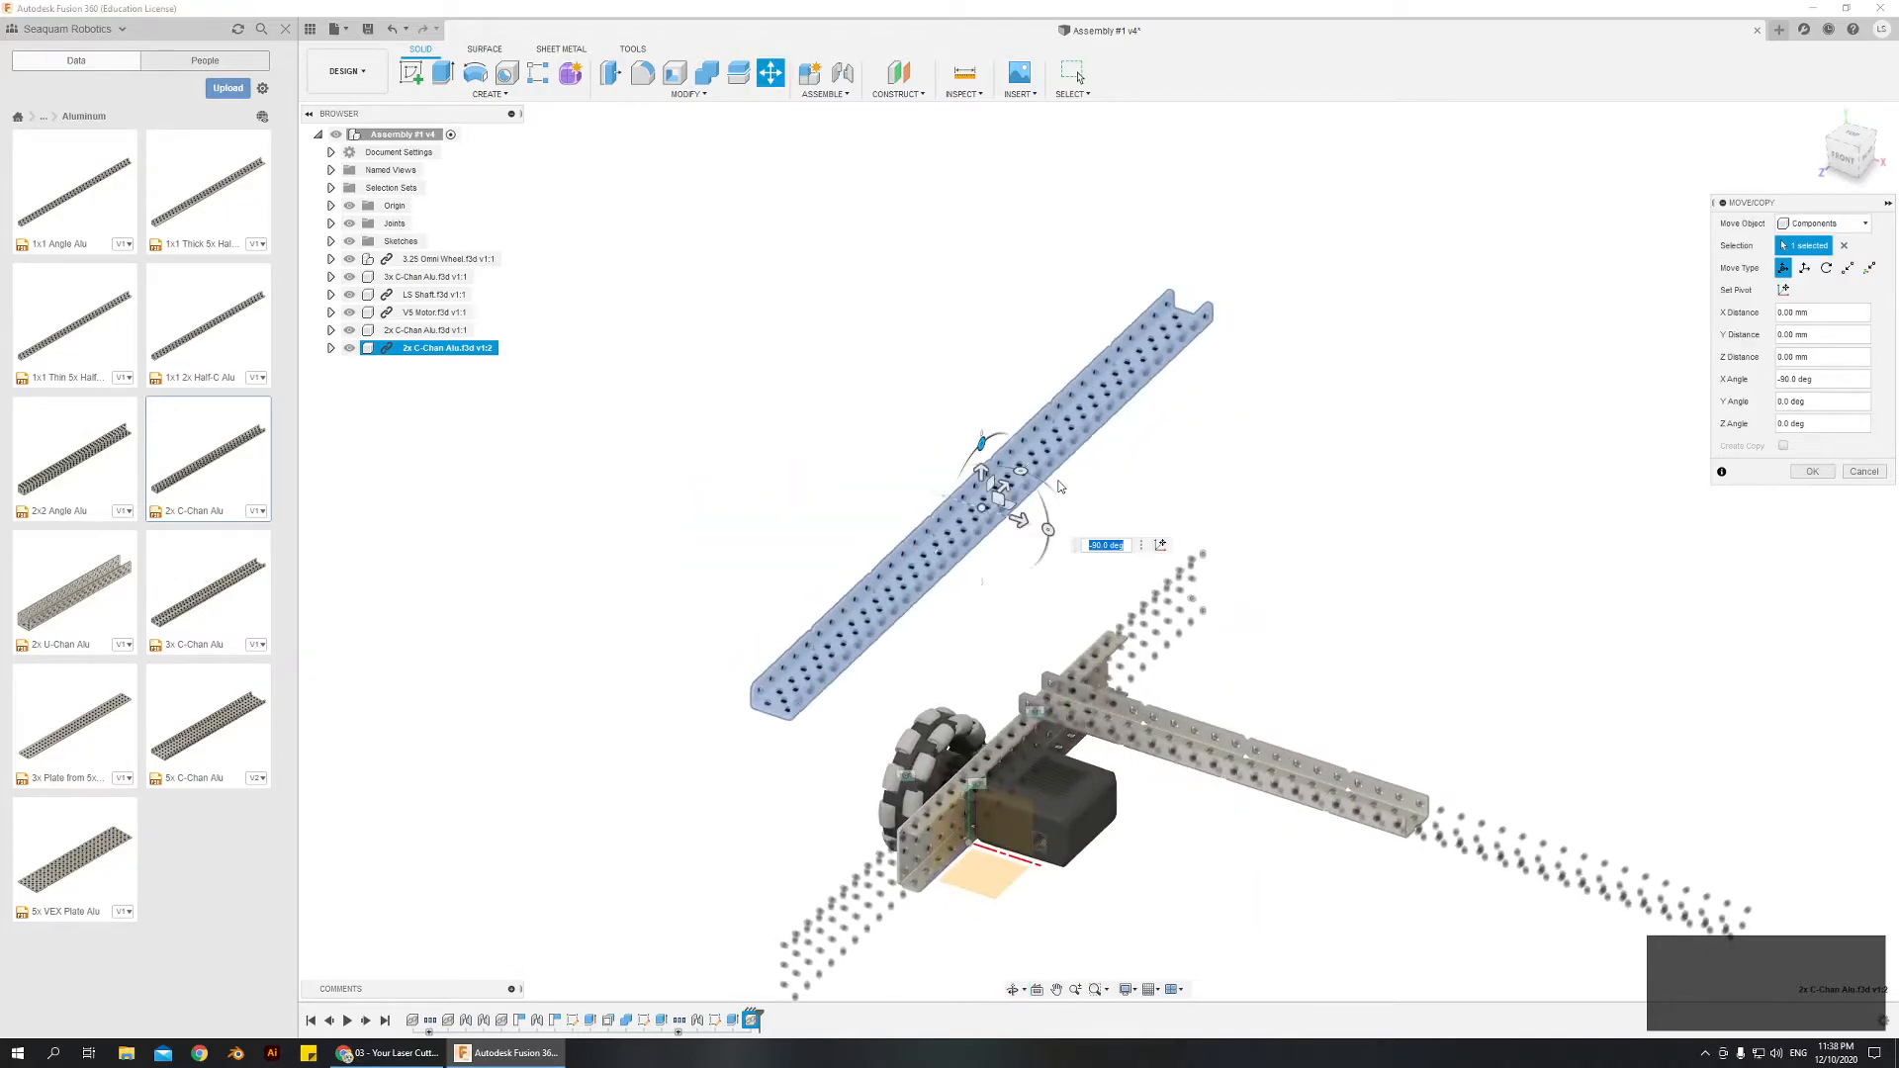
Step: Rotate the 2x C-Chan -90 degrees about X so it lies flat above the base
left_click_drag(1045, 529, 1051, 524)
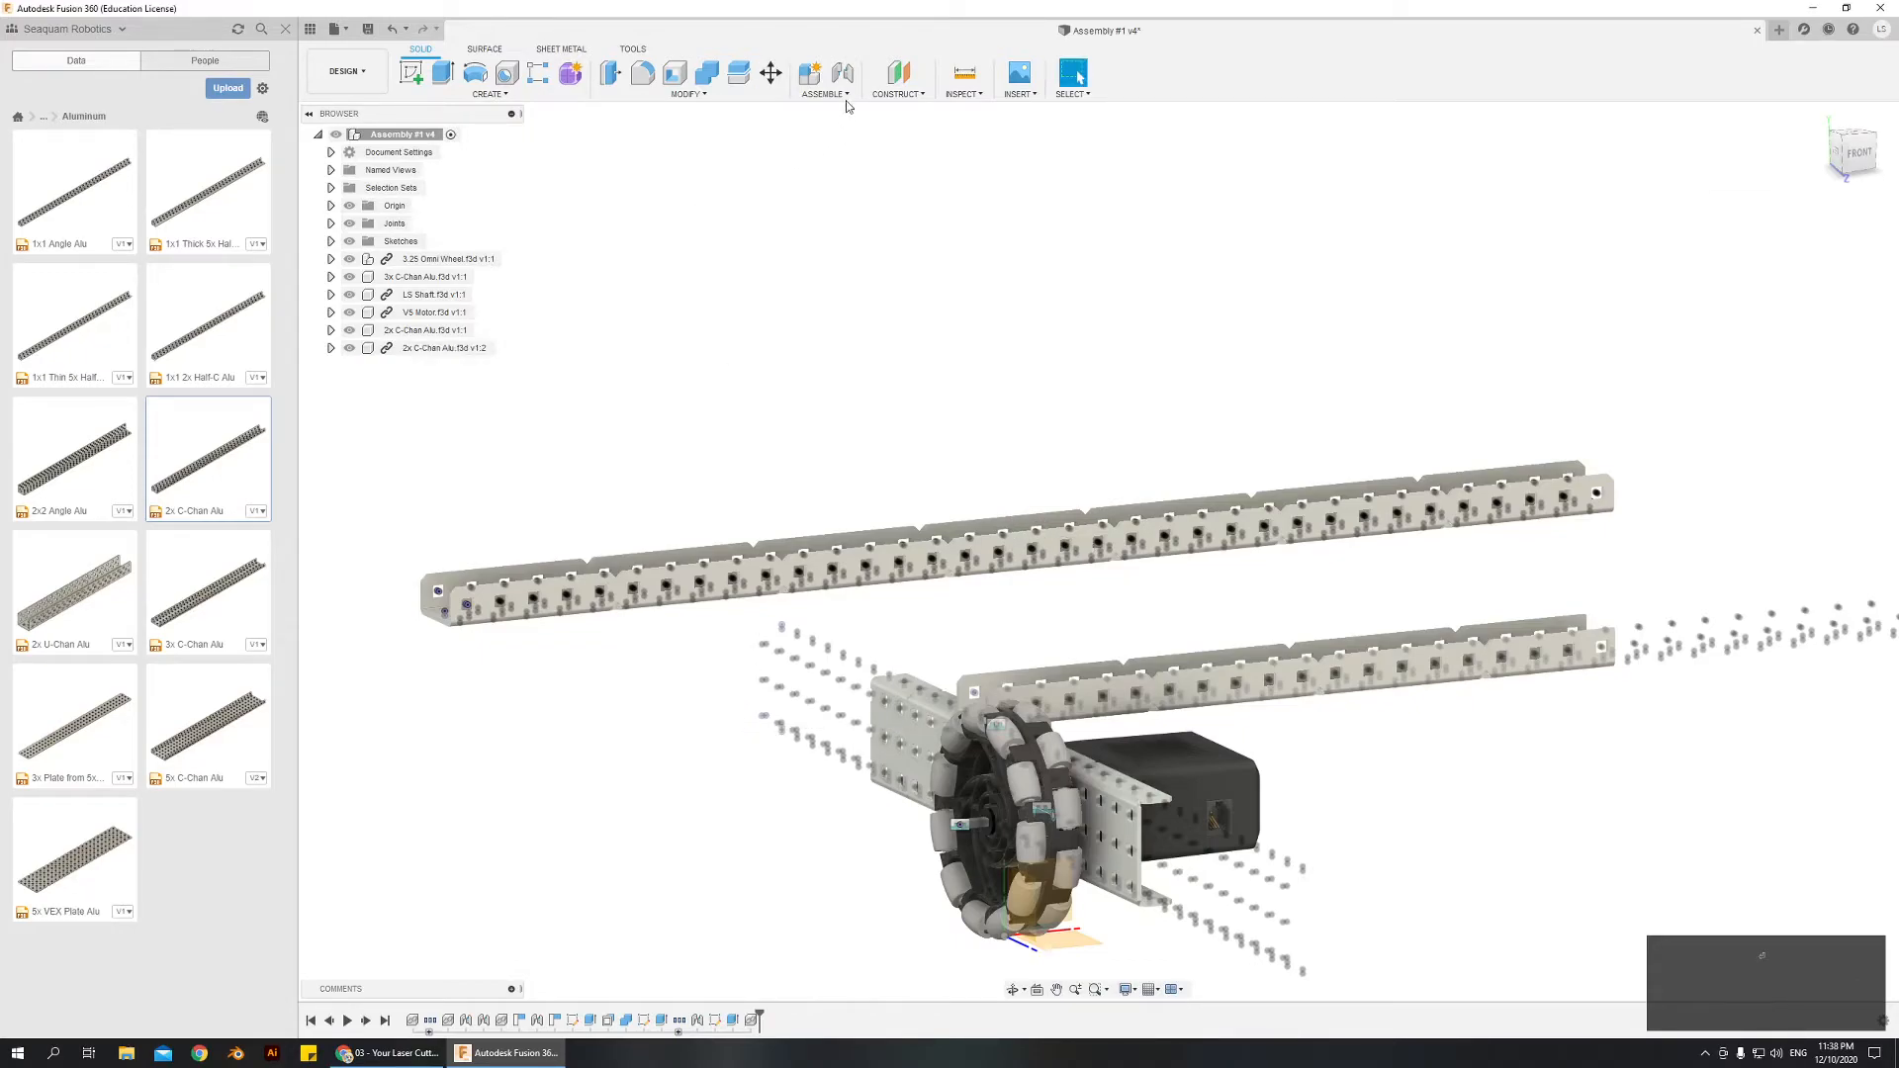
Step: Joint the 2x C-Chan to the 3x C-Chan at -90 degrees, flipped
left_click(840, 71)
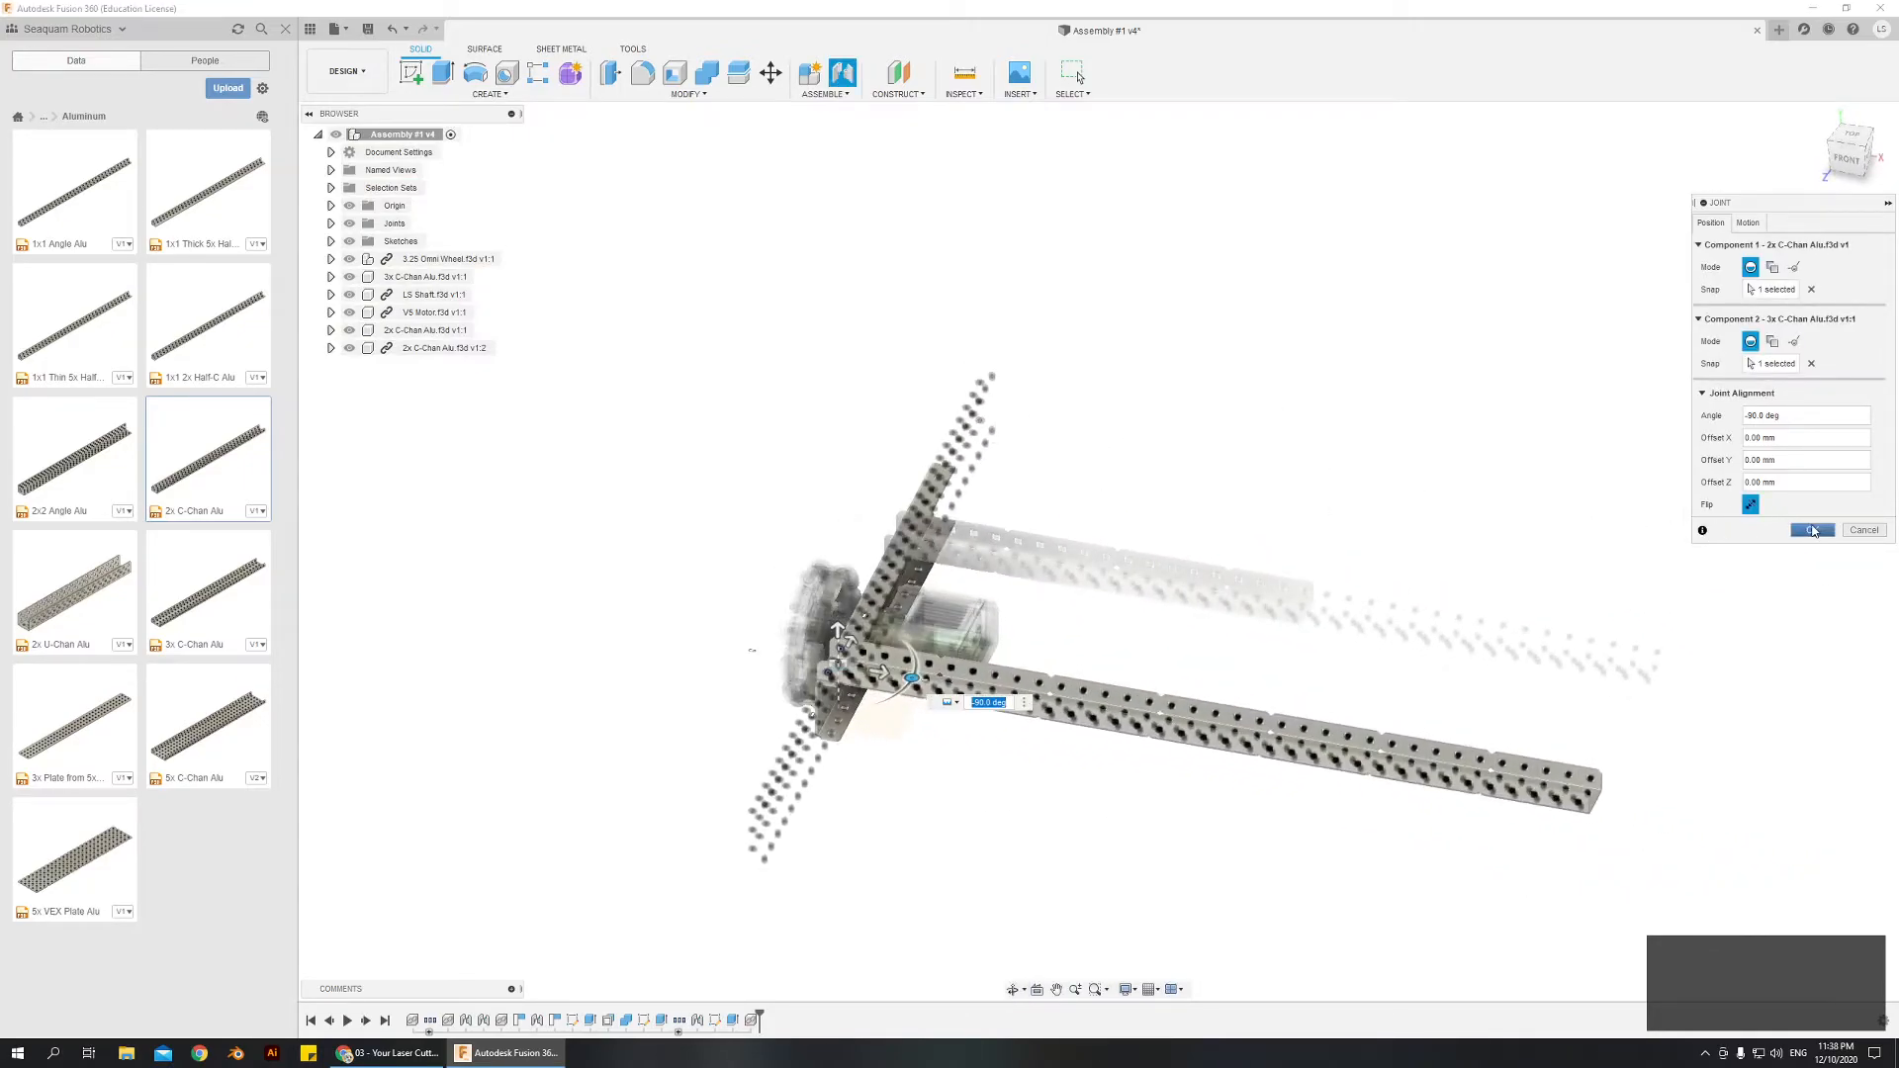
left_click(1840, 529)
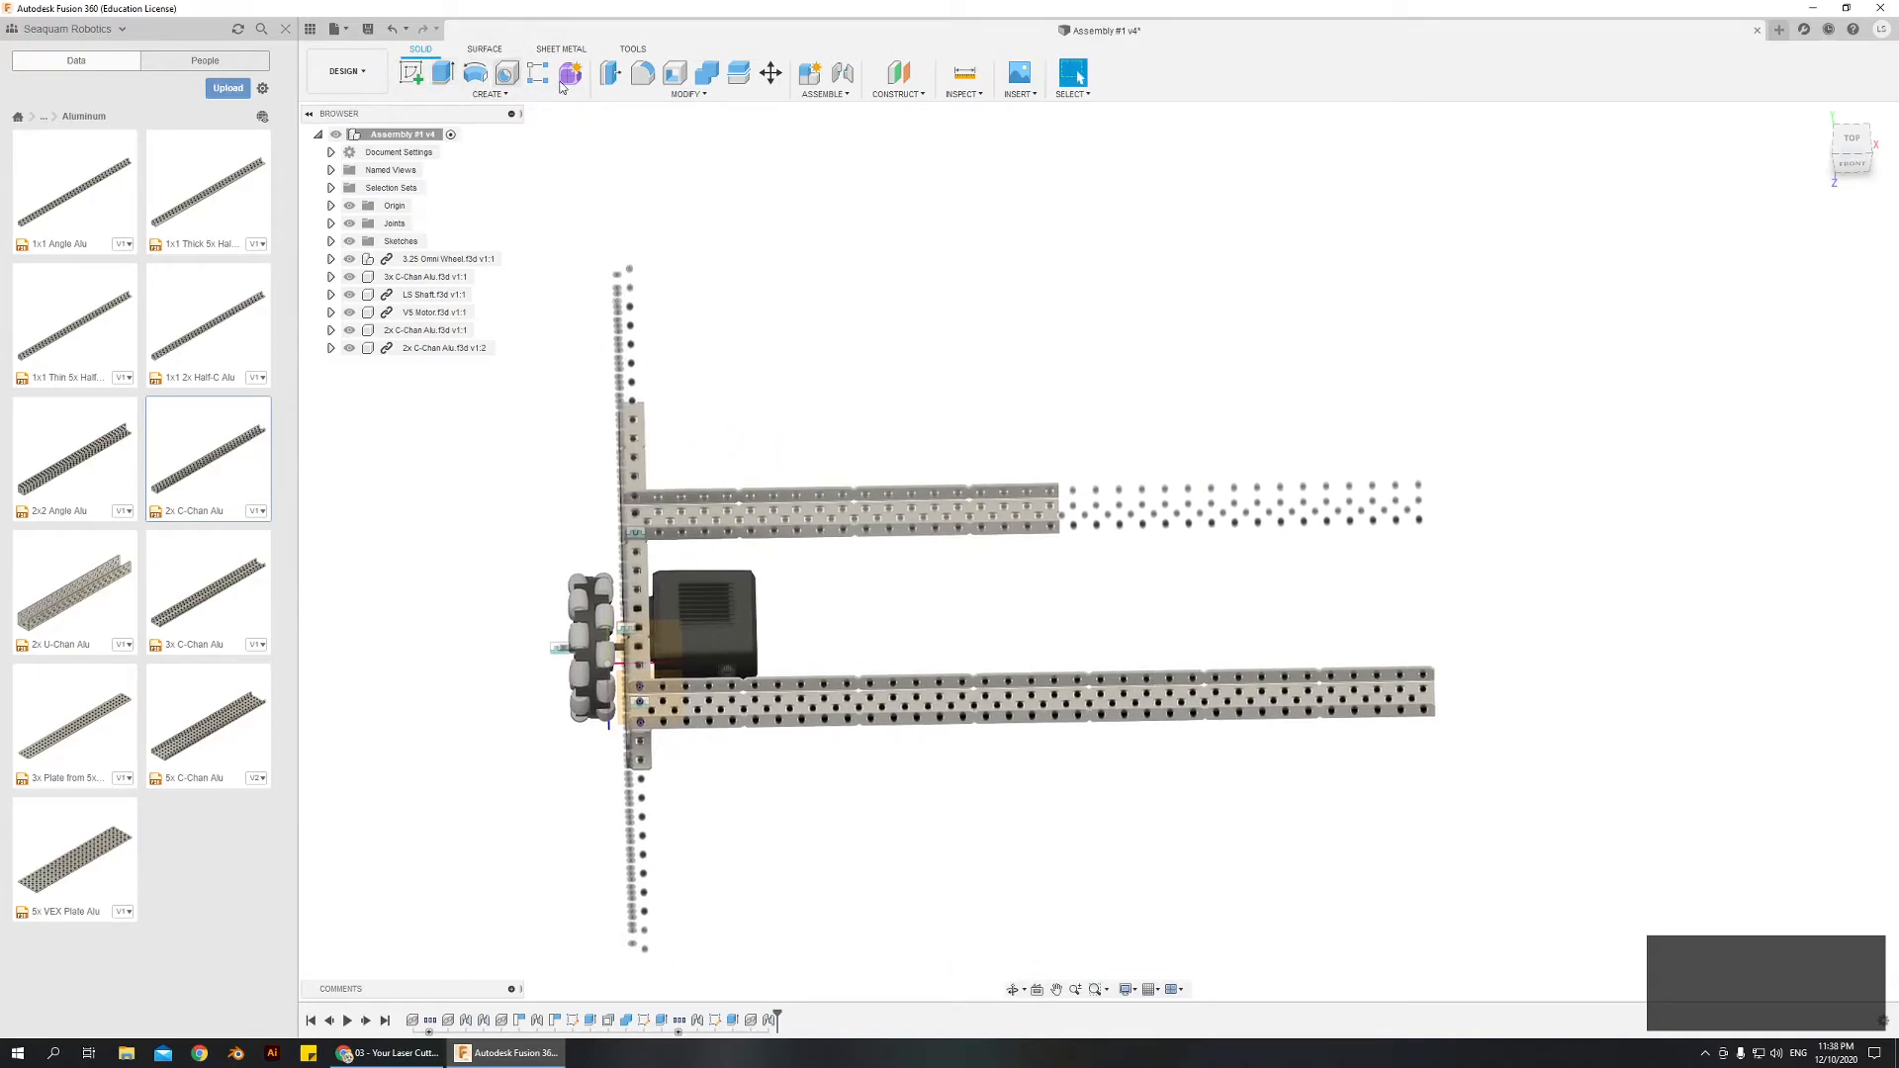
mouse_move(412, 74)
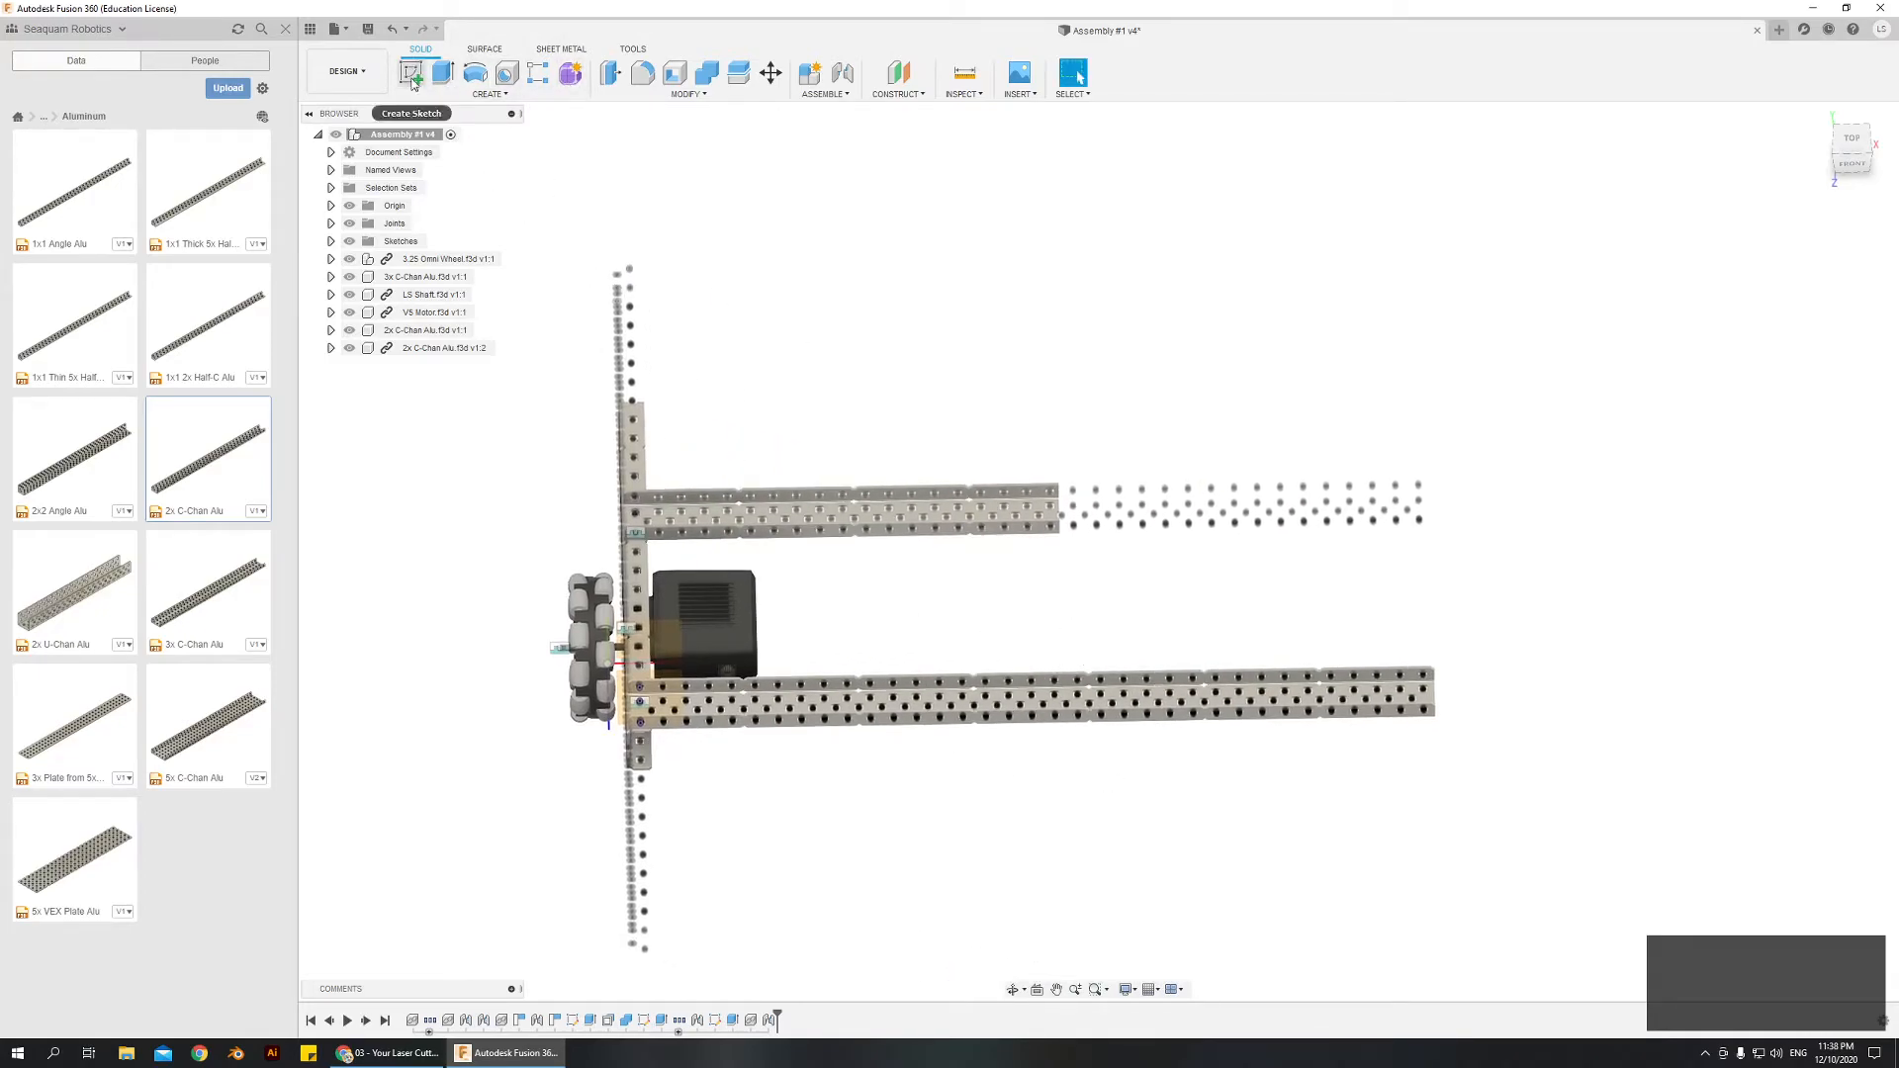
Step: Start a sketch and draw a rectangle over the channel's overhanging end
left_click(408, 72)
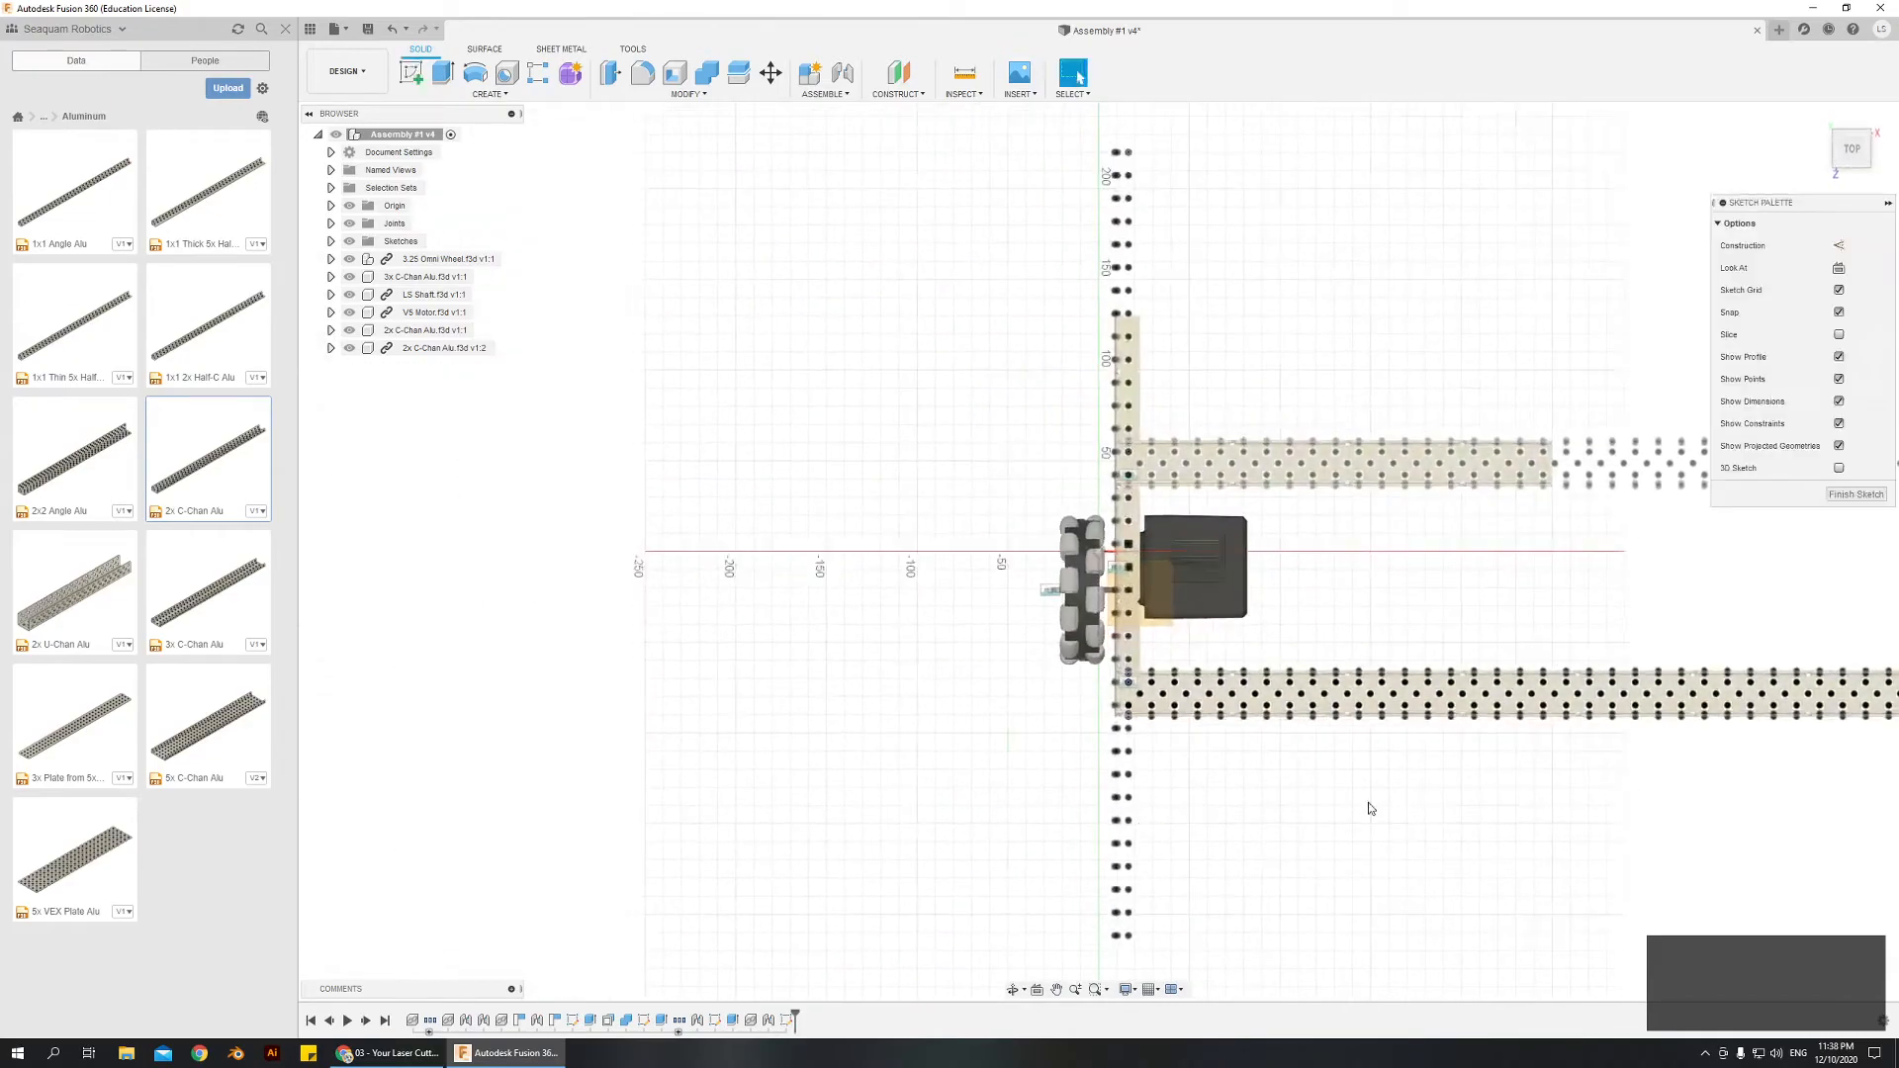
left_click(441, 77)
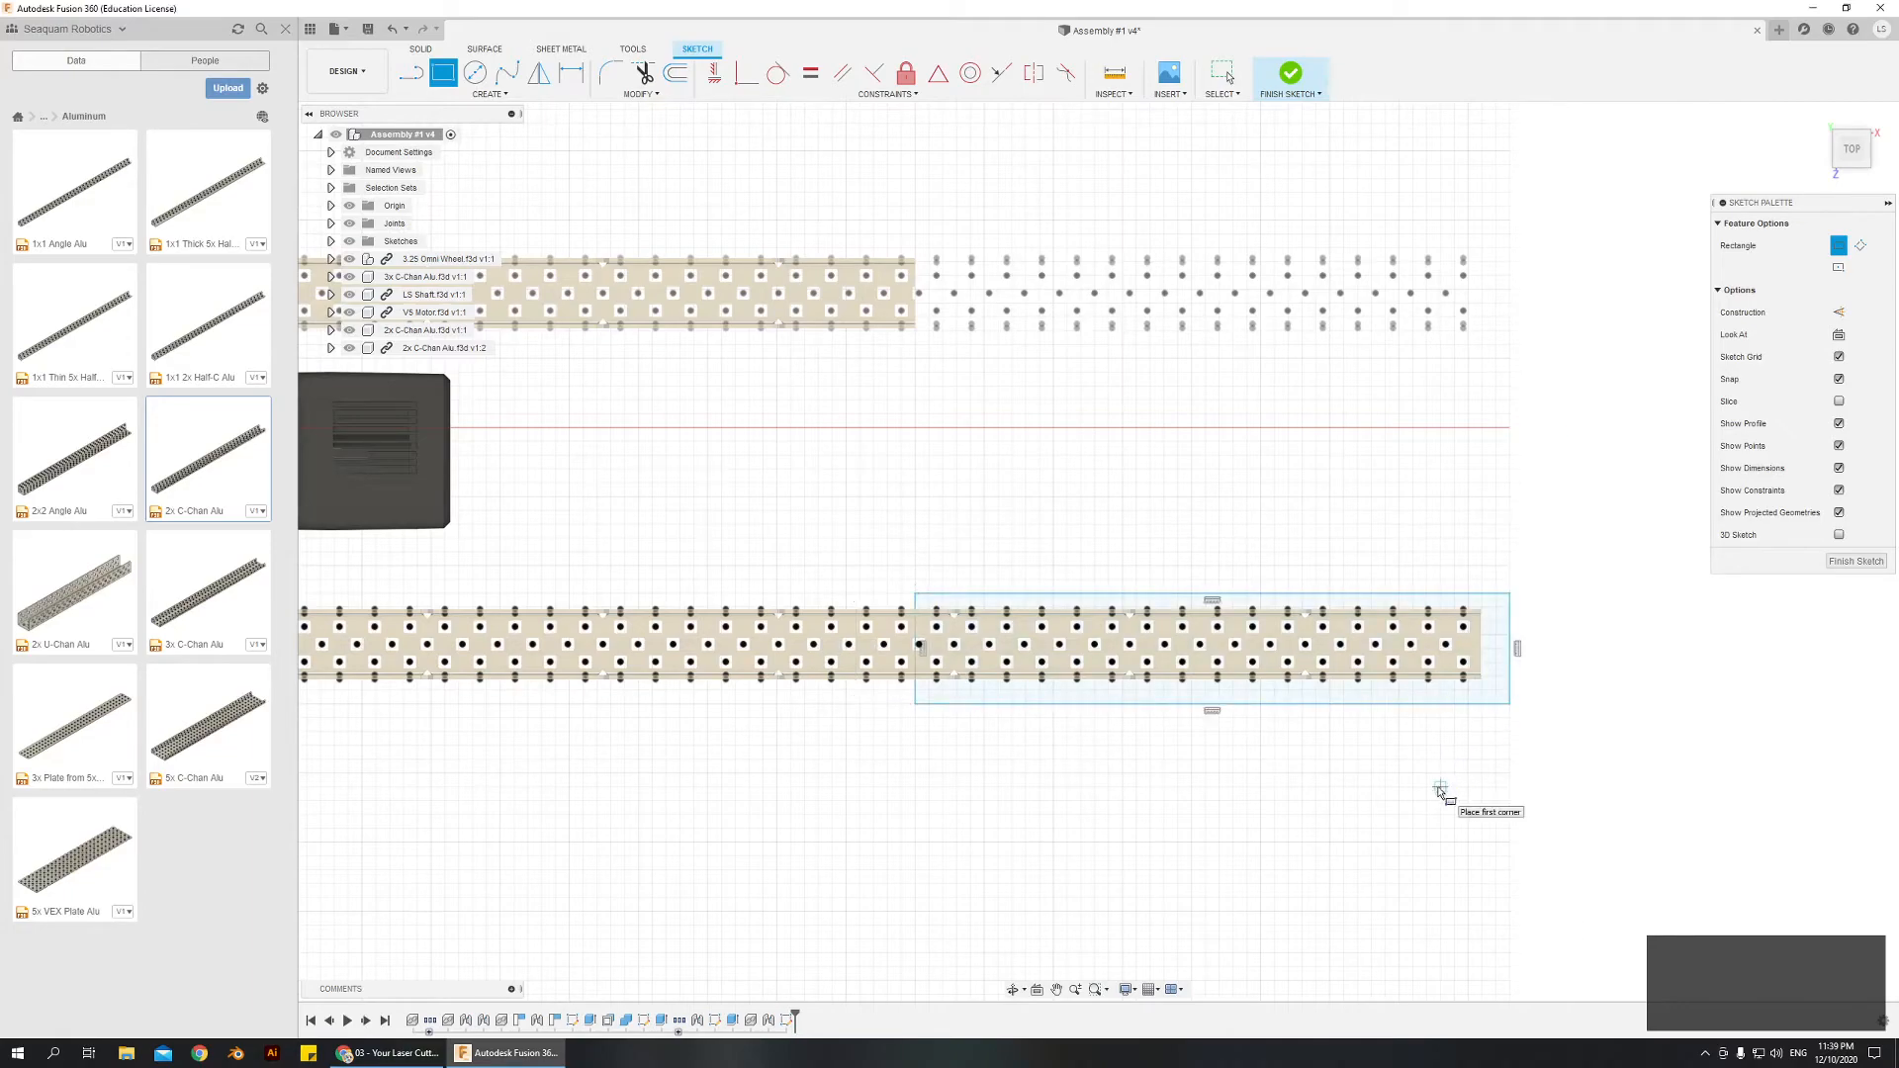
mouse_move(571, 74)
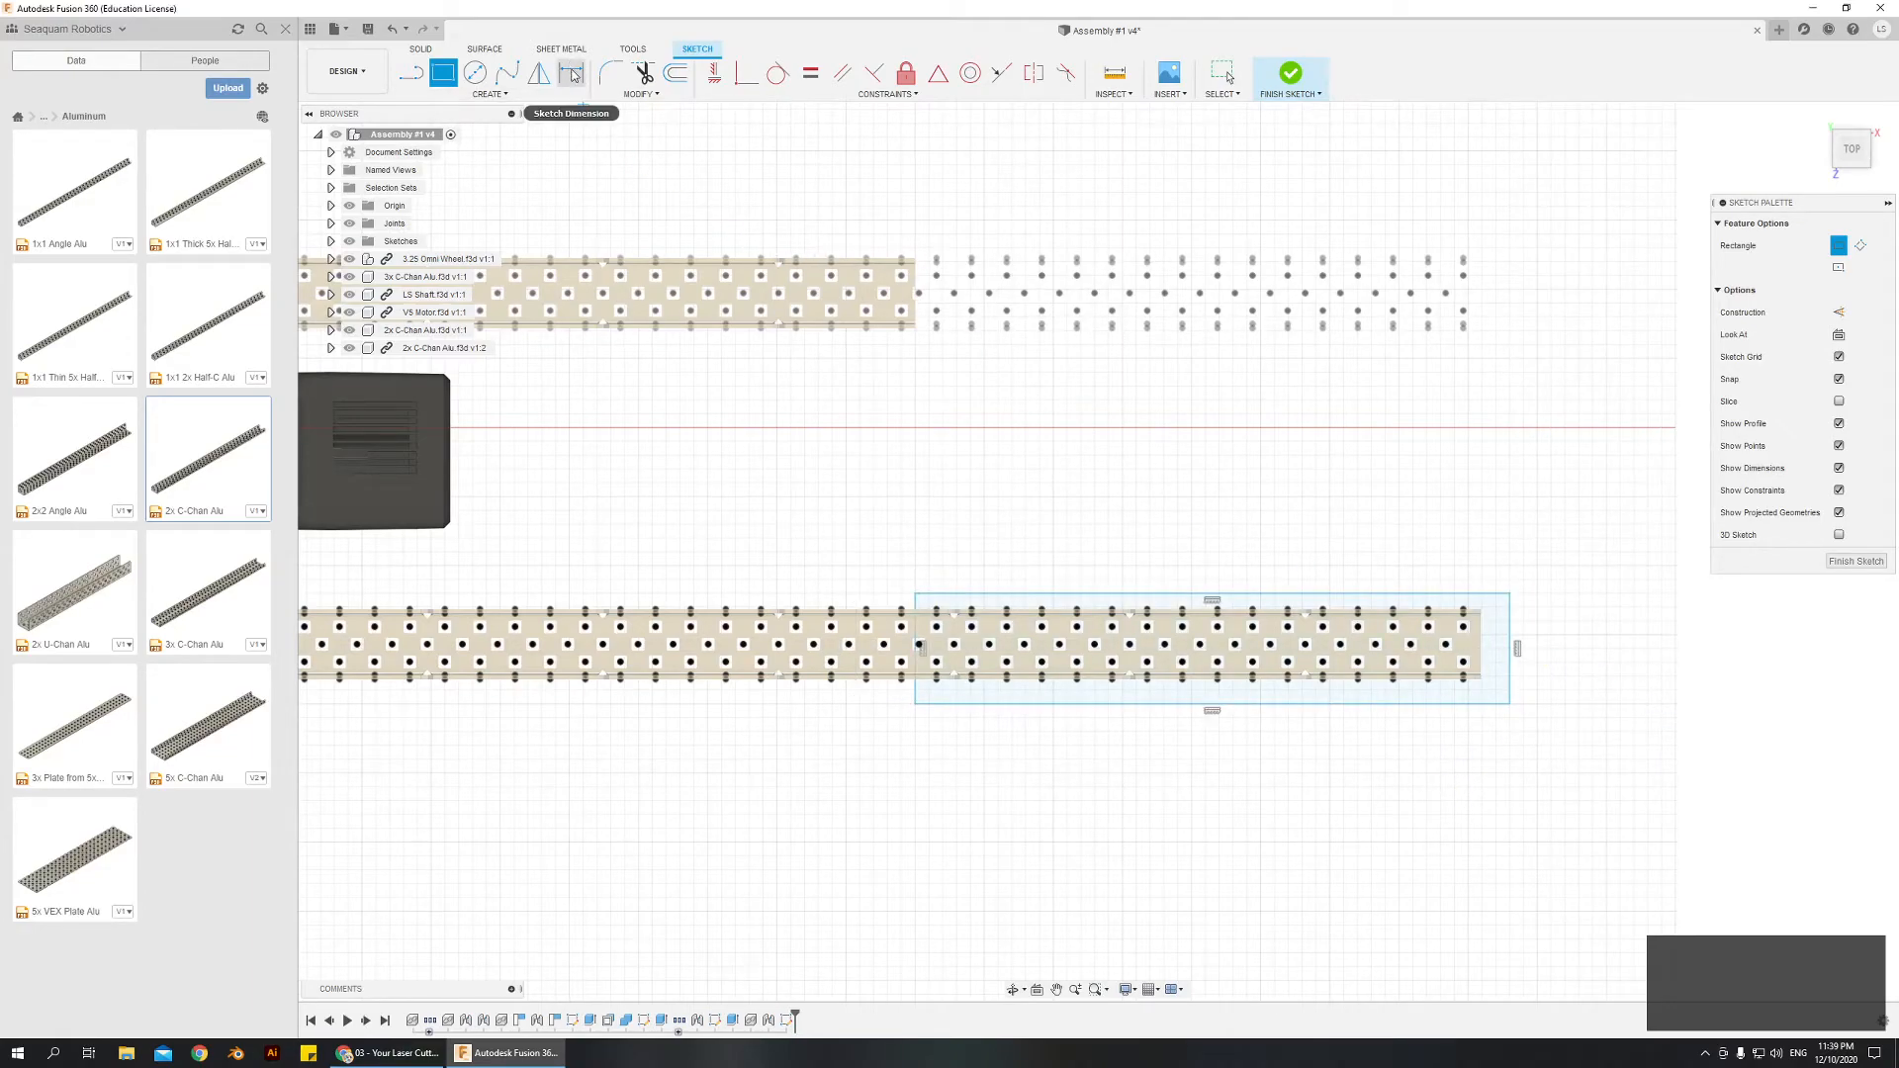
mouse_move(1466, 591)
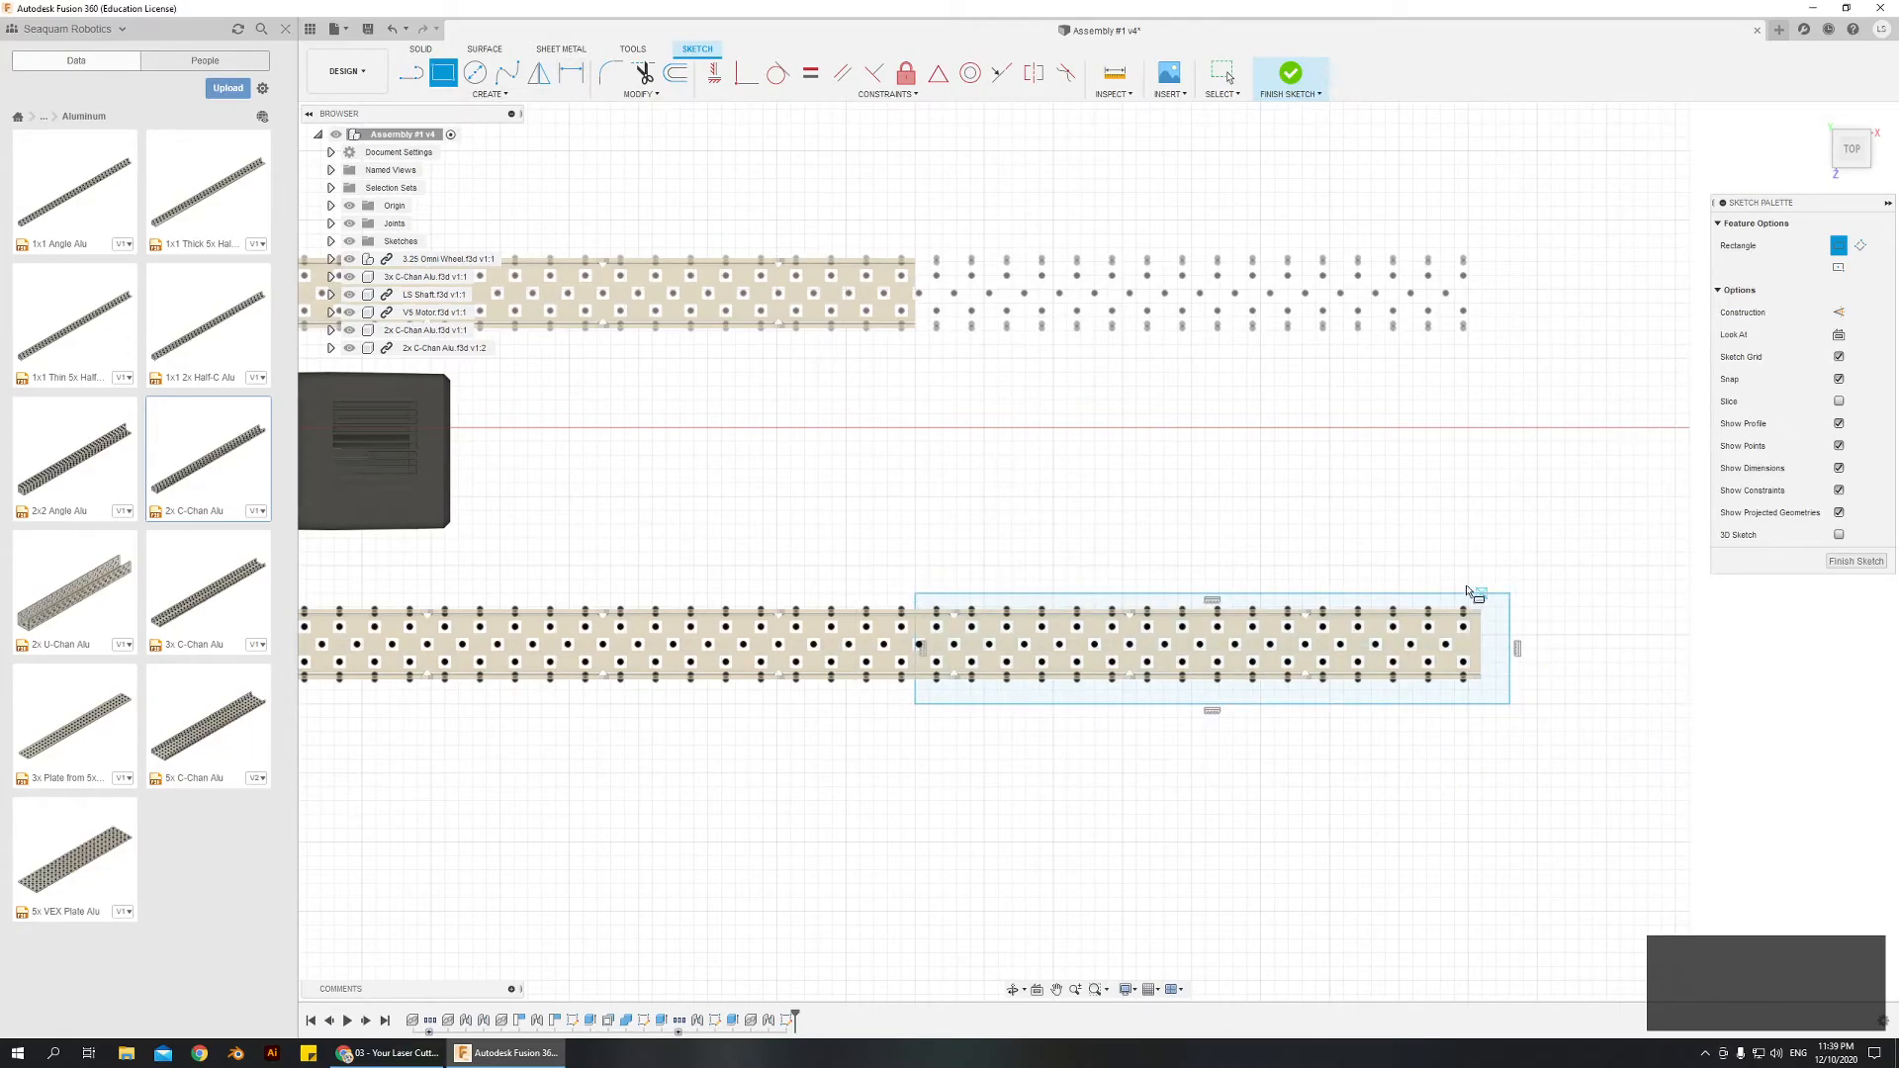
mouse_move(922, 652)
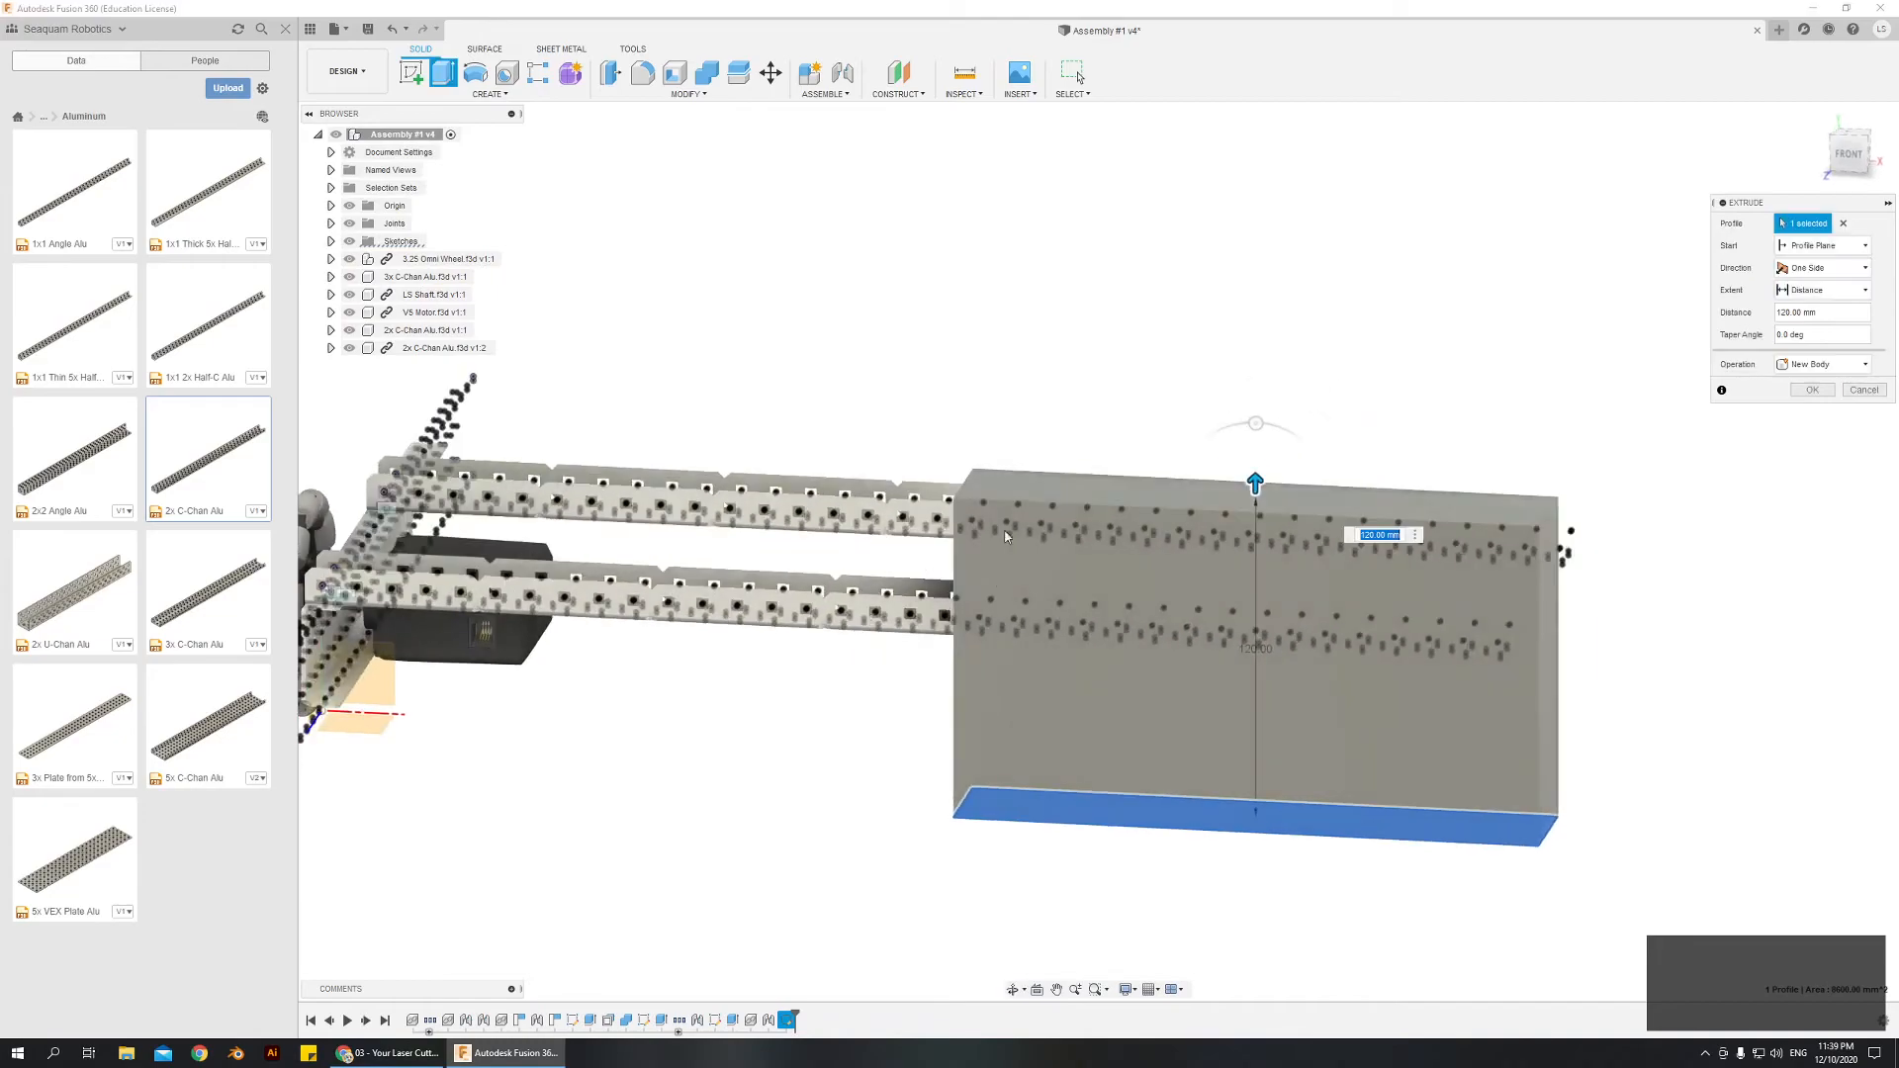
left_click(1823, 364)
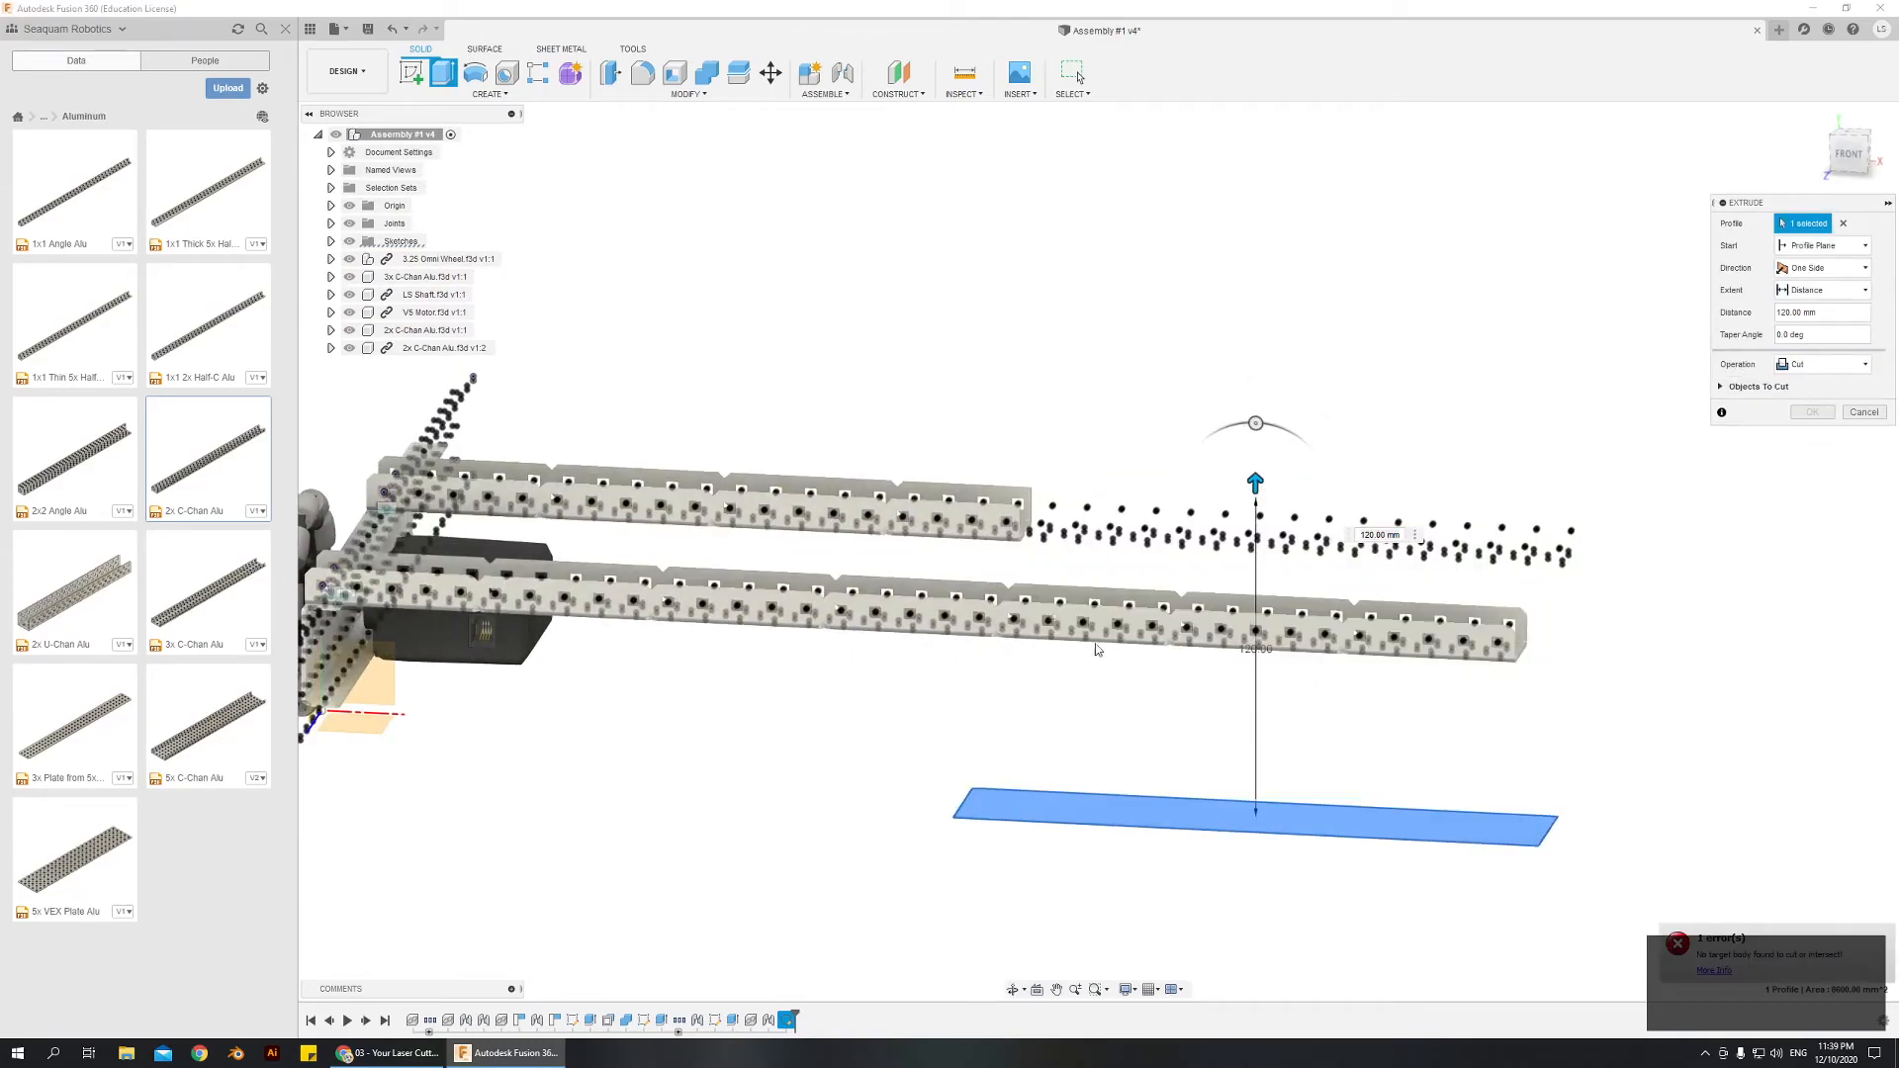
left_click(1863, 411)
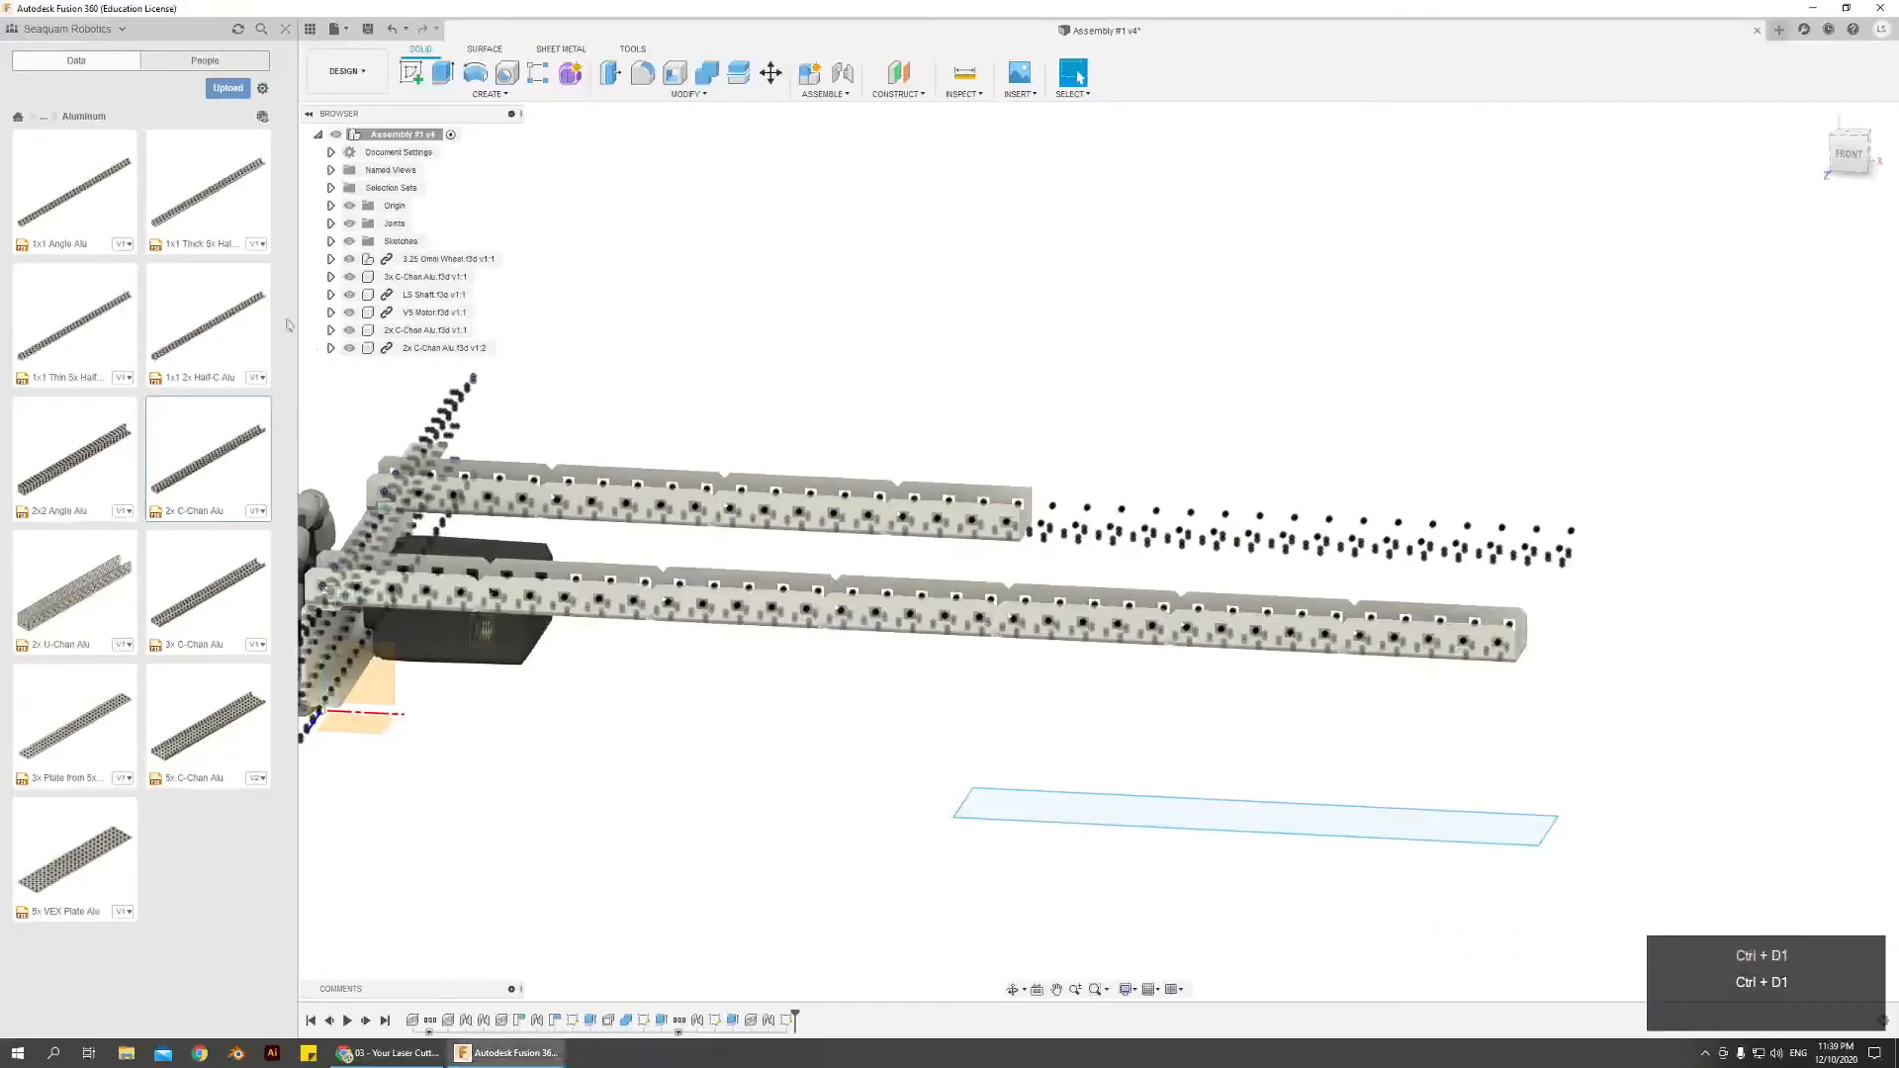
Step: Activate the 2x C-Chan and extrude-cut the rectangle 100 mm through its end
right_click(441, 348)
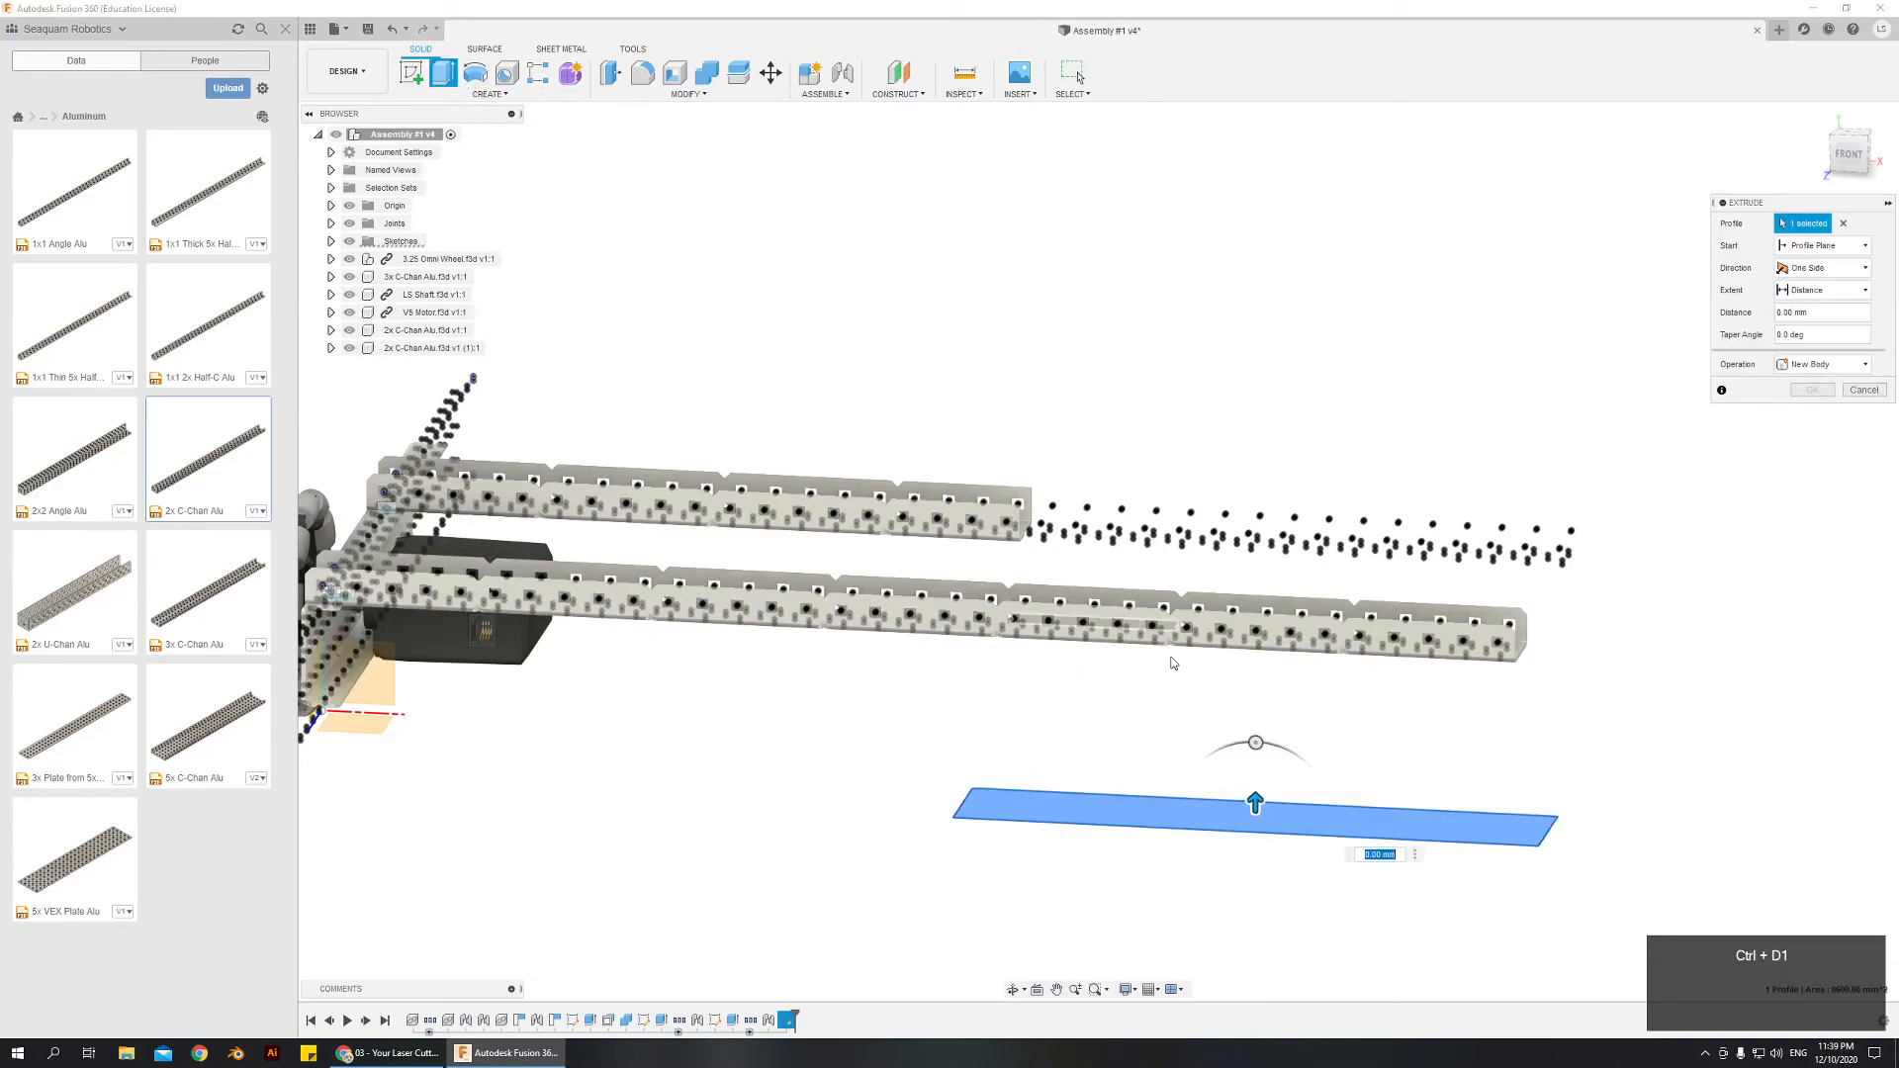
left_click_drag(1256, 803, 1255, 533)
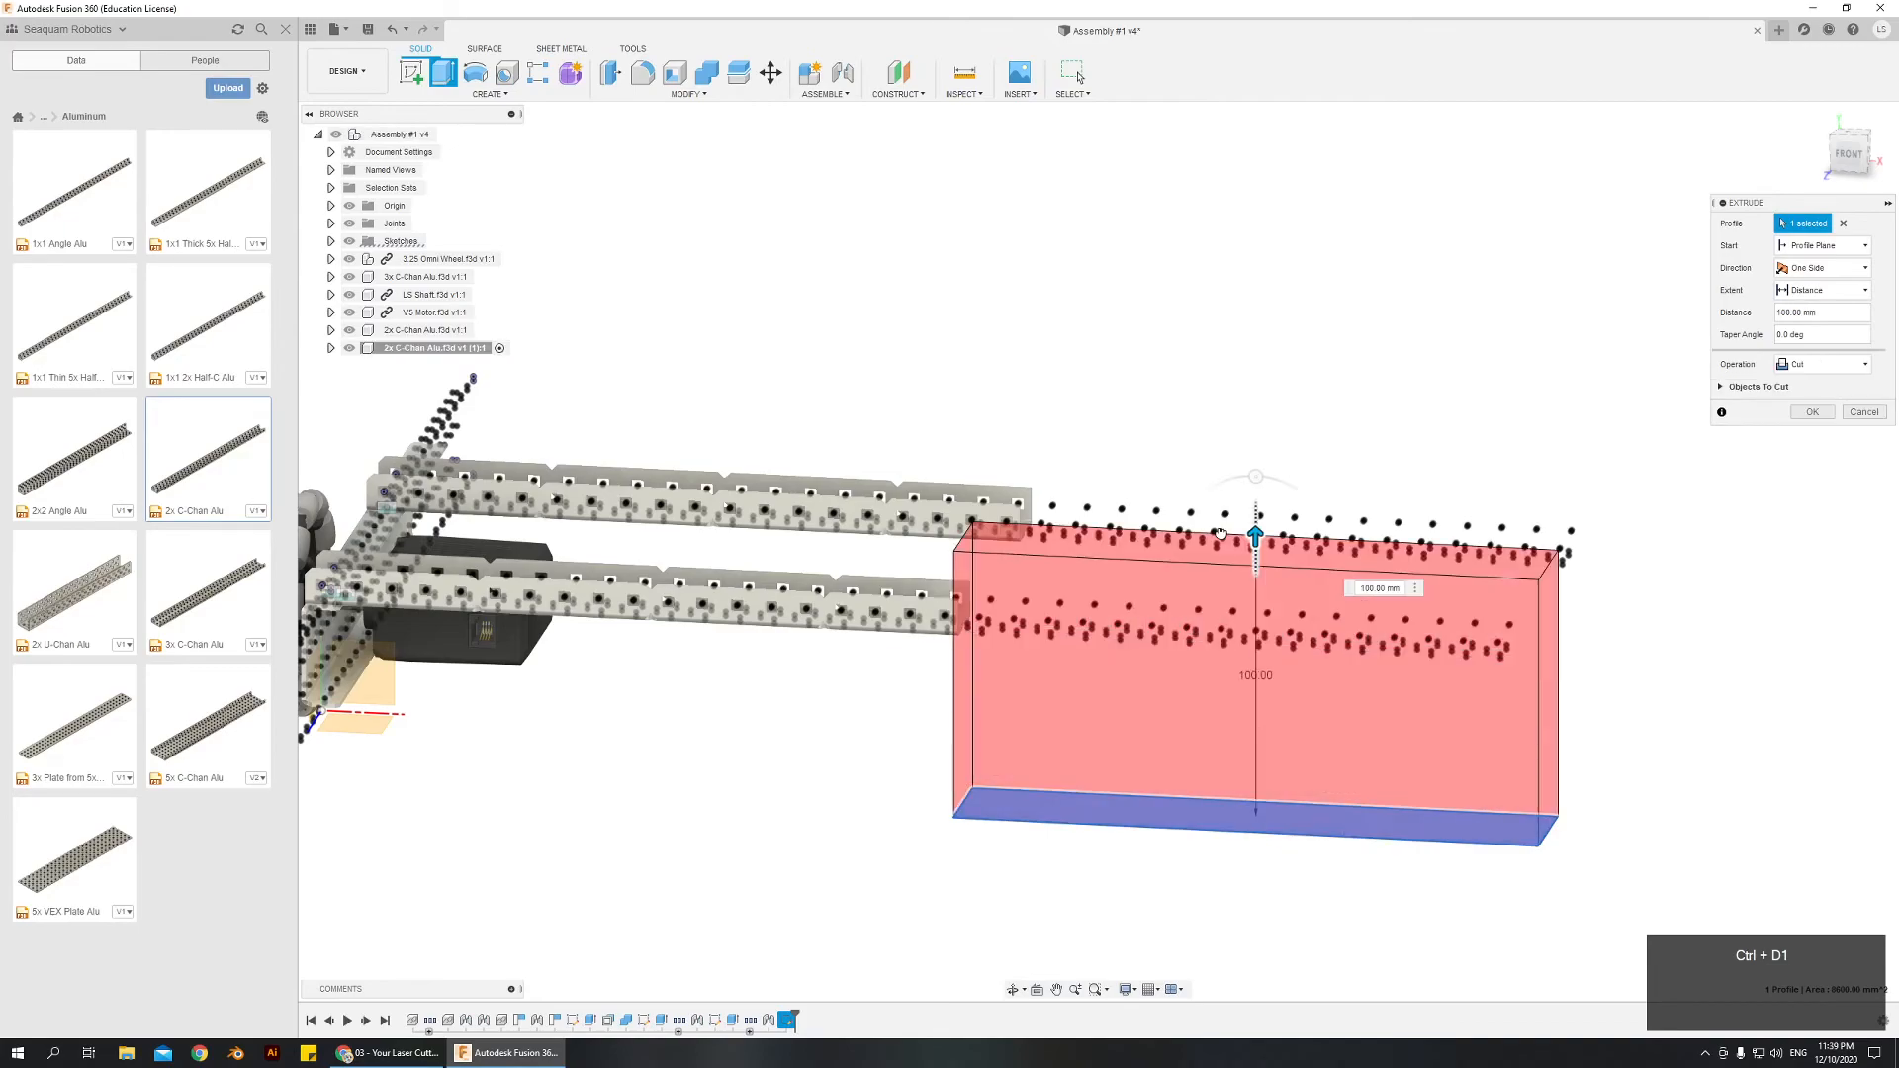
left_click(1377, 587)
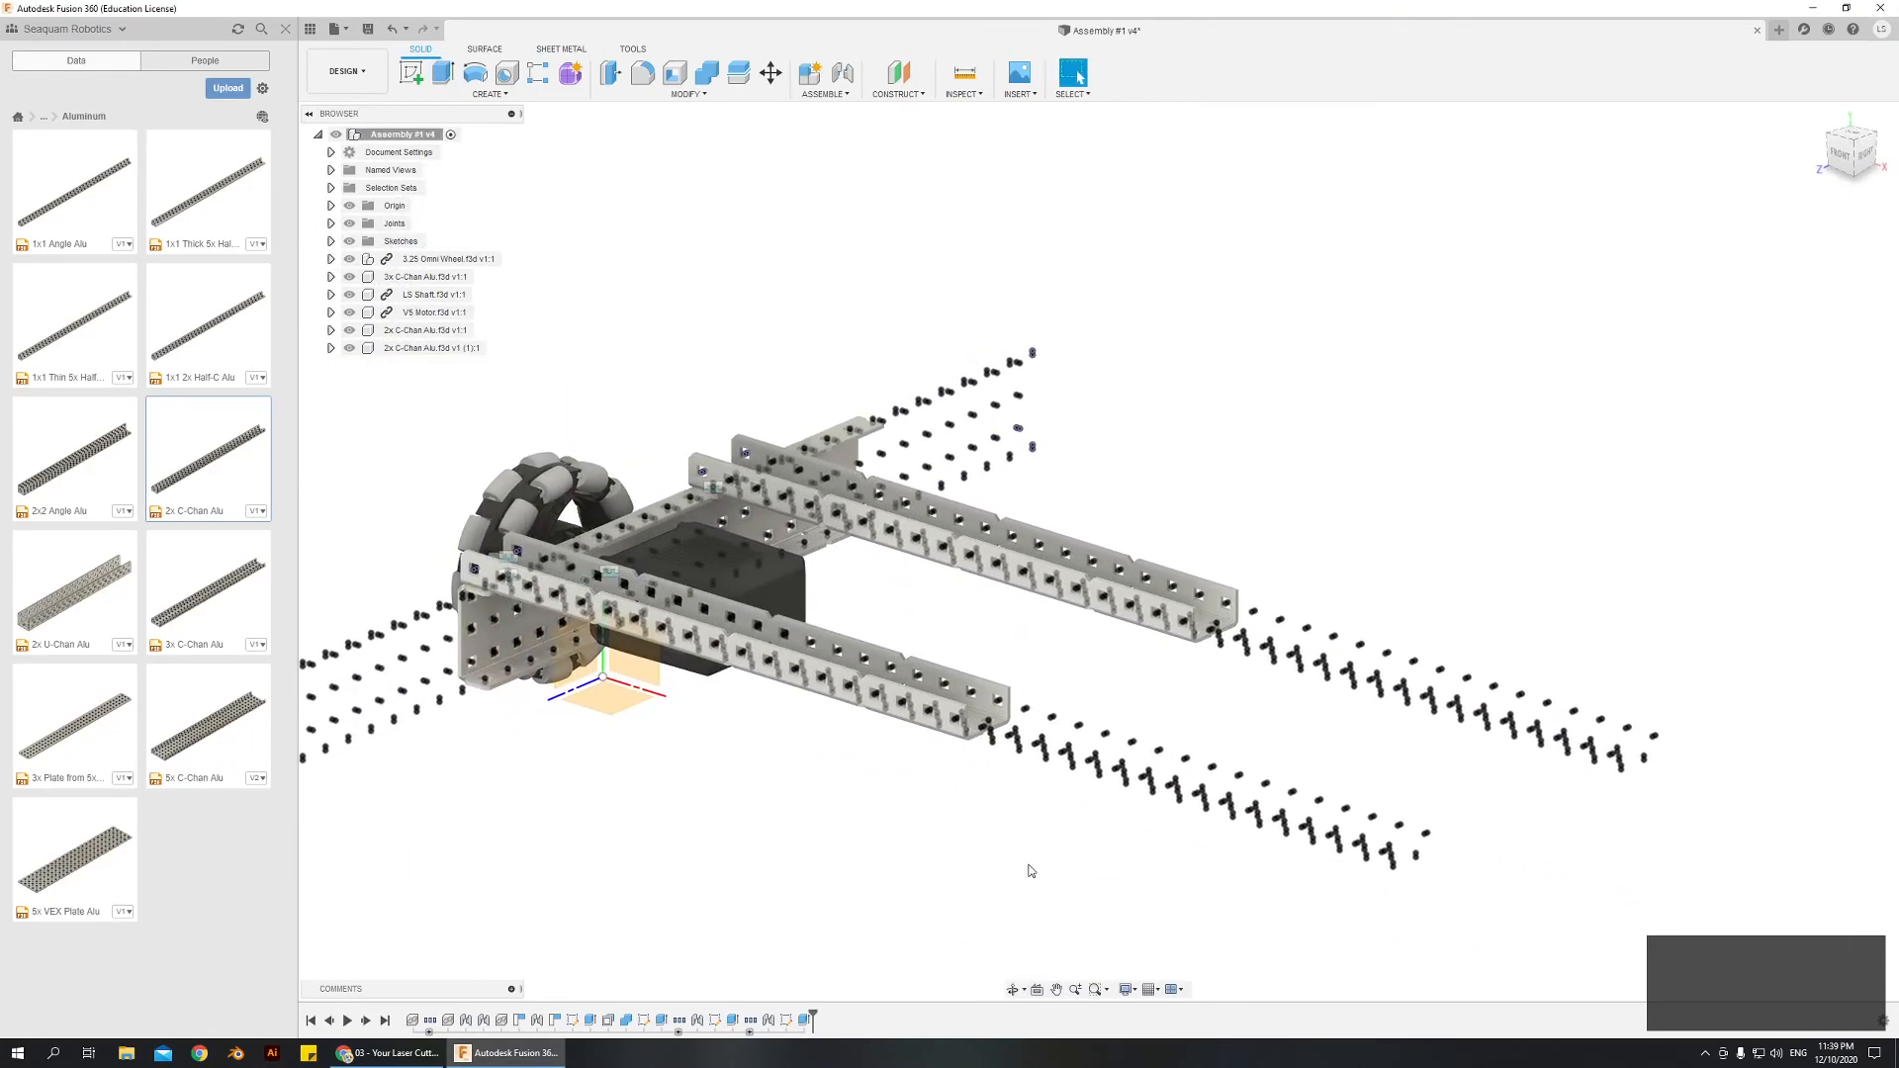
Step: Turn off joint and sketch point visibility, then orbit the clean chassis
left_click(1127, 990)
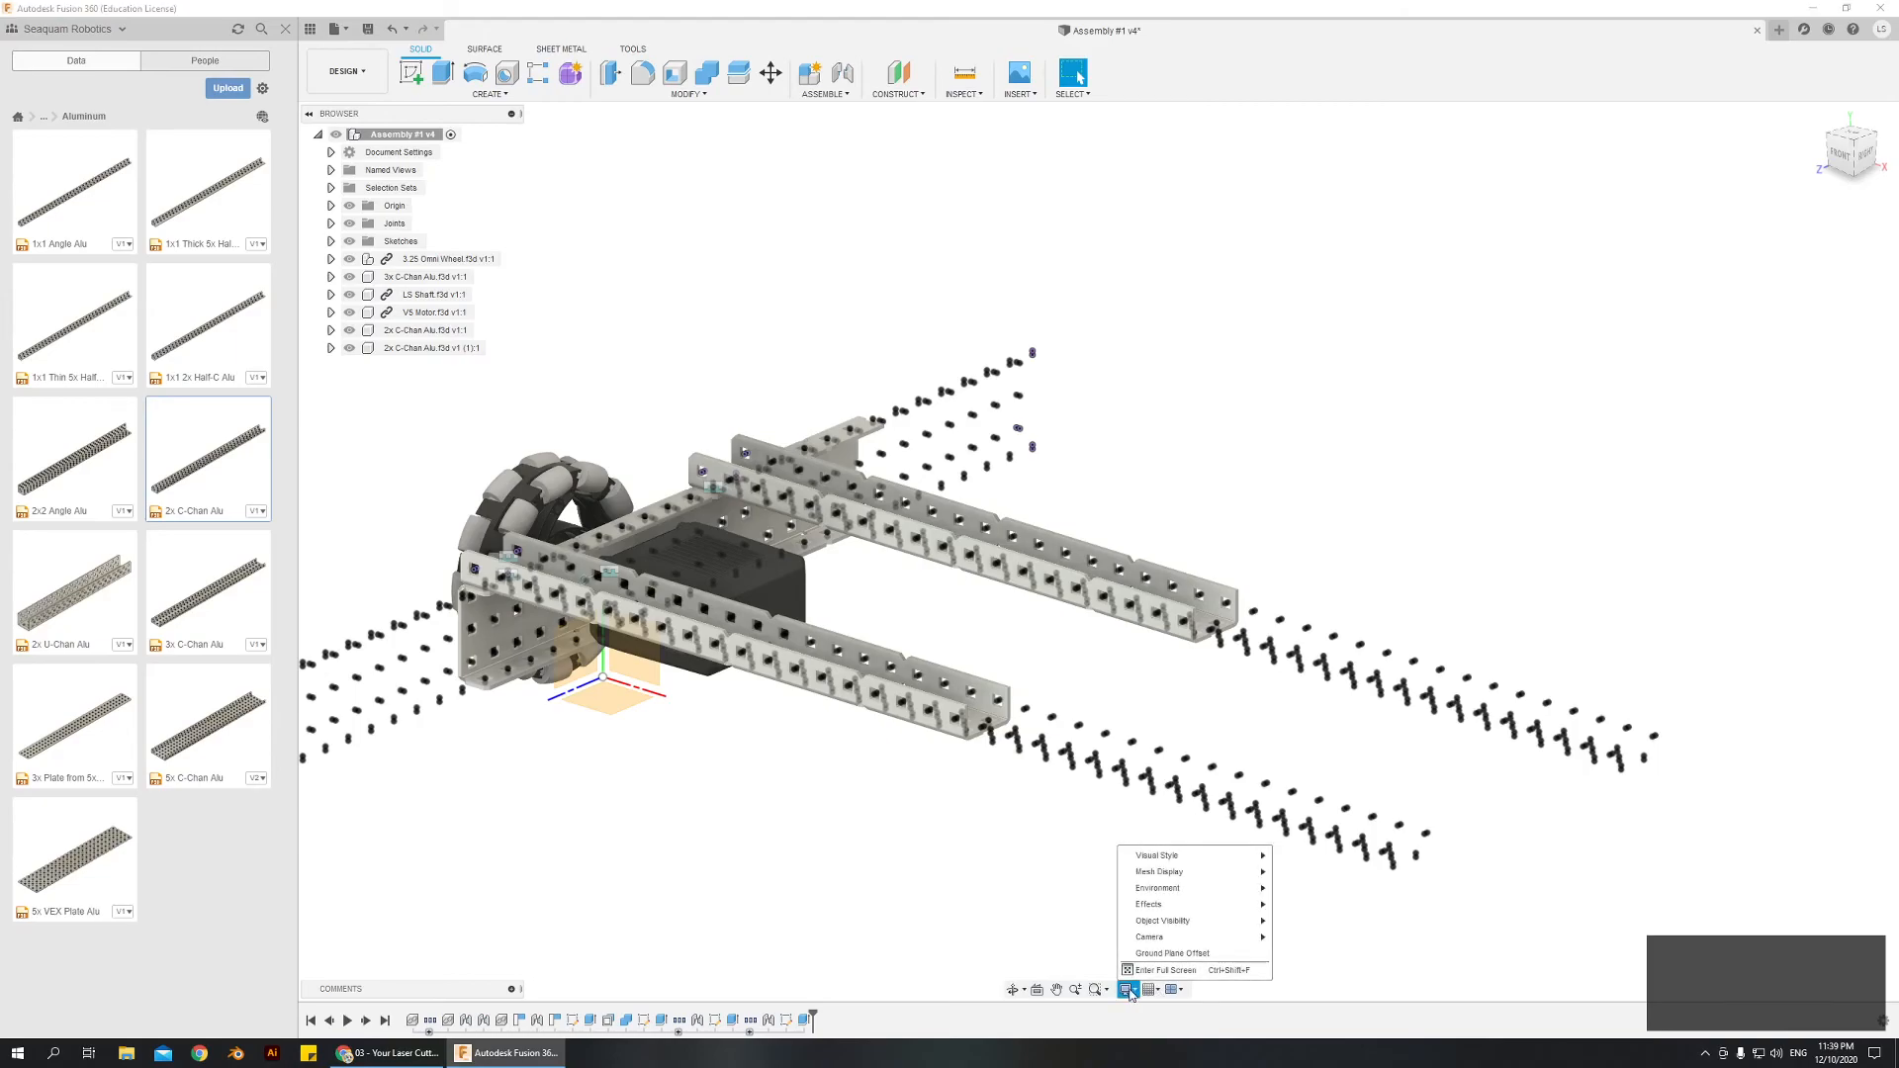
left_click(1162, 920)
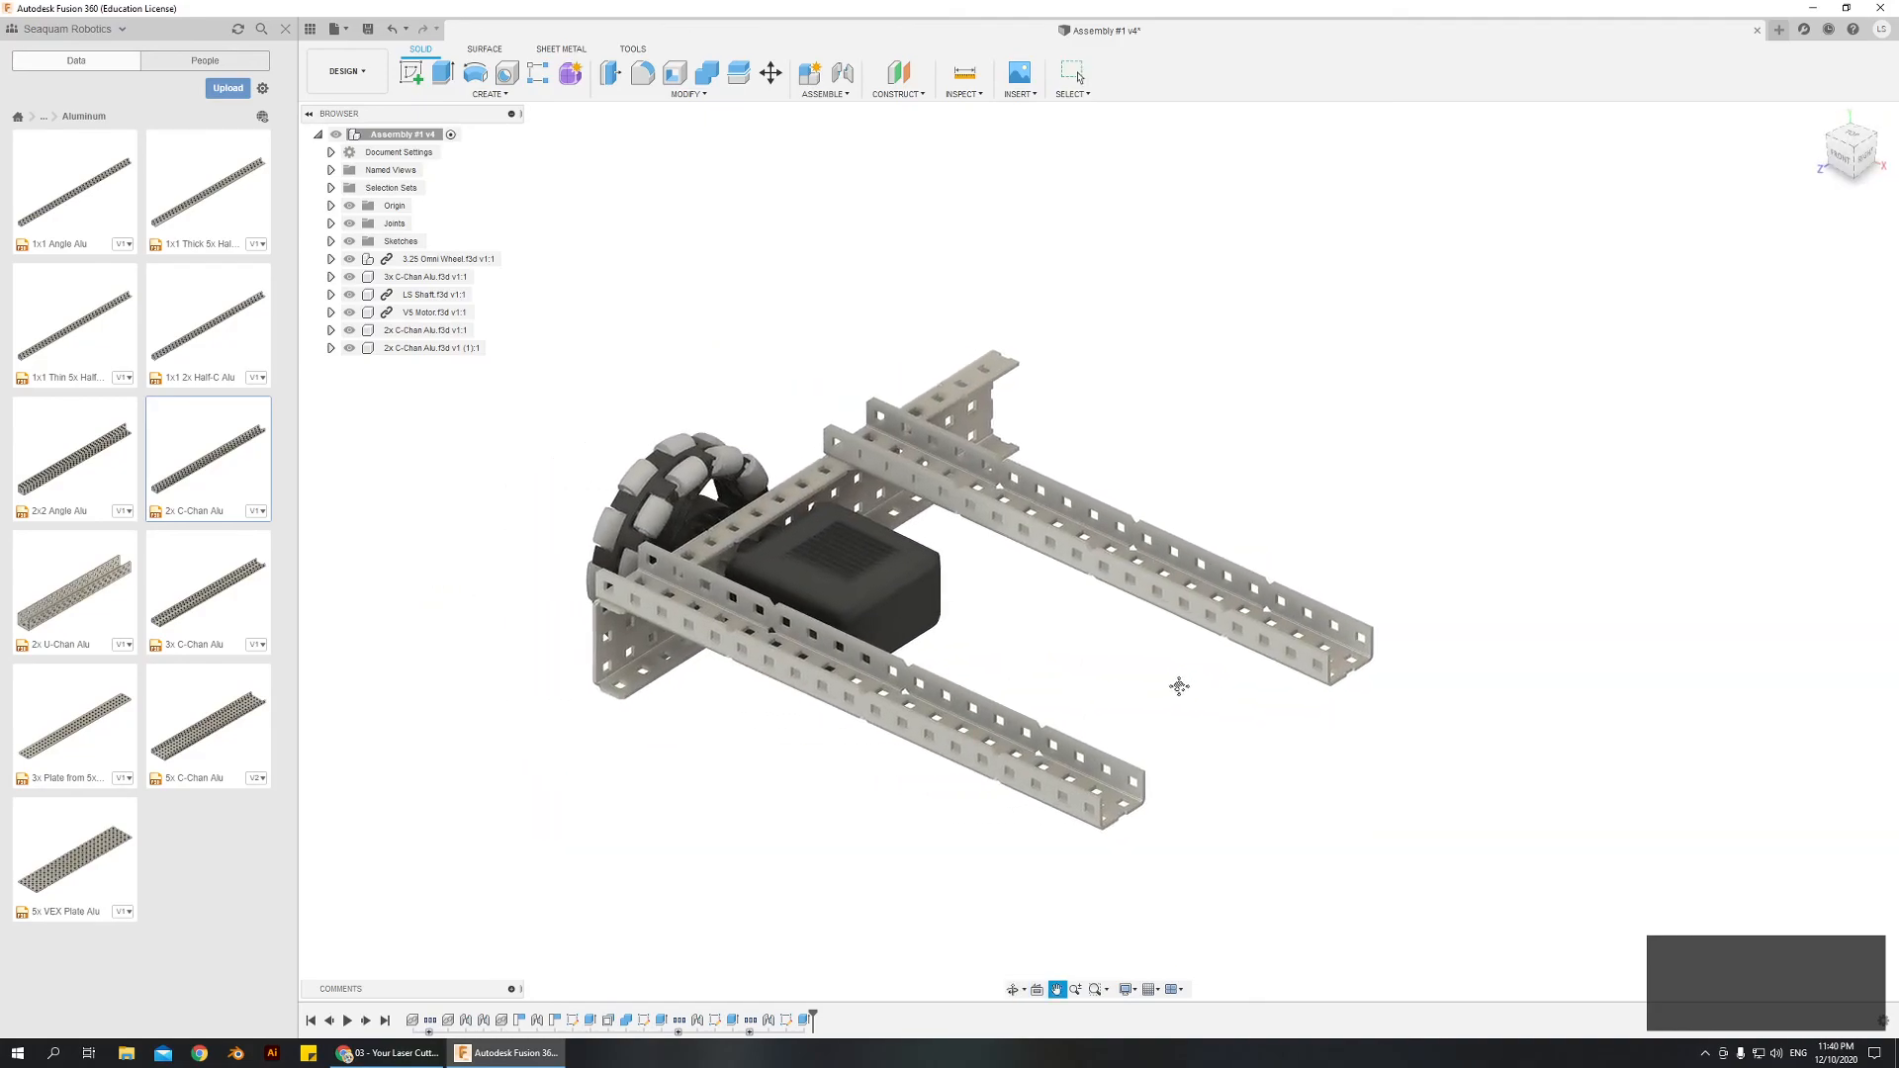
left_click_drag(1178, 687, 1193, 685)
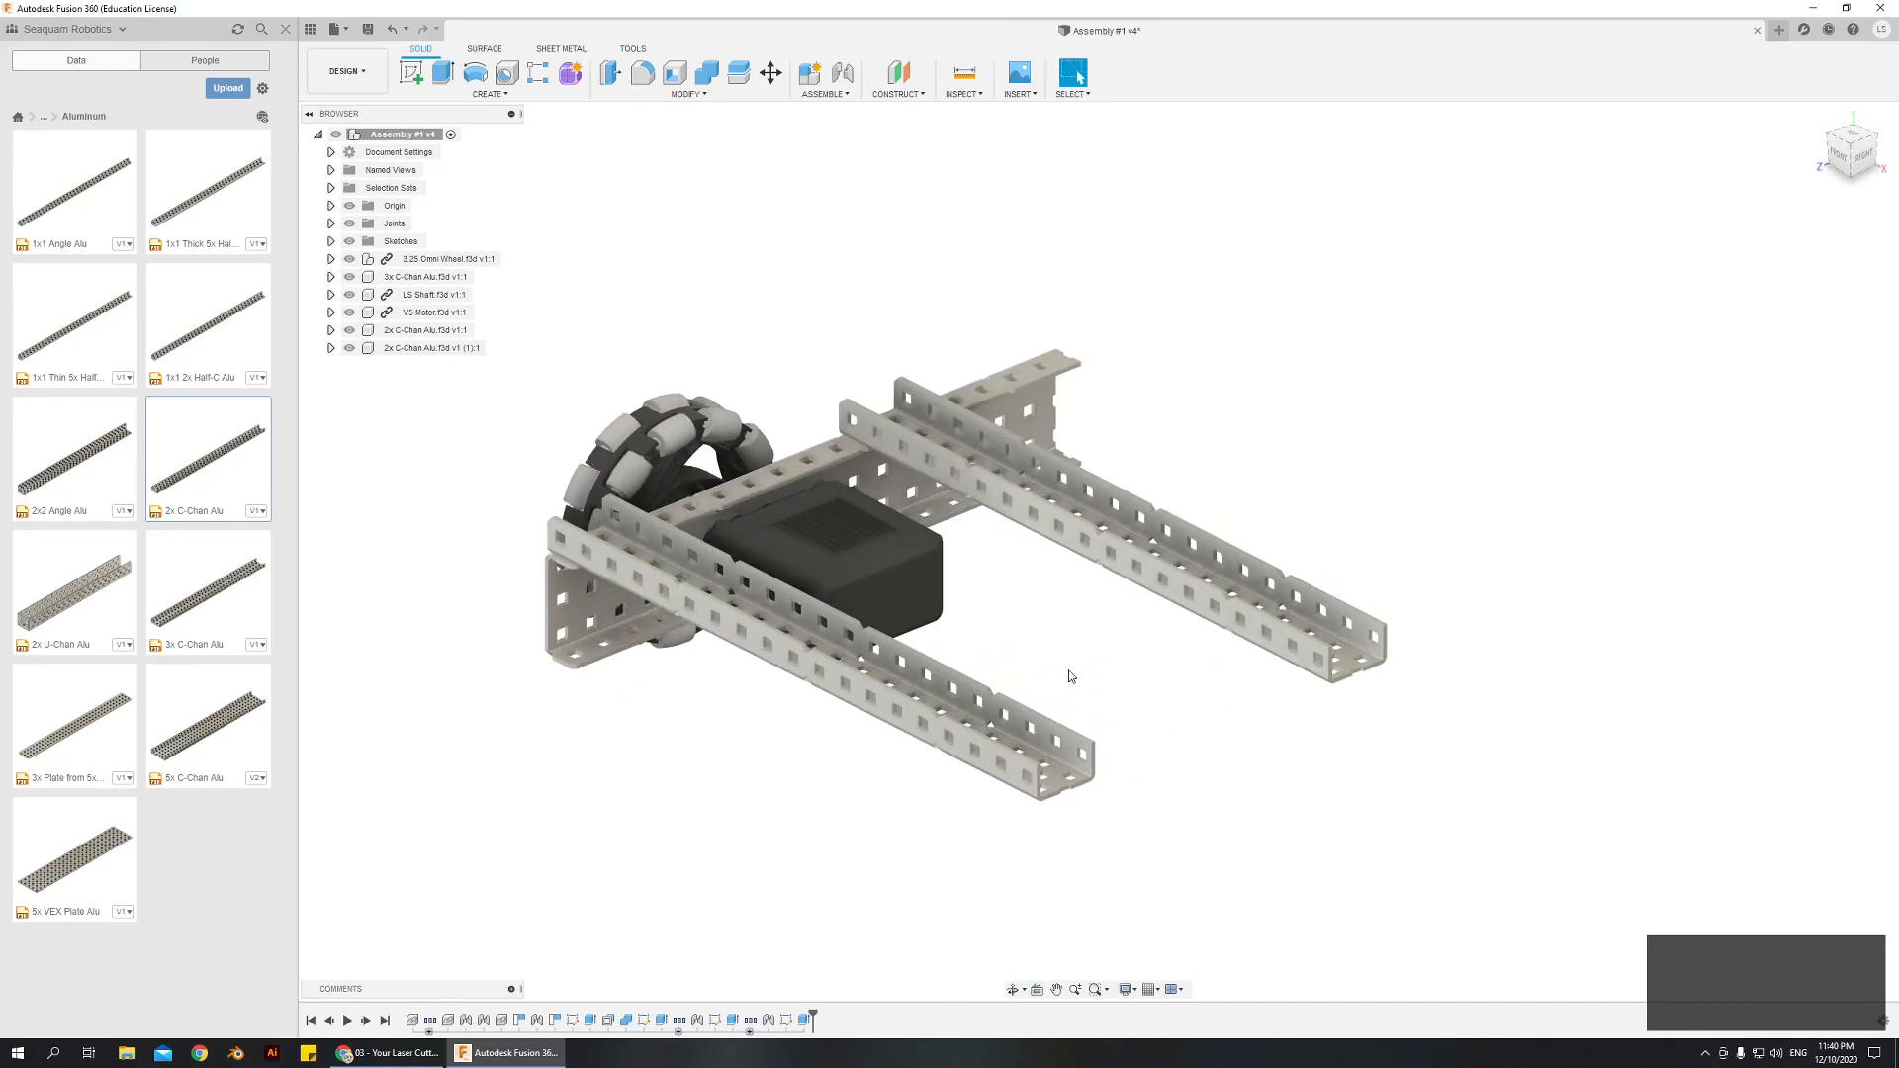
mouse_move(1062, 680)
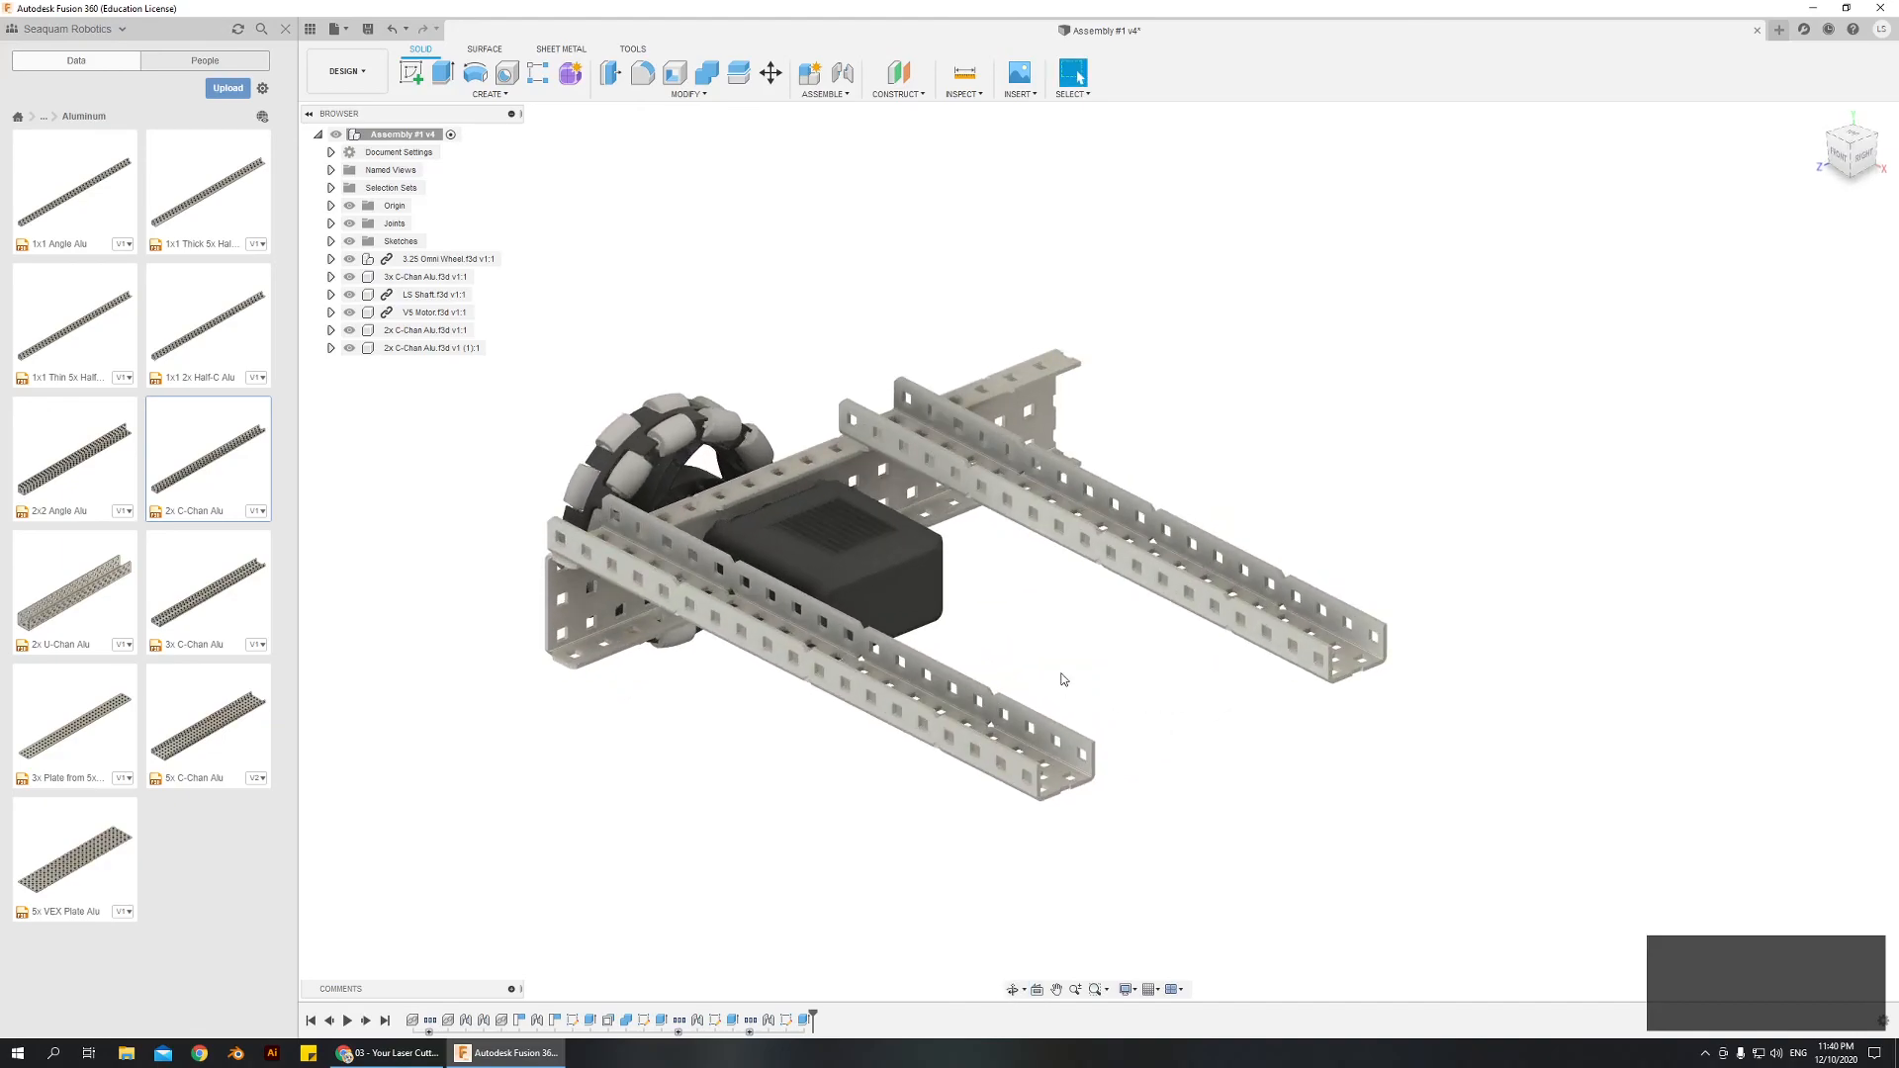
mouse_move(1084, 656)
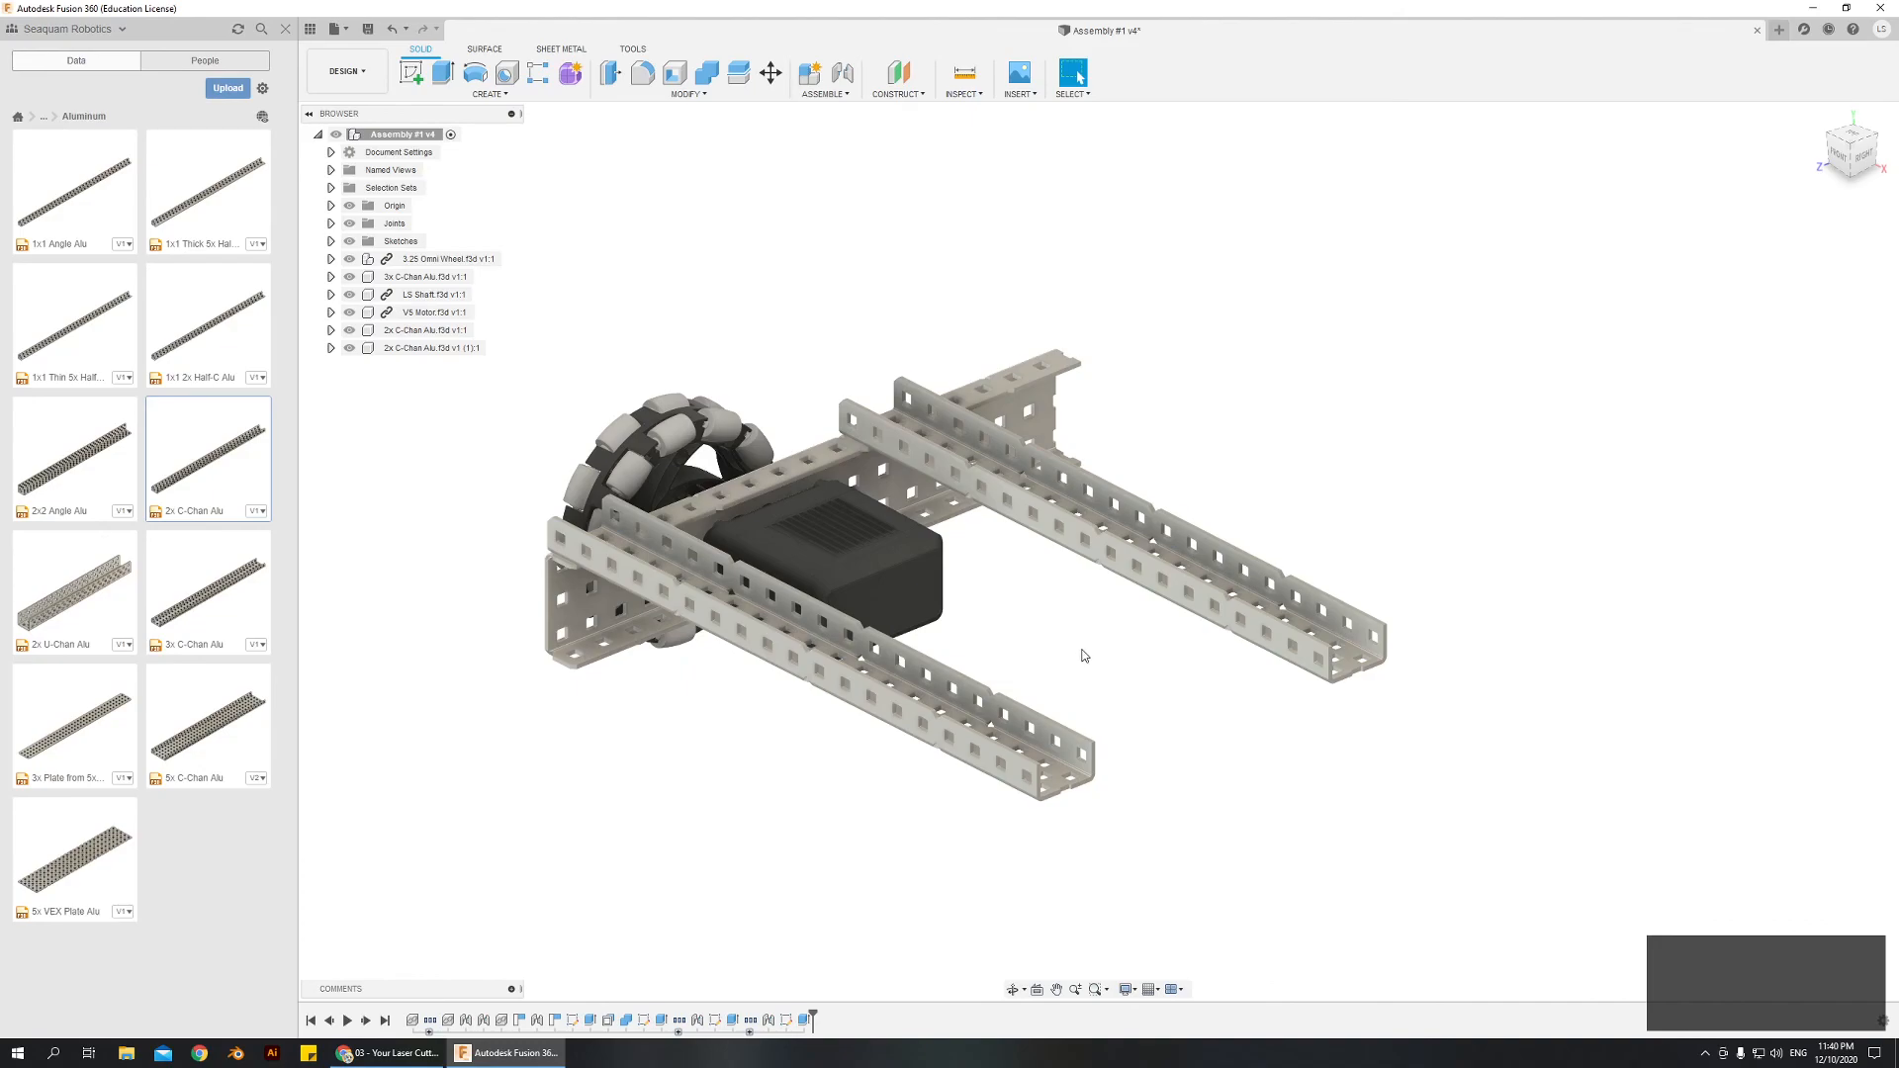